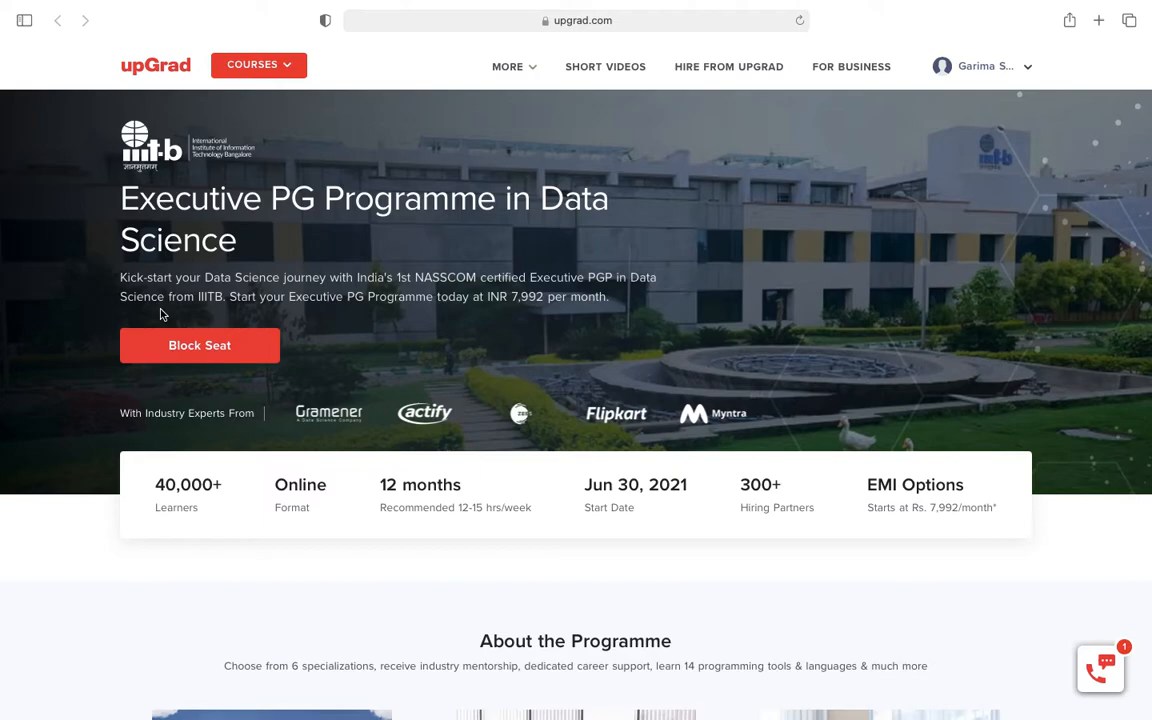
pyautogui.moveTo(540, 424)
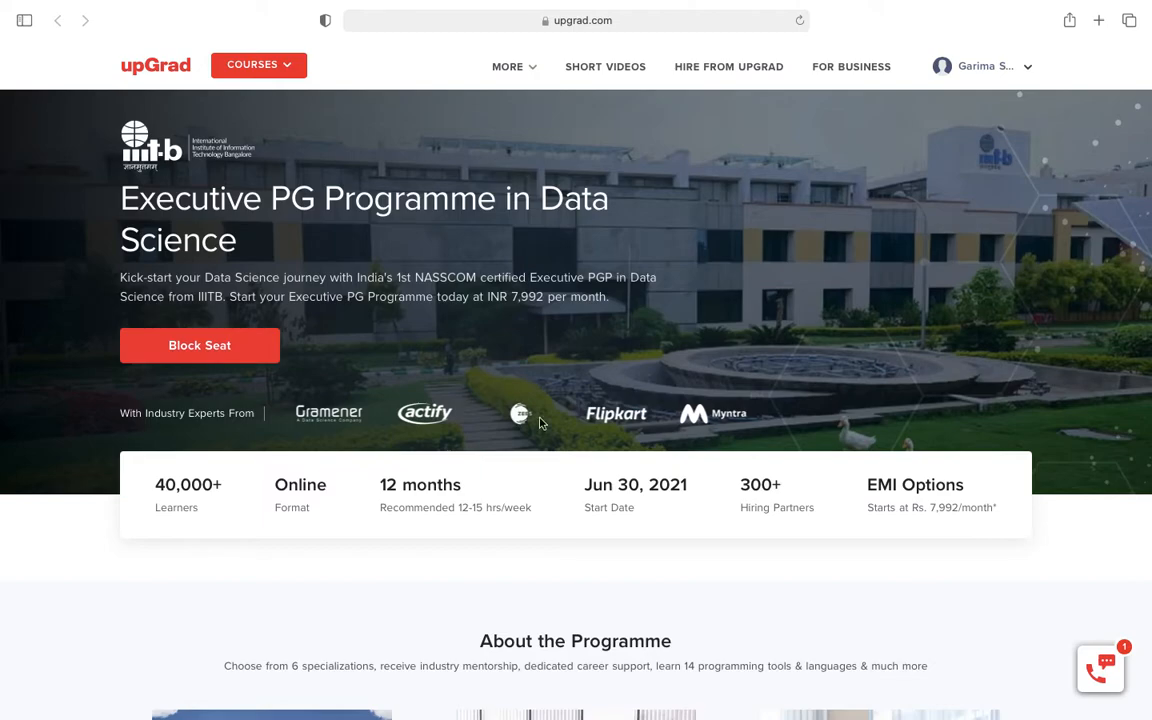
pyautogui.moveTo(640, 374)
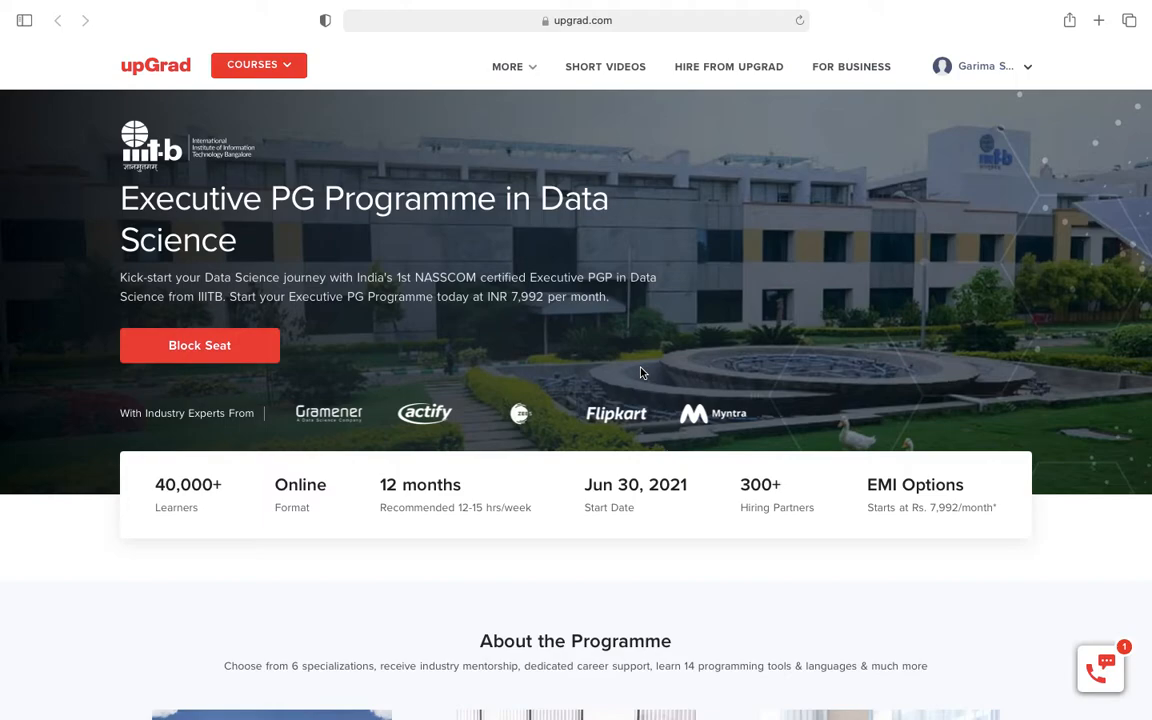
pyautogui.moveTo(614, 362)
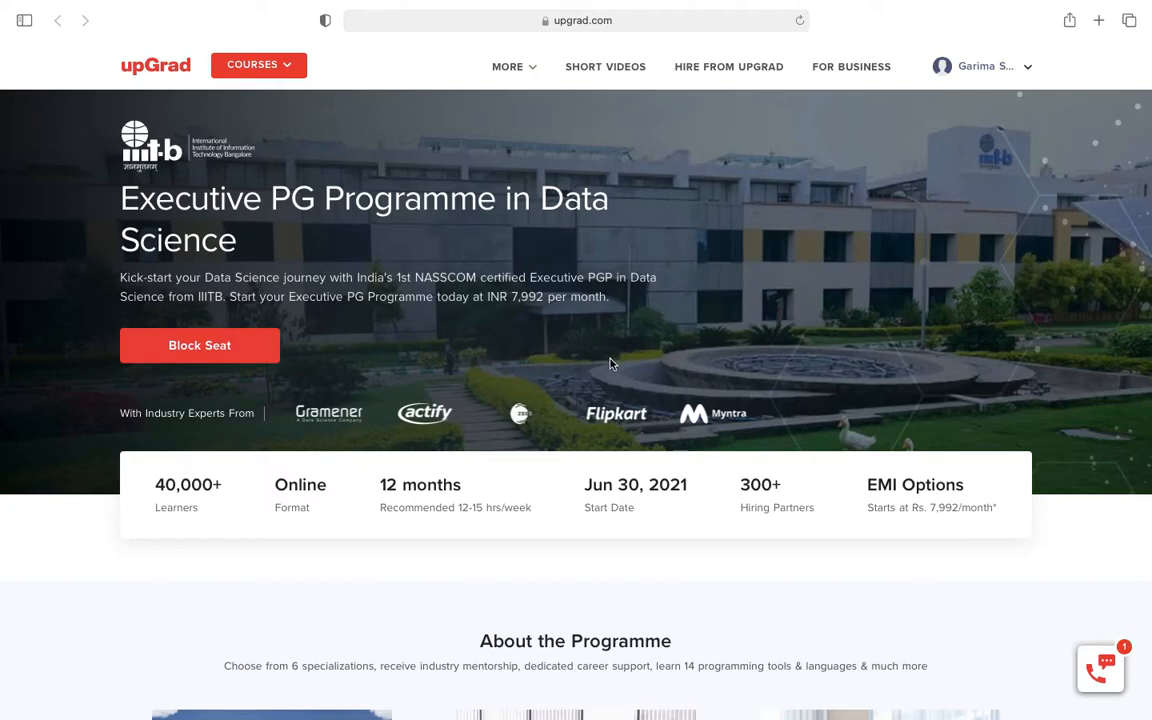
pyautogui.moveTo(476, 356)
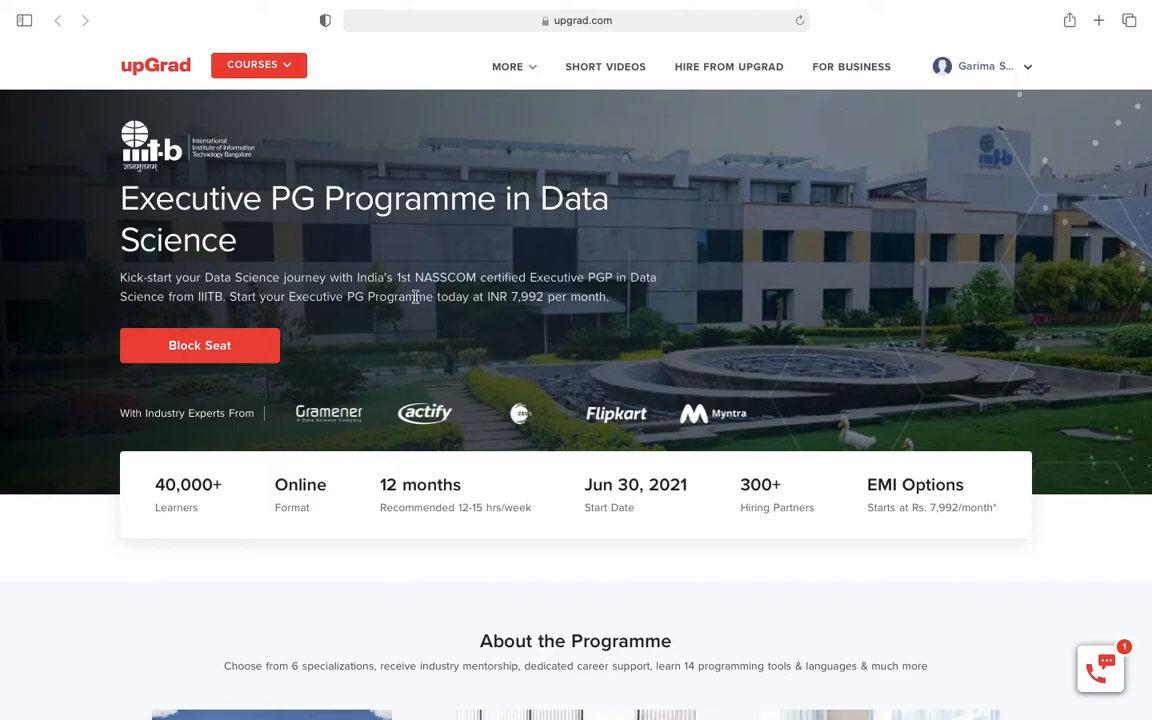
pyautogui.moveTo(524, 320)
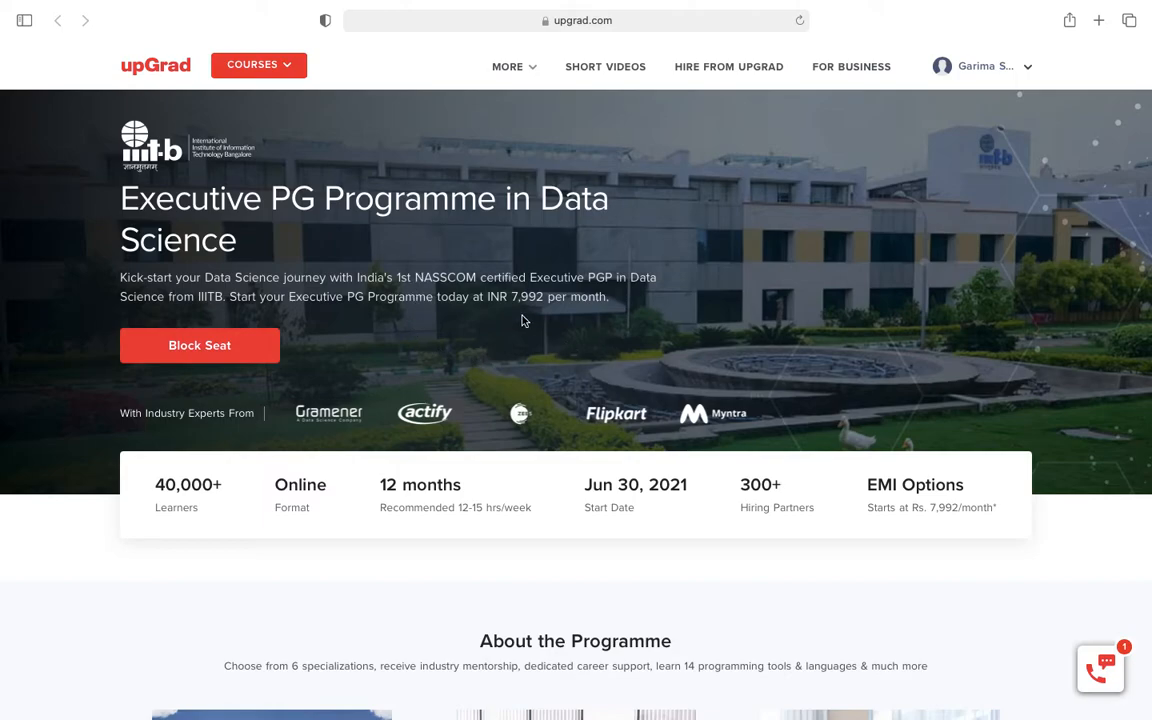
pyautogui.moveTo(212, 312)
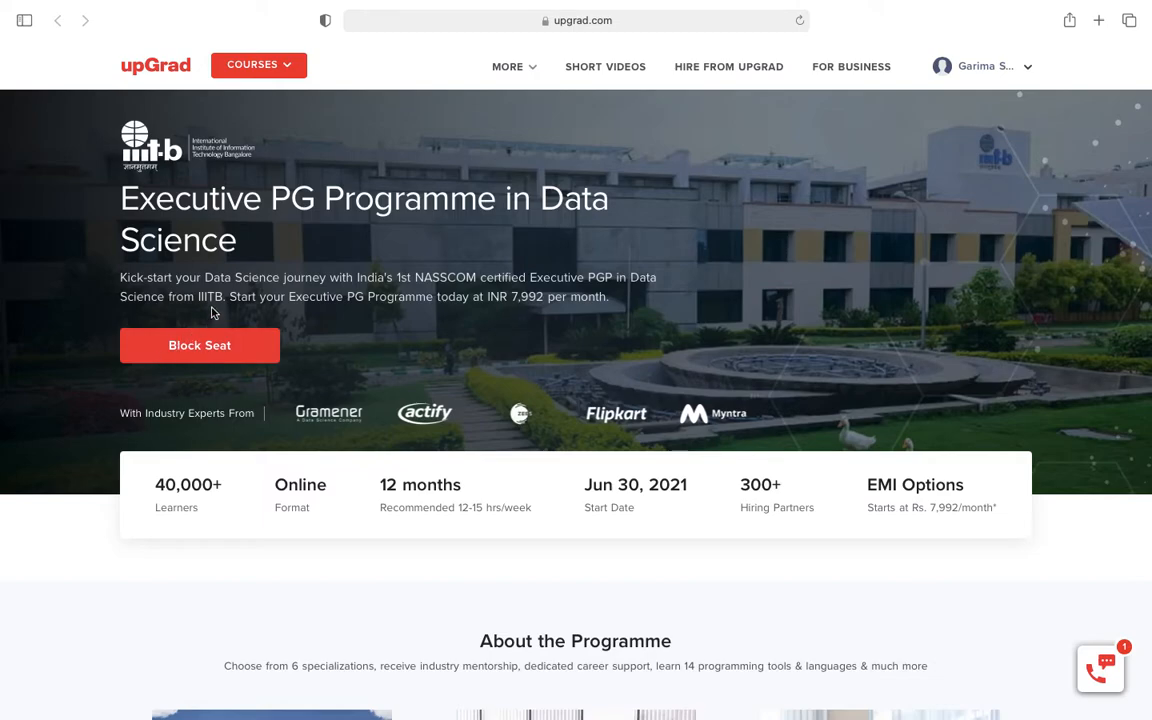
pyautogui.moveTo(368, 352)
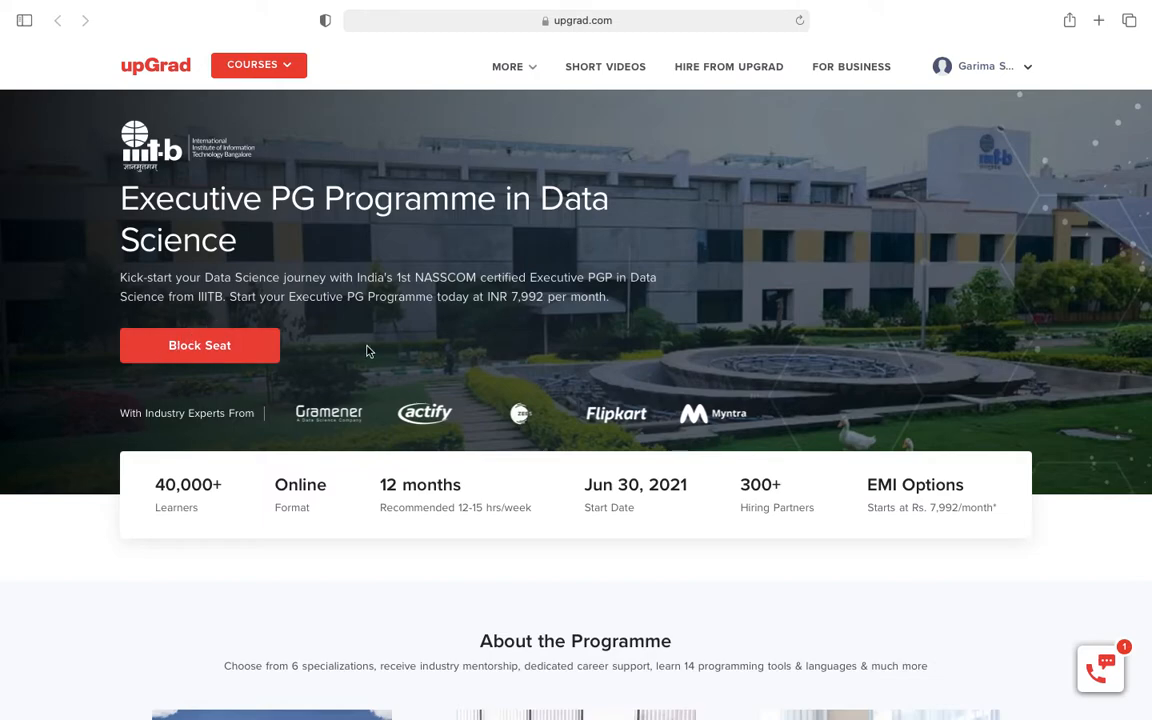
pyautogui.moveTo(344, 360)
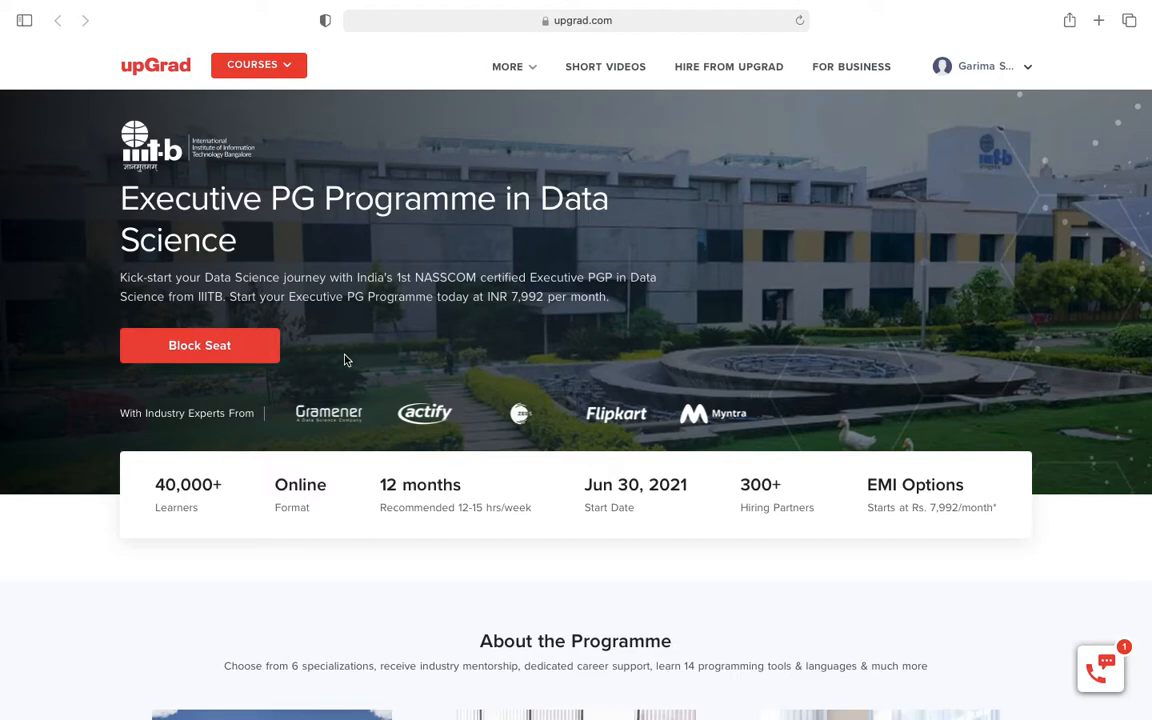
# Scroll to the About the Programme cards on specialisations, career assistance and student support
pyautogui.scroll(-3)
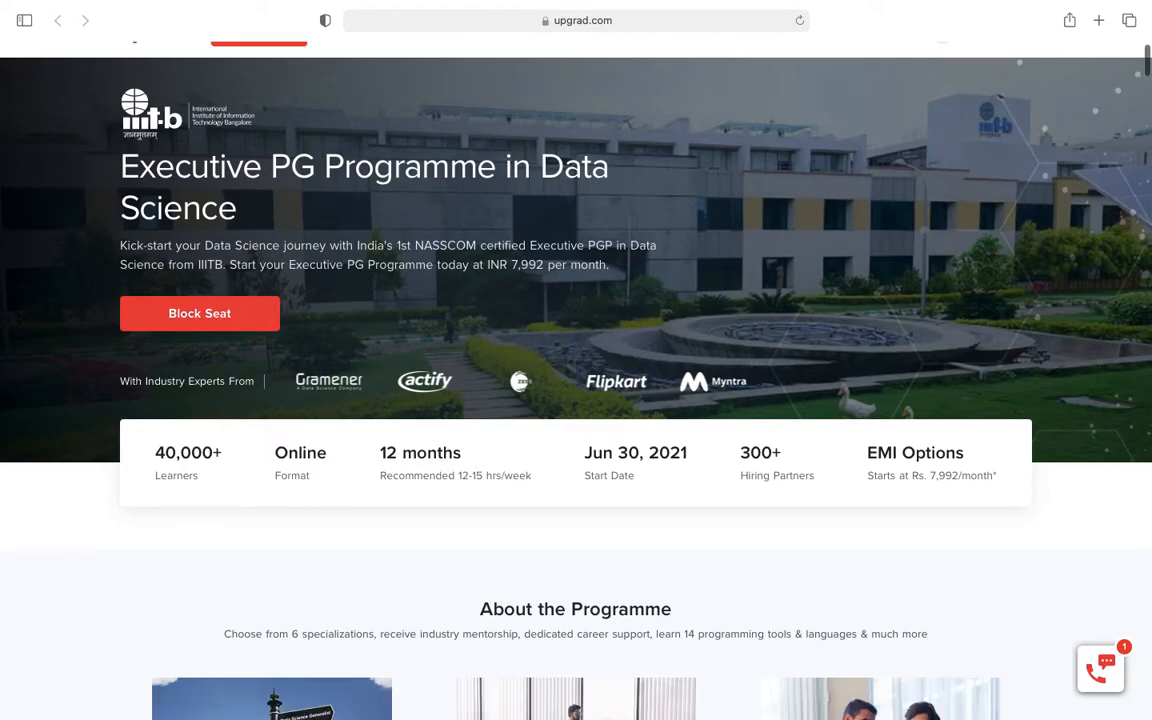
pyautogui.scroll(-3)
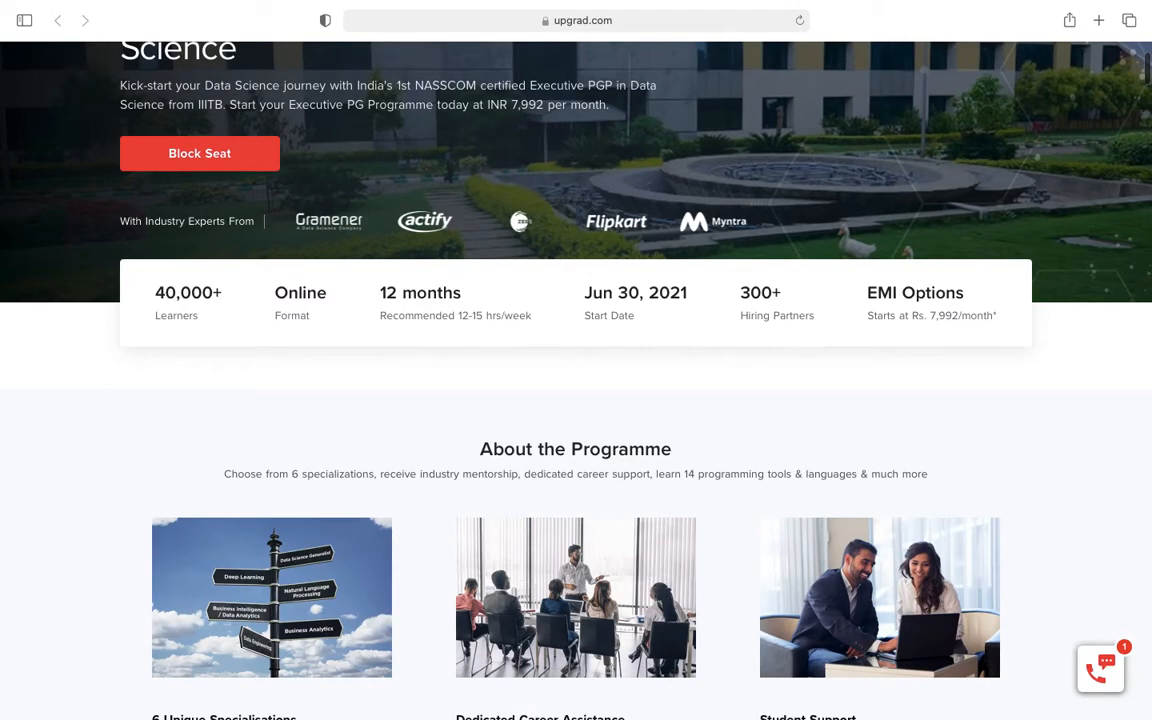
pyautogui.scroll(-3)
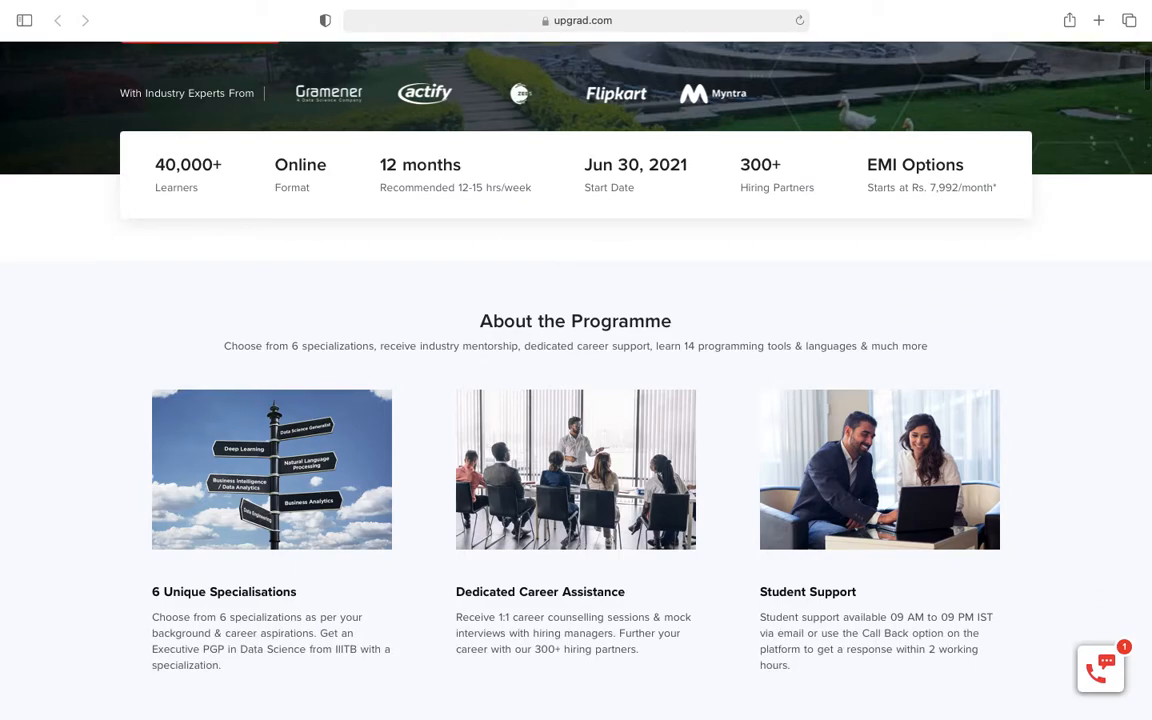
pyautogui.scroll(-3)
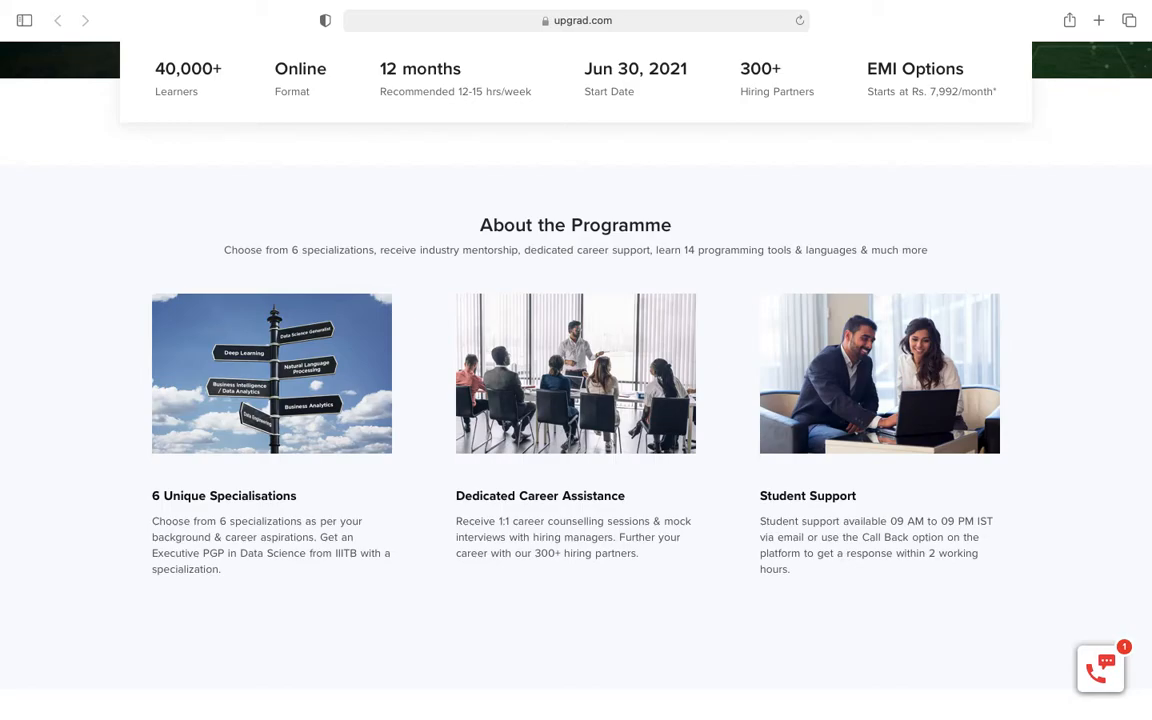
pyautogui.scroll(-3)
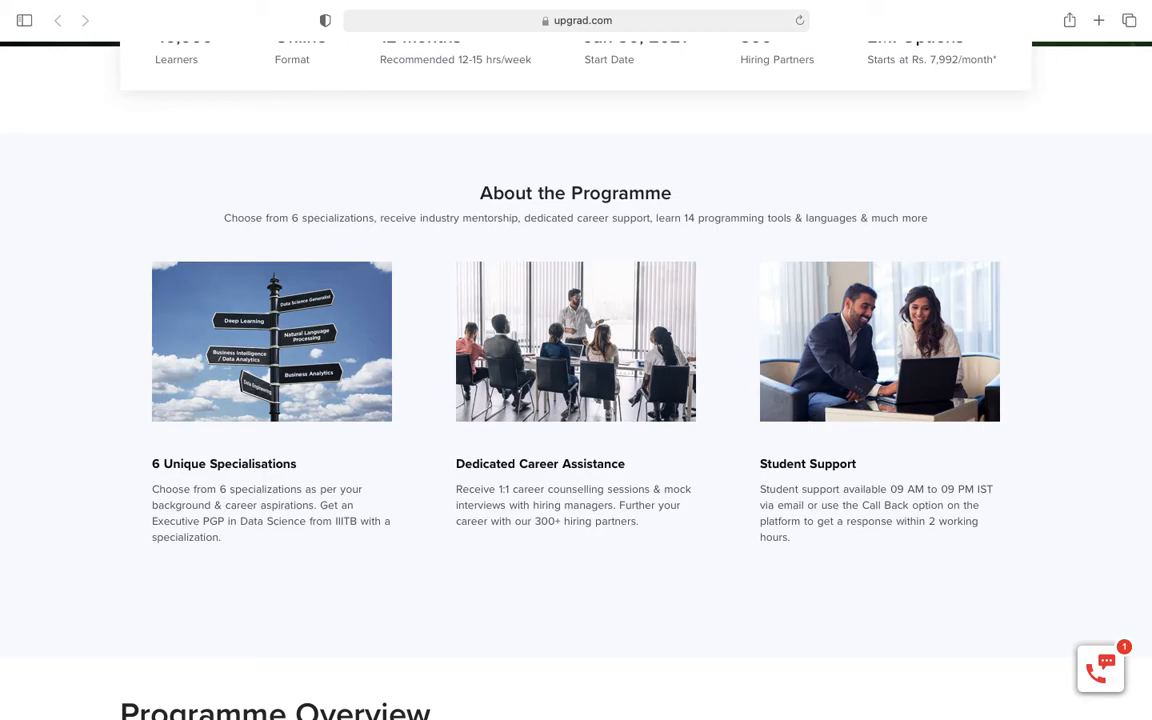
# Scroll to the Programme Overview key highlights and the six specialisations box
pyautogui.scroll(-3)
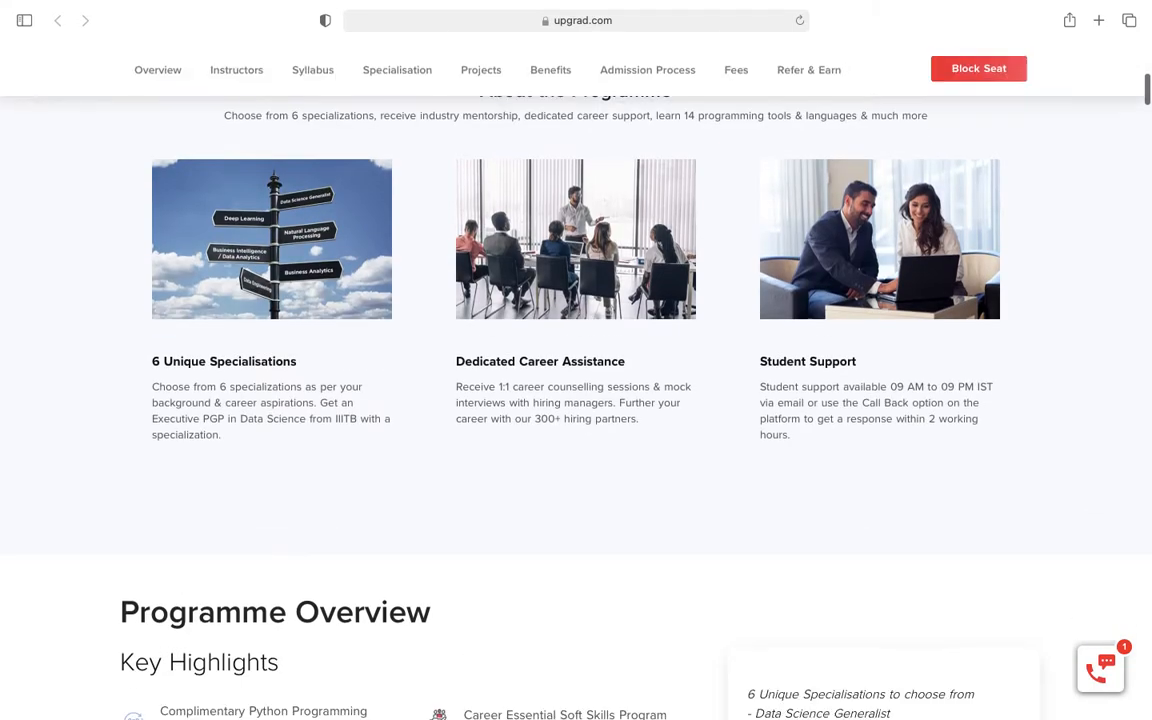
pyautogui.scroll(-3)
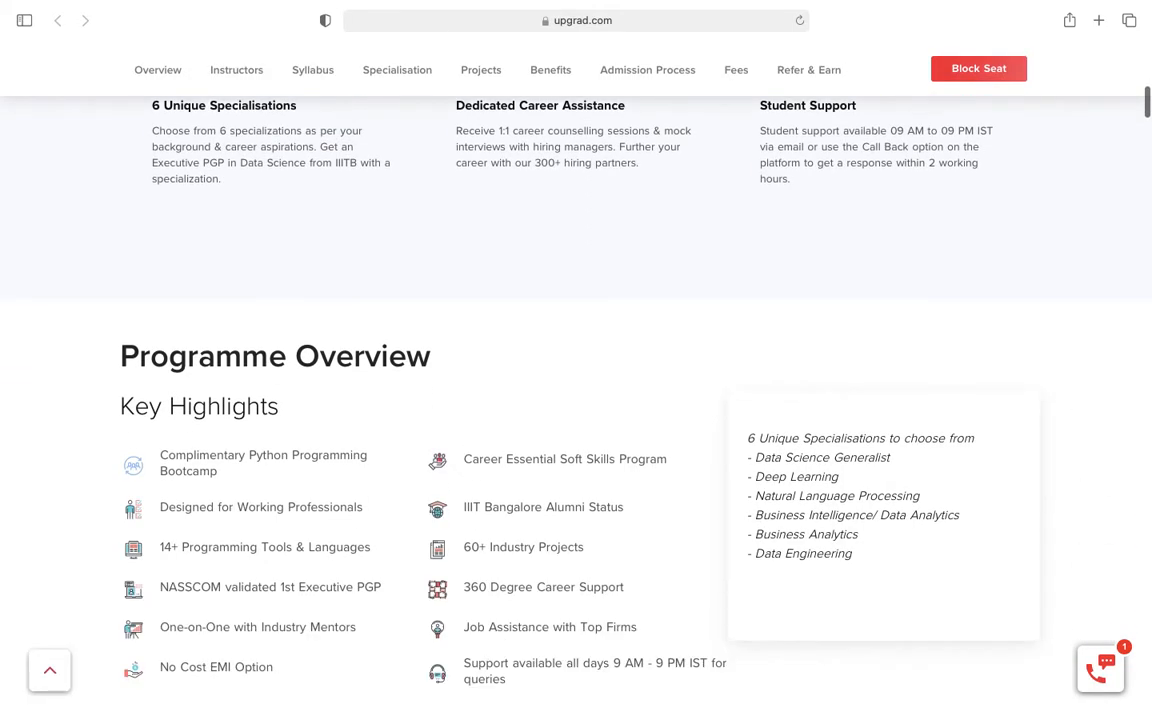
pyautogui.scroll(-3)
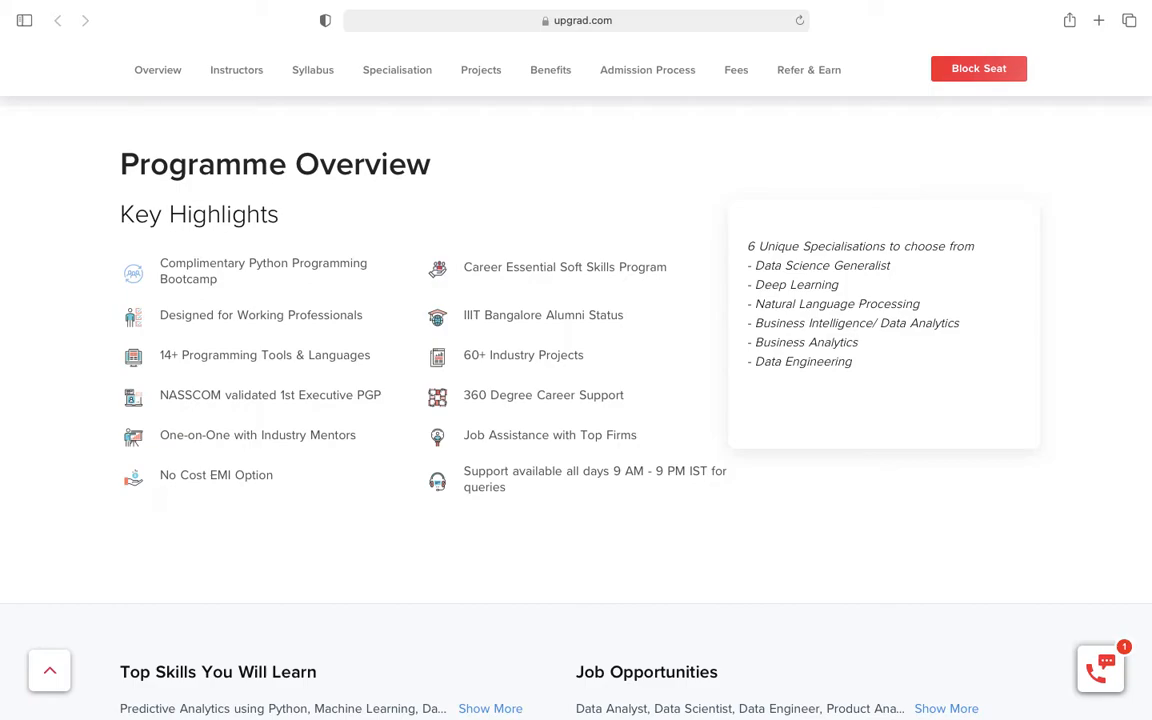
pyautogui.moveTo(4, 200)
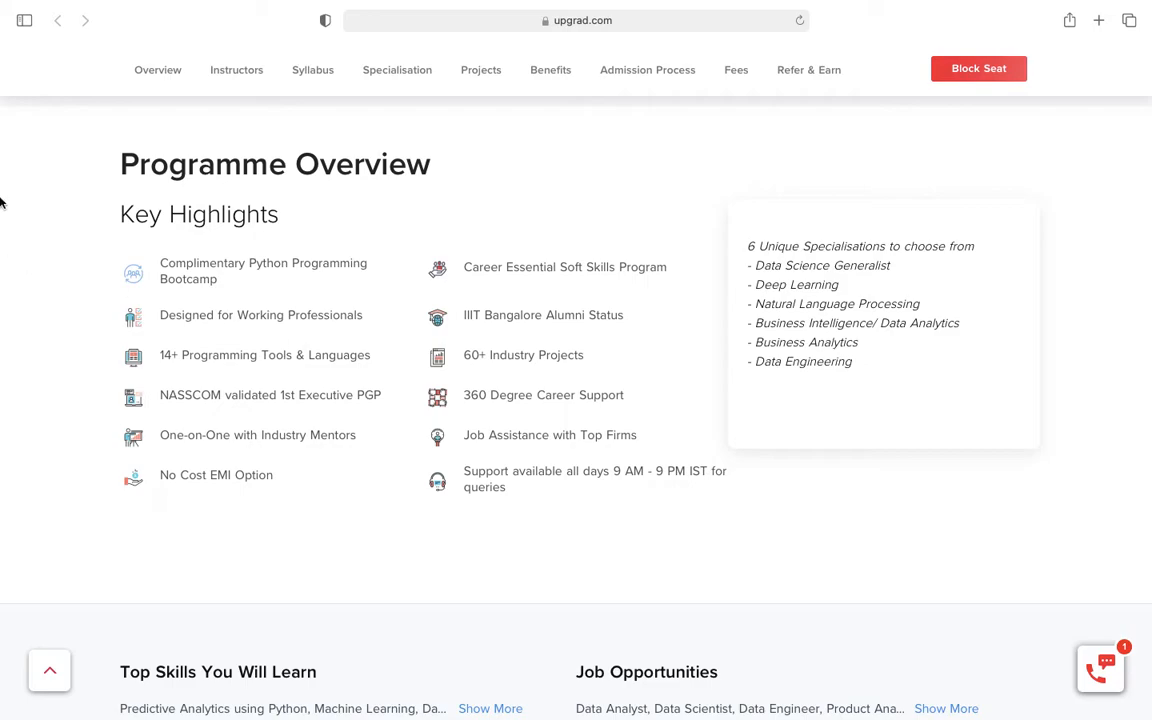
pyautogui.moveTo(308, 292)
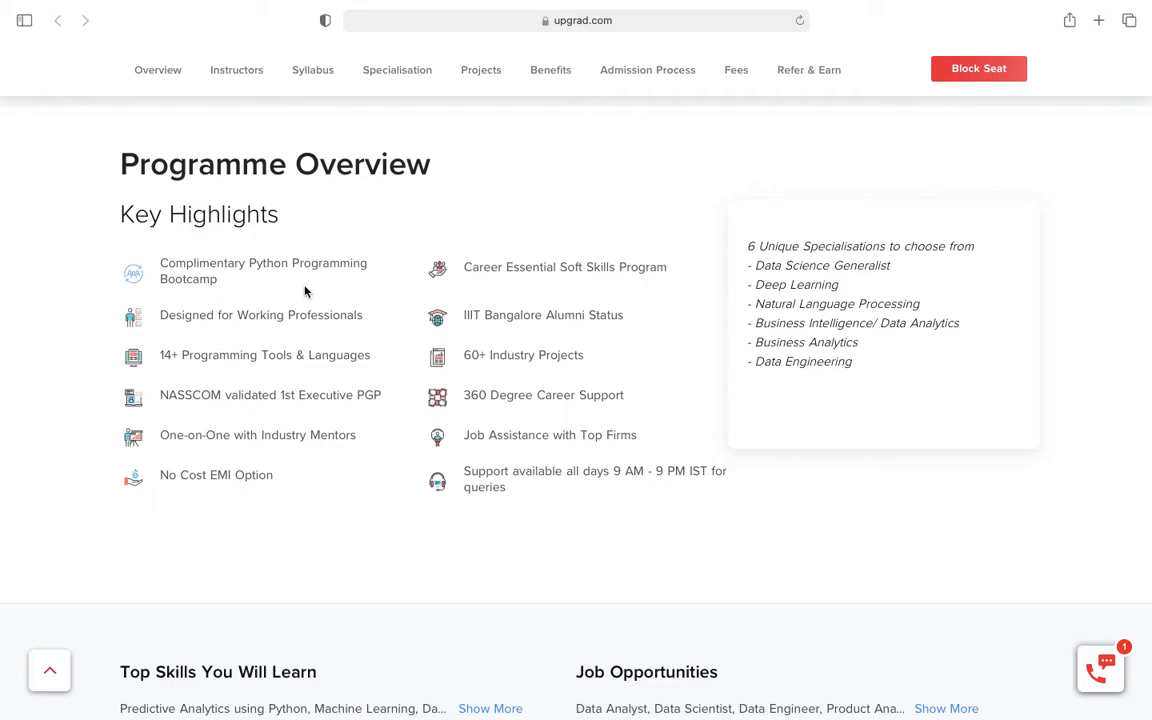
pyautogui.moveTo(388, 328)
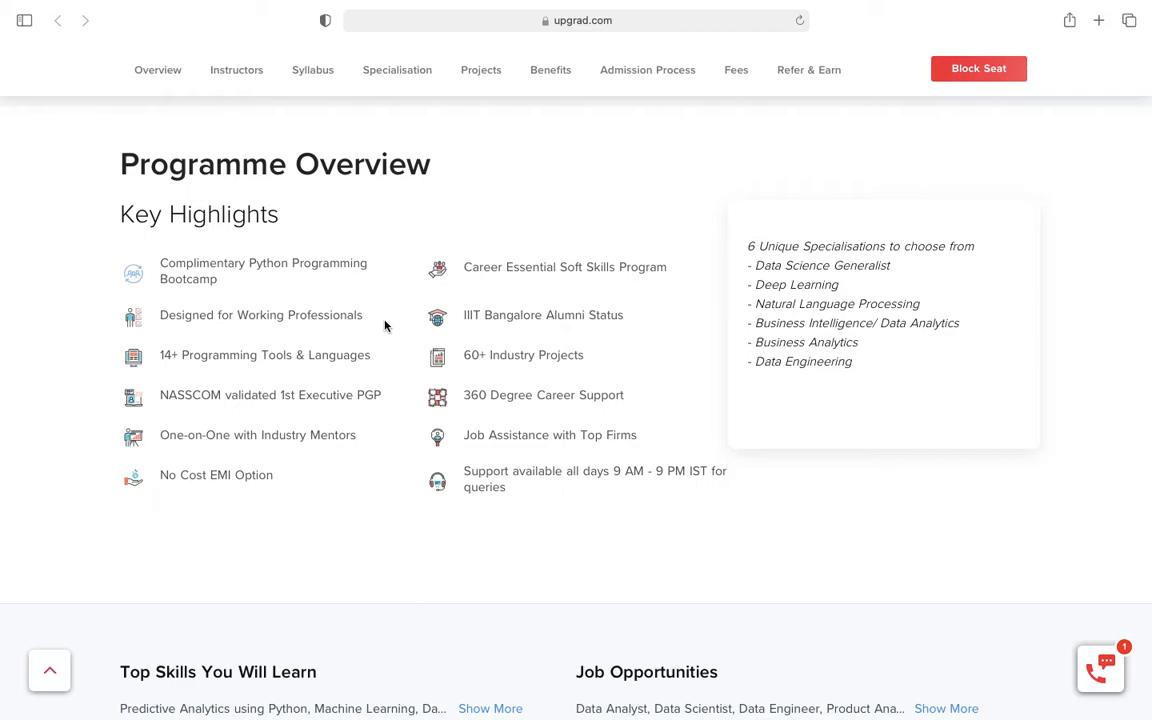
pyautogui.moveTo(292, 388)
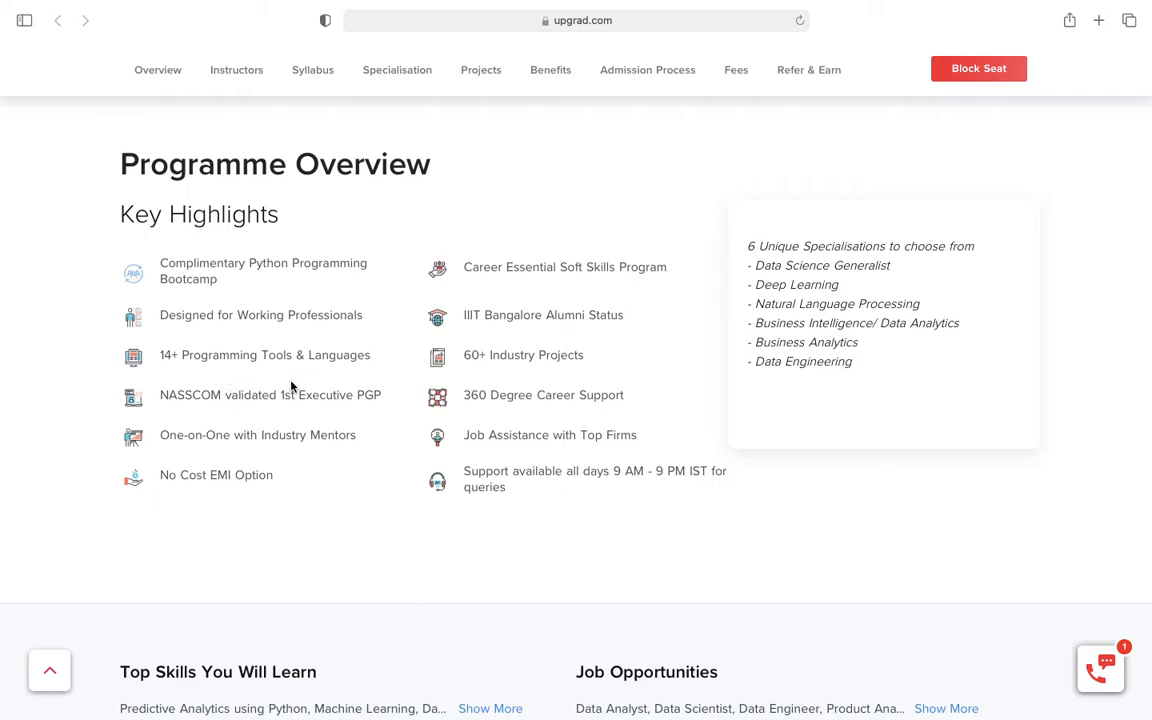
pyautogui.moveTo(418, 452)
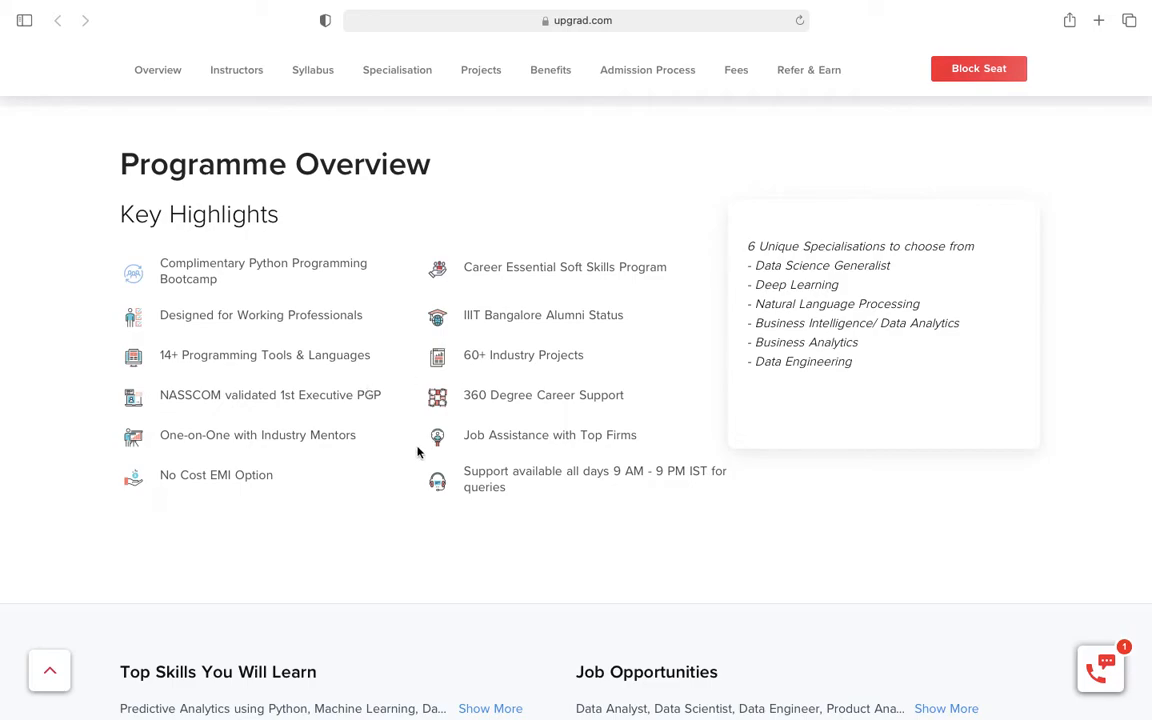
pyautogui.moveTo(528, 336)
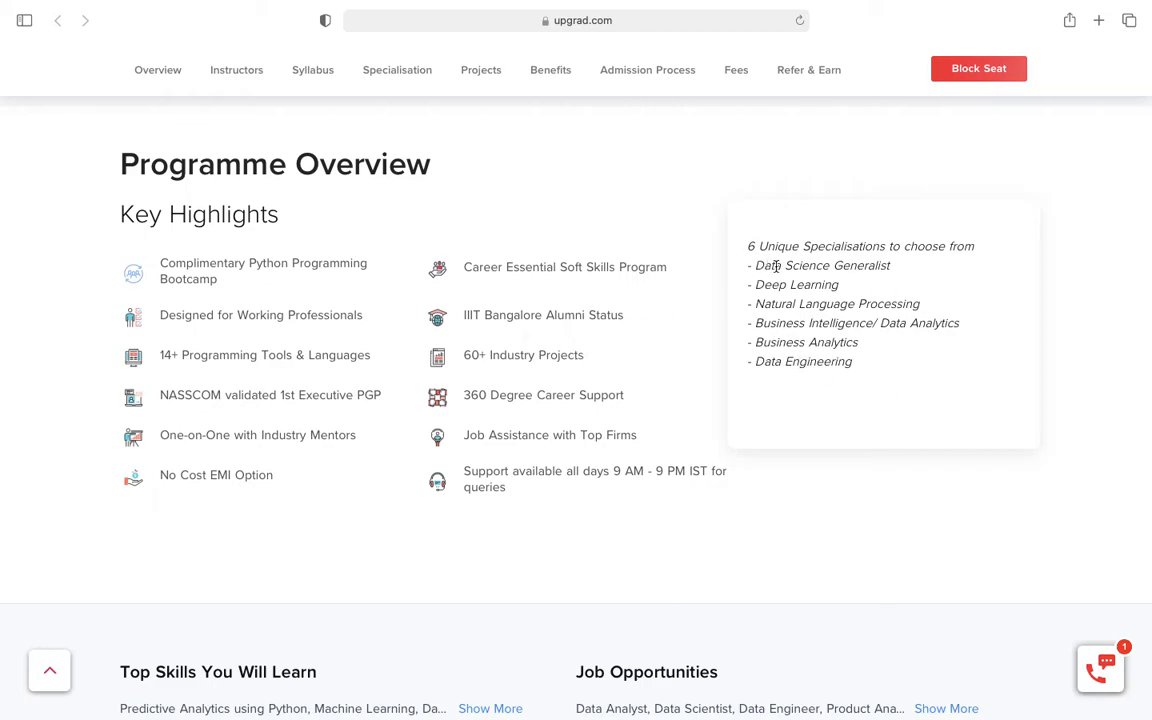
pyautogui.moveTo(802, 312)
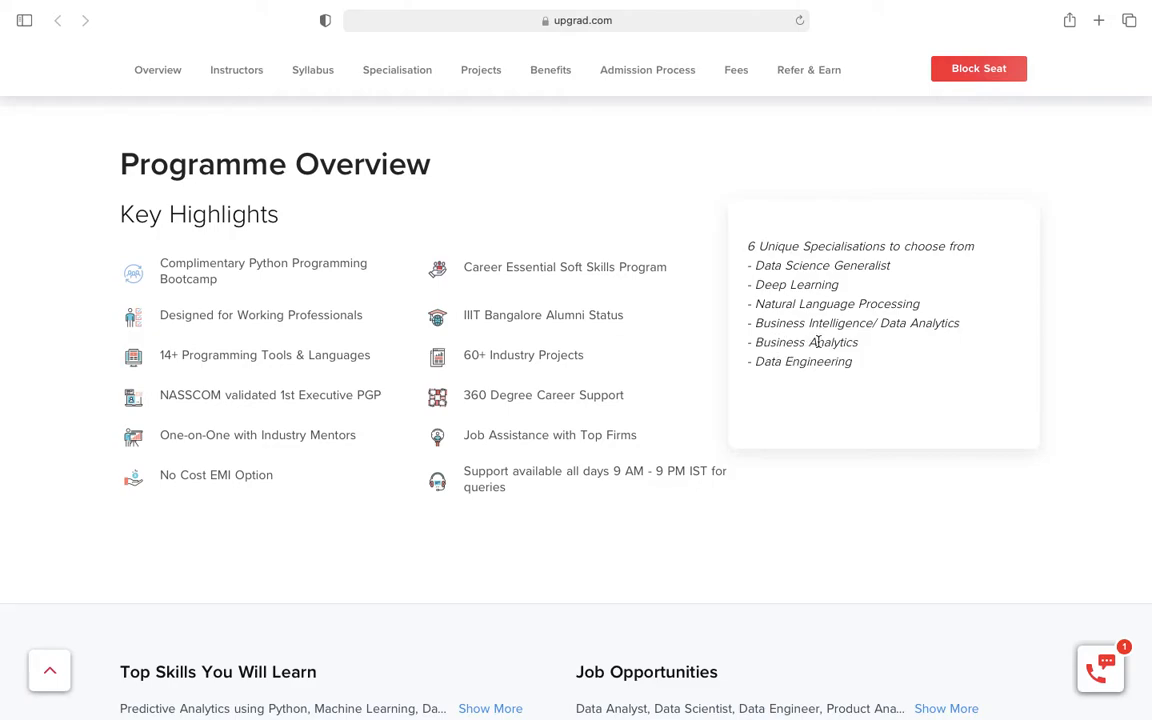
pyautogui.moveTo(876, 370)
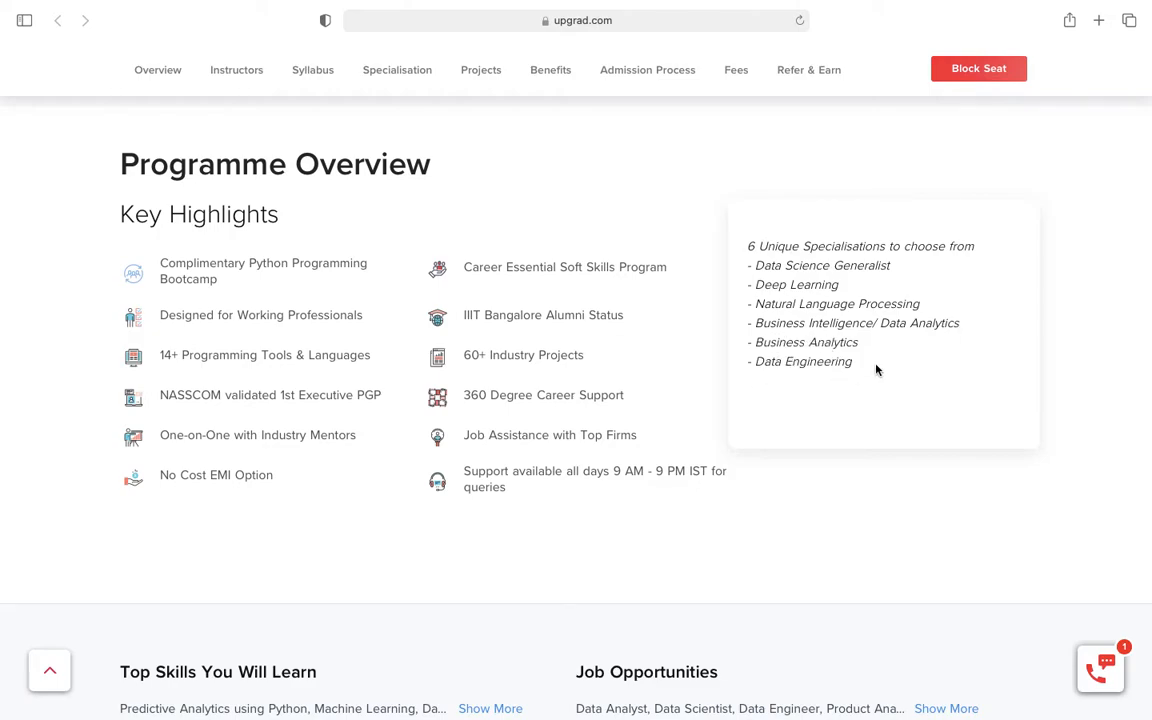
pyautogui.moveTo(728, 548)
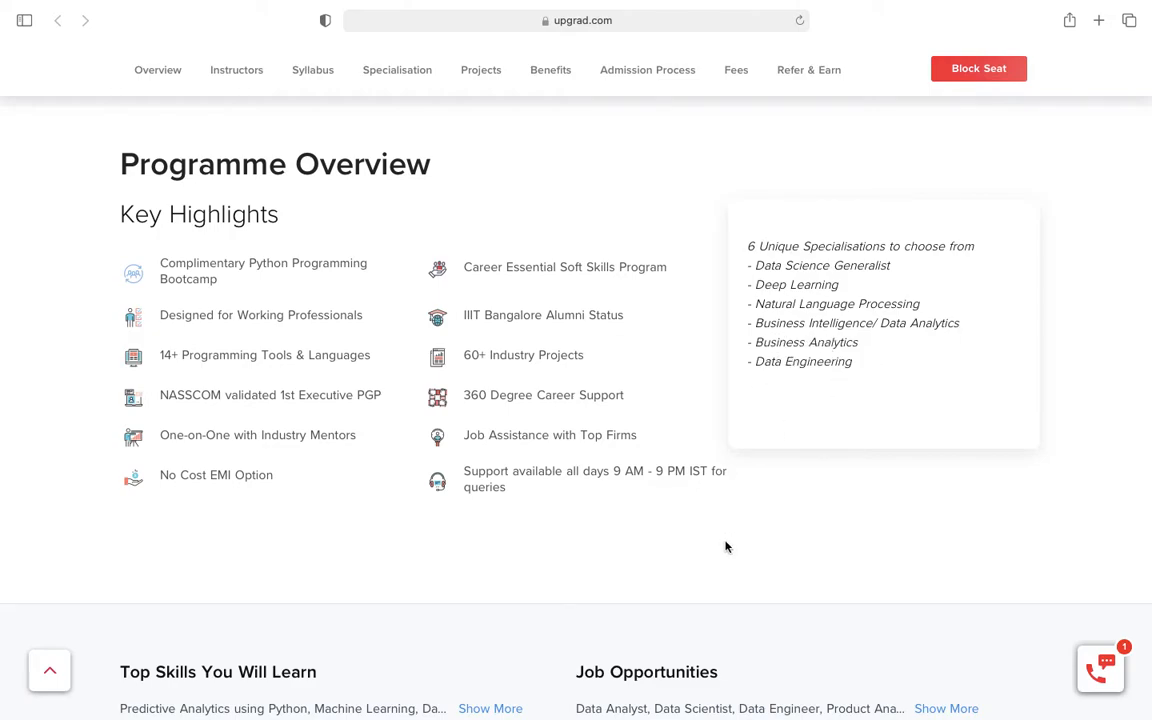
pyautogui.scroll(-3)
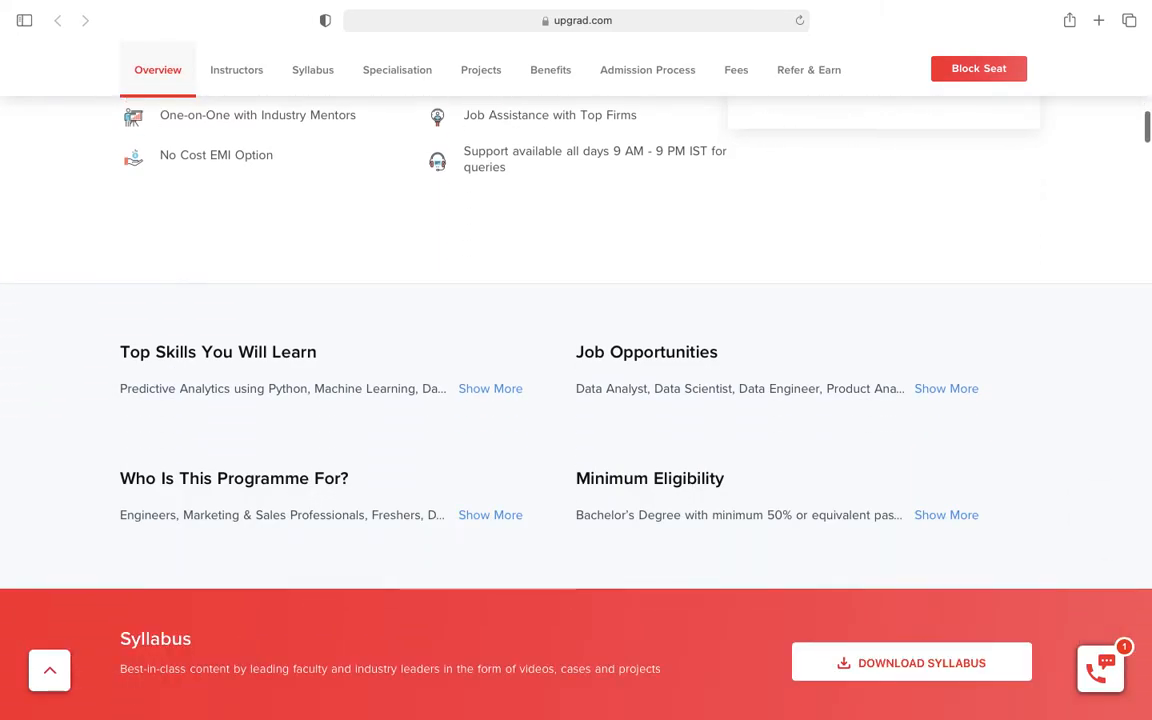
pyautogui.scroll(-3)
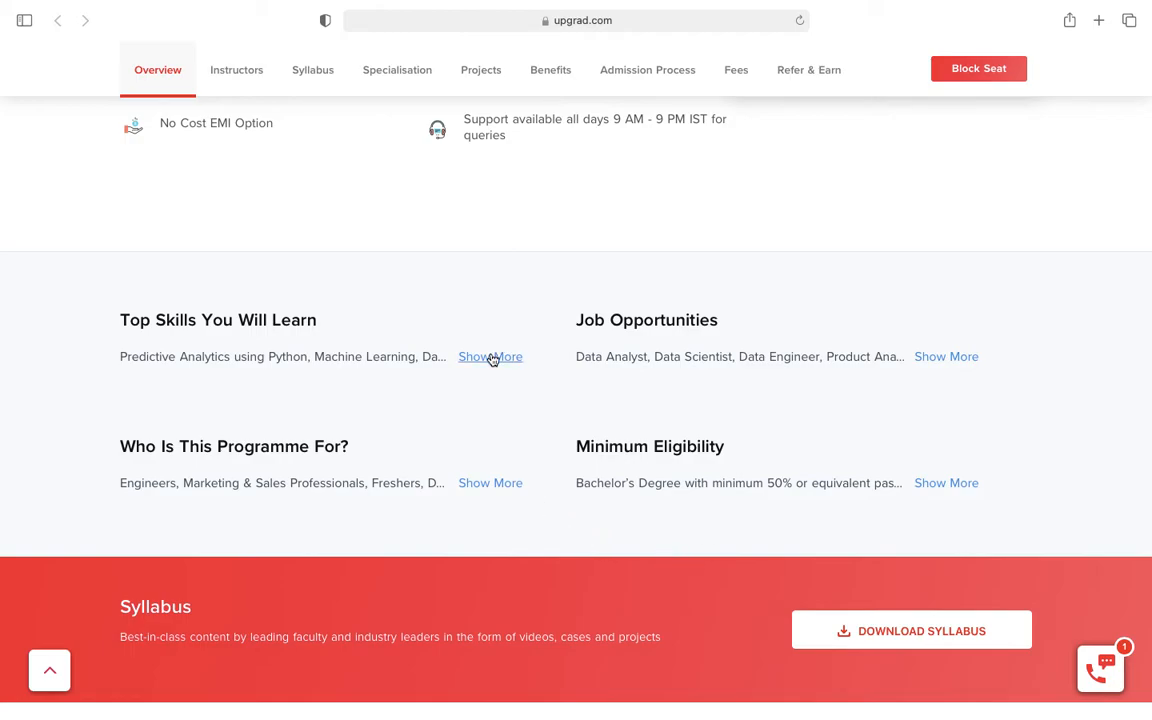
pyautogui.click(490, 356)
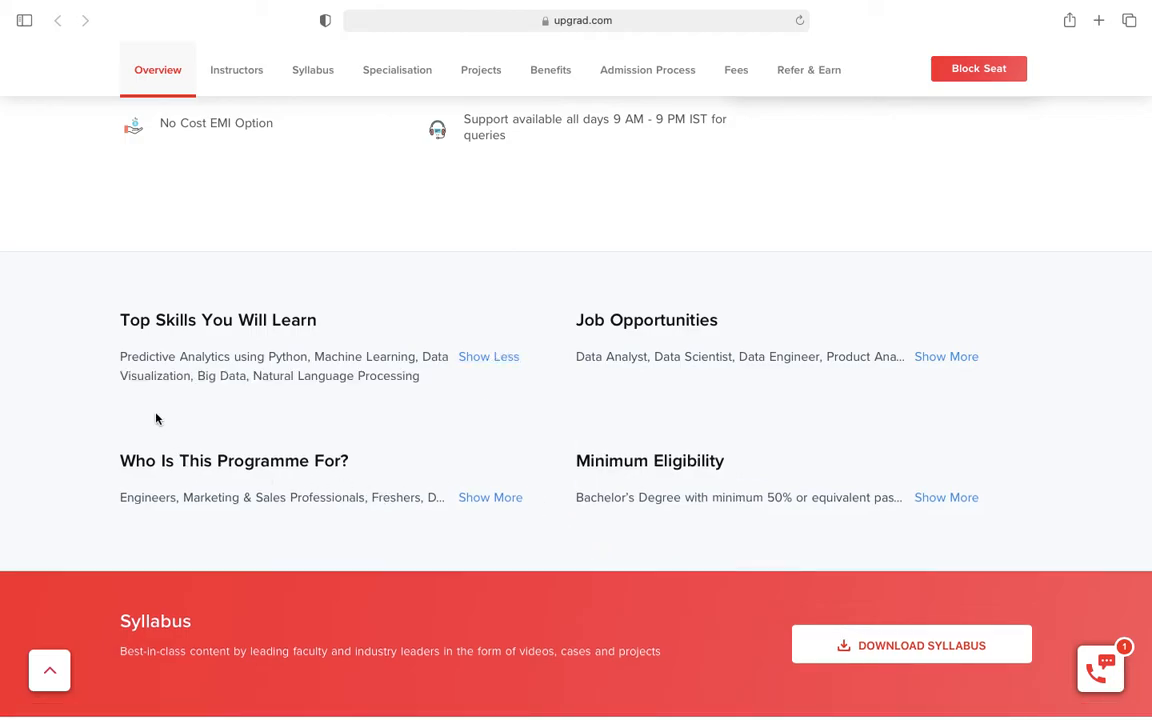
pyautogui.moveTo(264, 446)
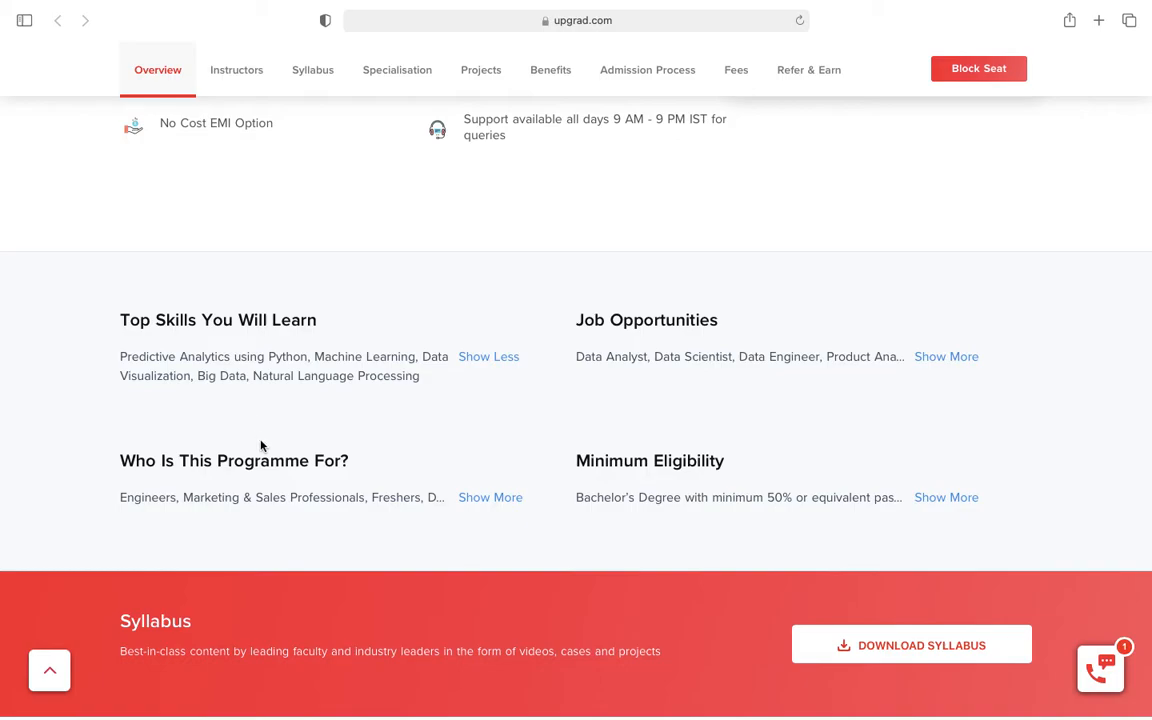
pyautogui.moveTo(238, 412)
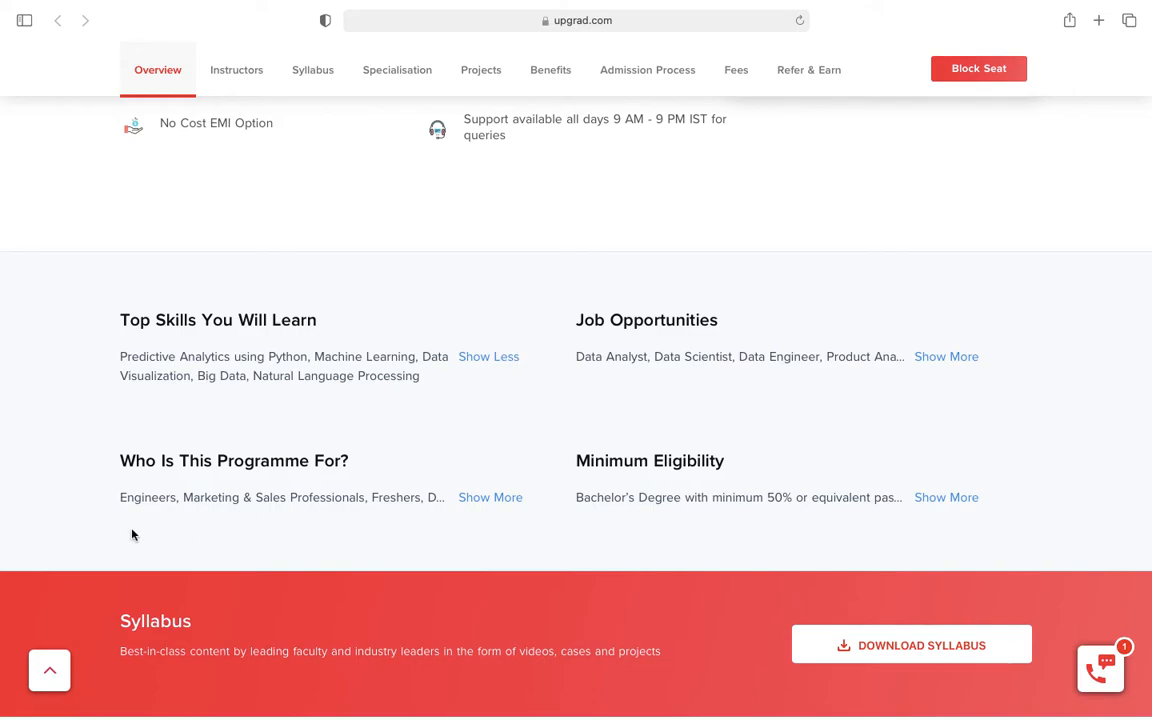
pyautogui.click(490, 496)
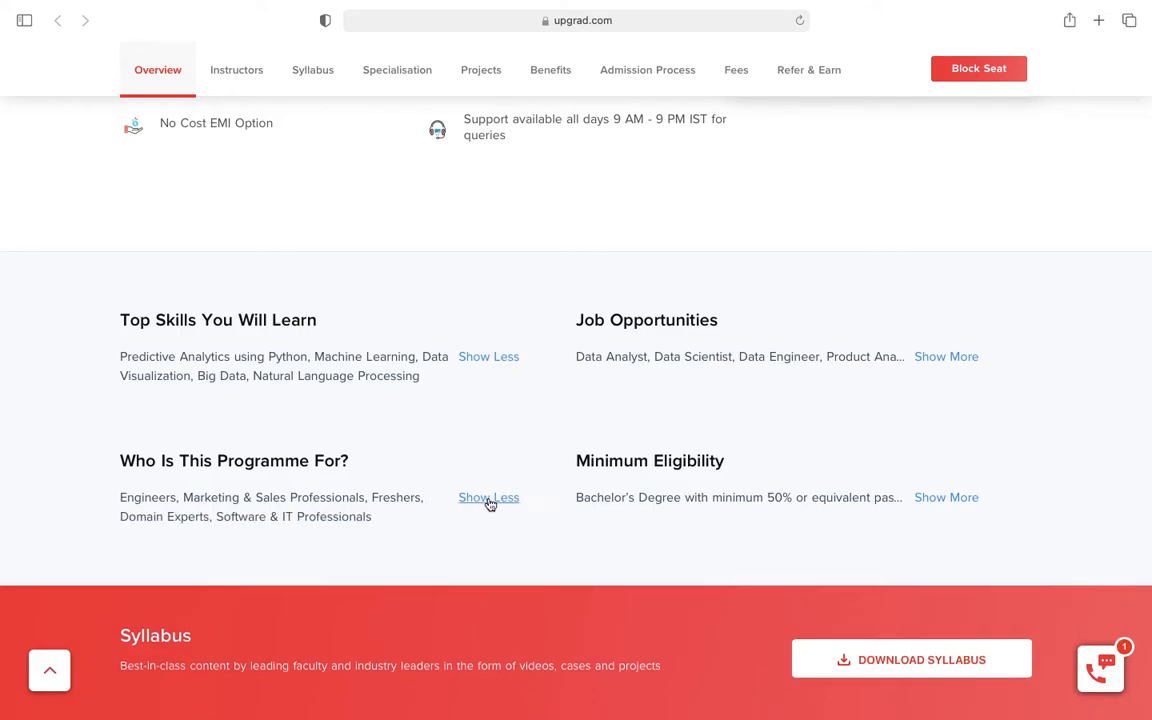
pyautogui.moveTo(342, 608)
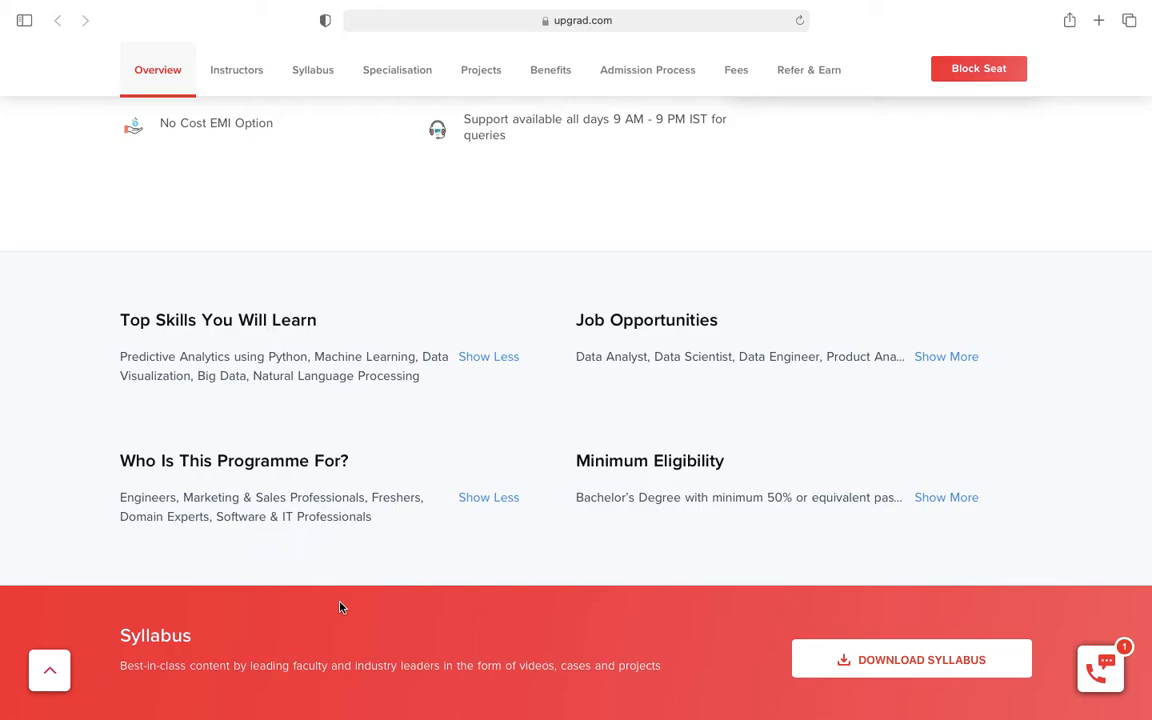
pyautogui.moveTo(412, 428)
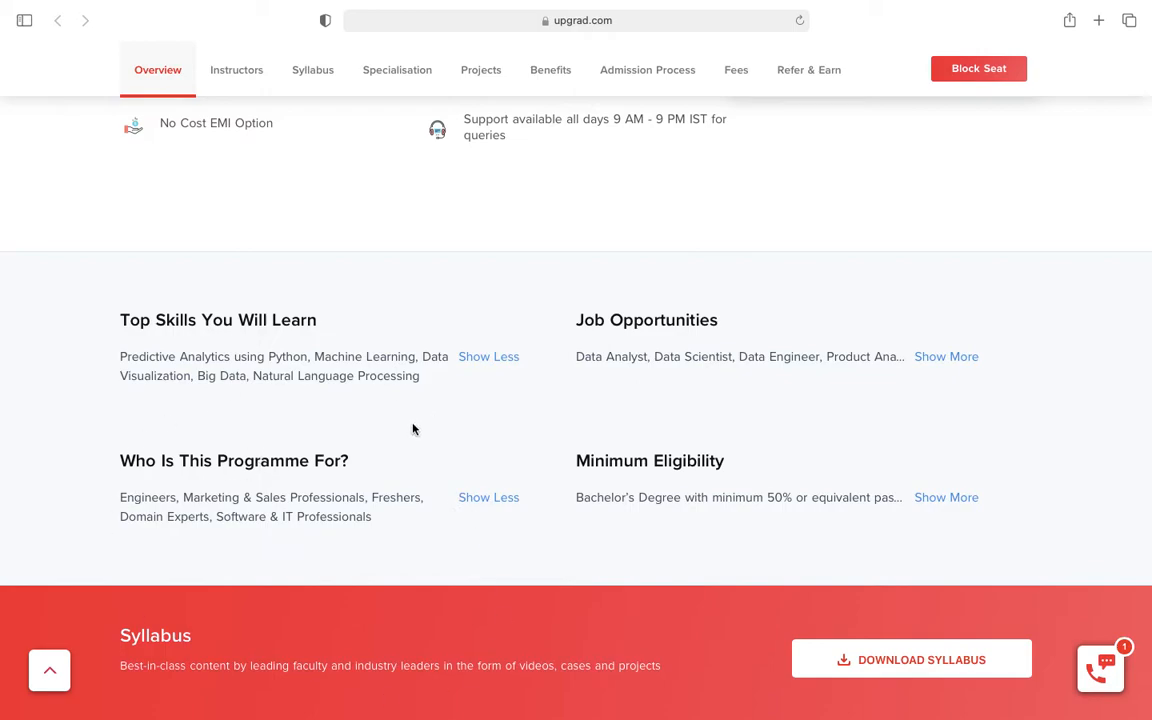
pyautogui.moveTo(340, 452)
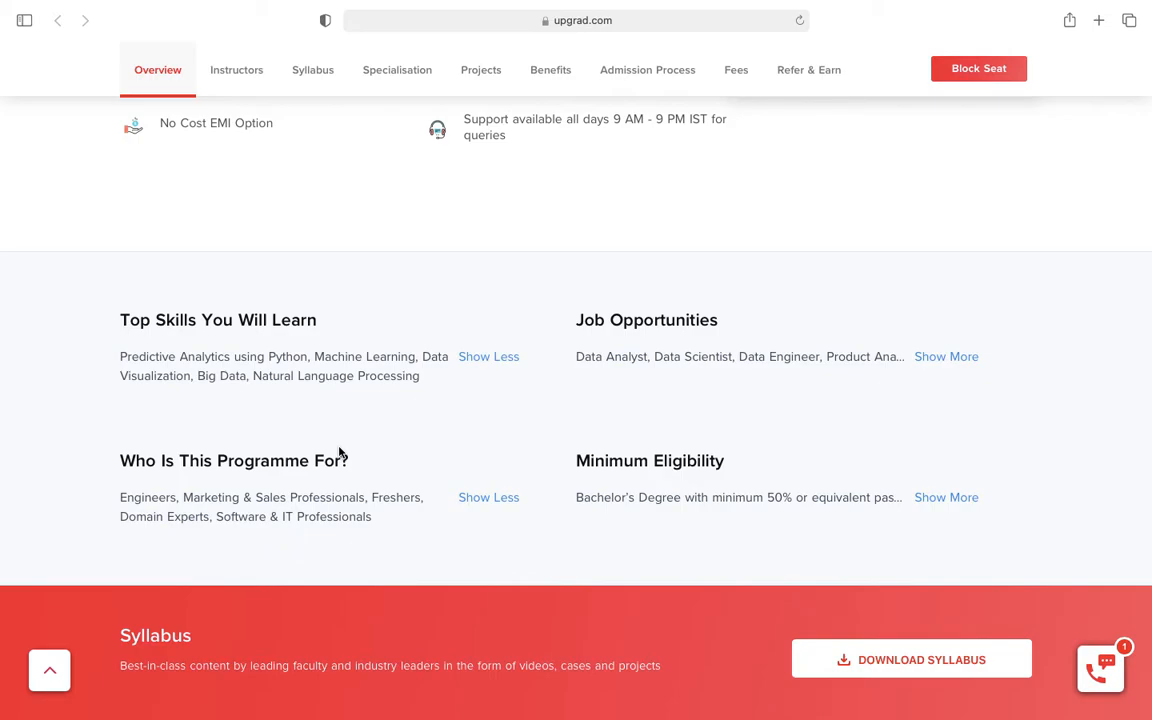
pyautogui.moveTo(946, 356)
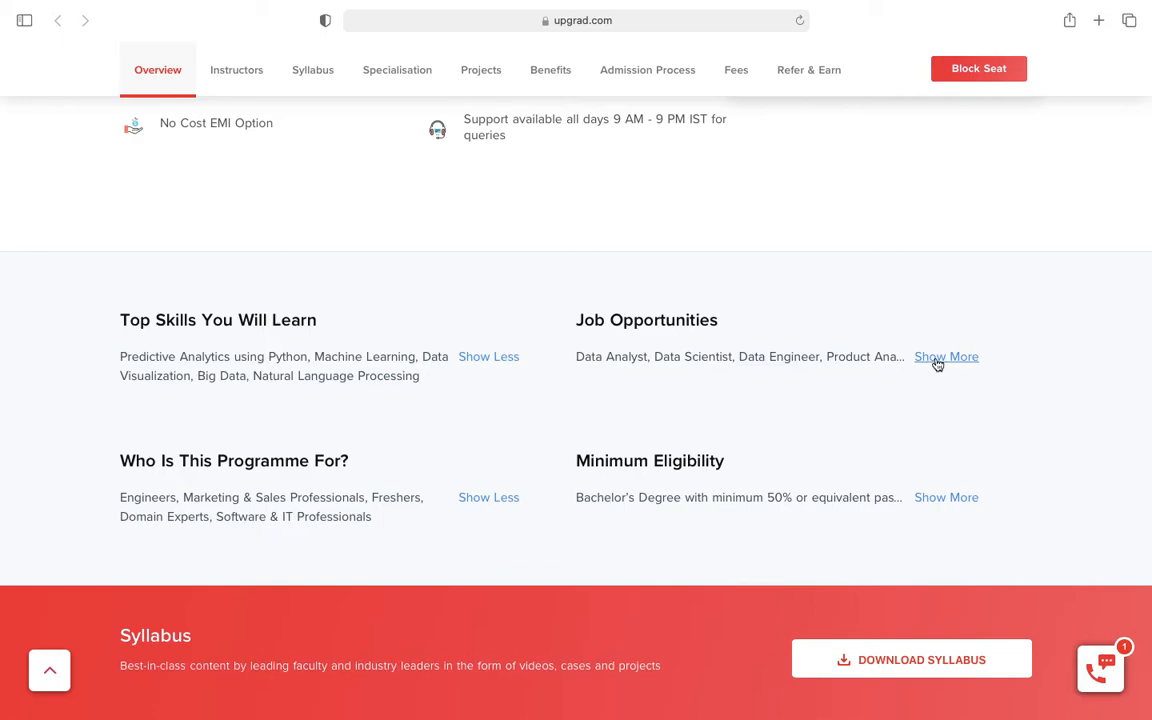
# Expand Job Opportunities to all roles, then reach Programming Languages and Tools Covered
pyautogui.click(946, 356)
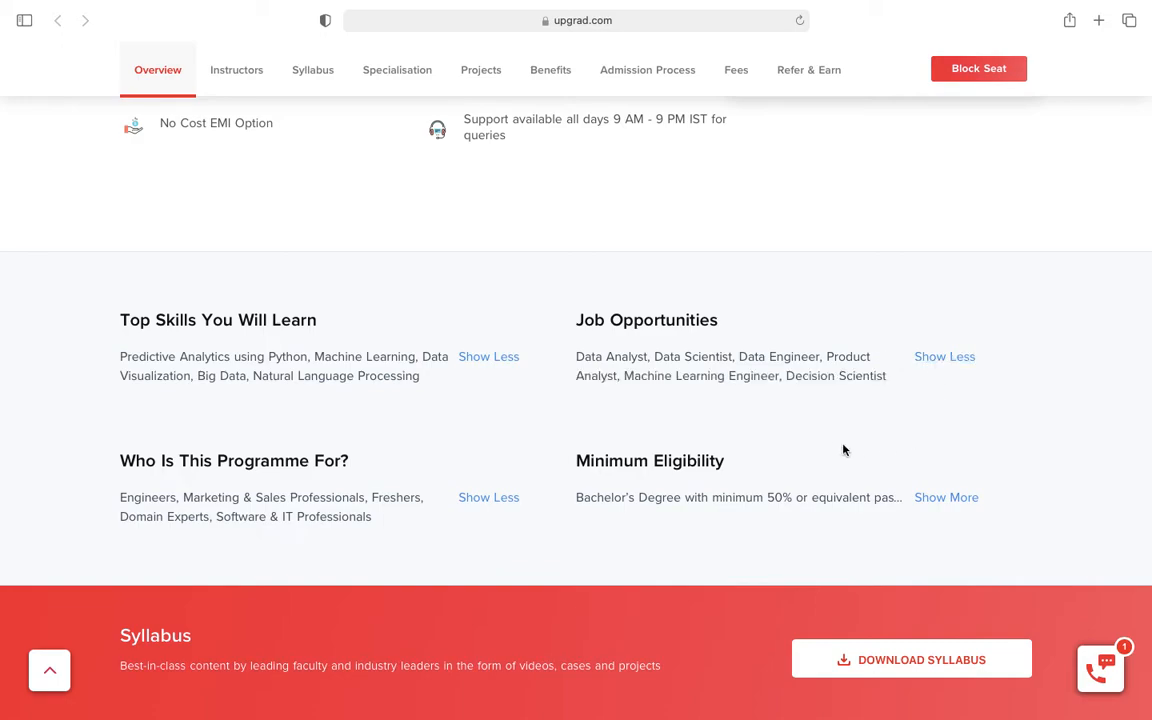
pyautogui.moveTo(708, 414)
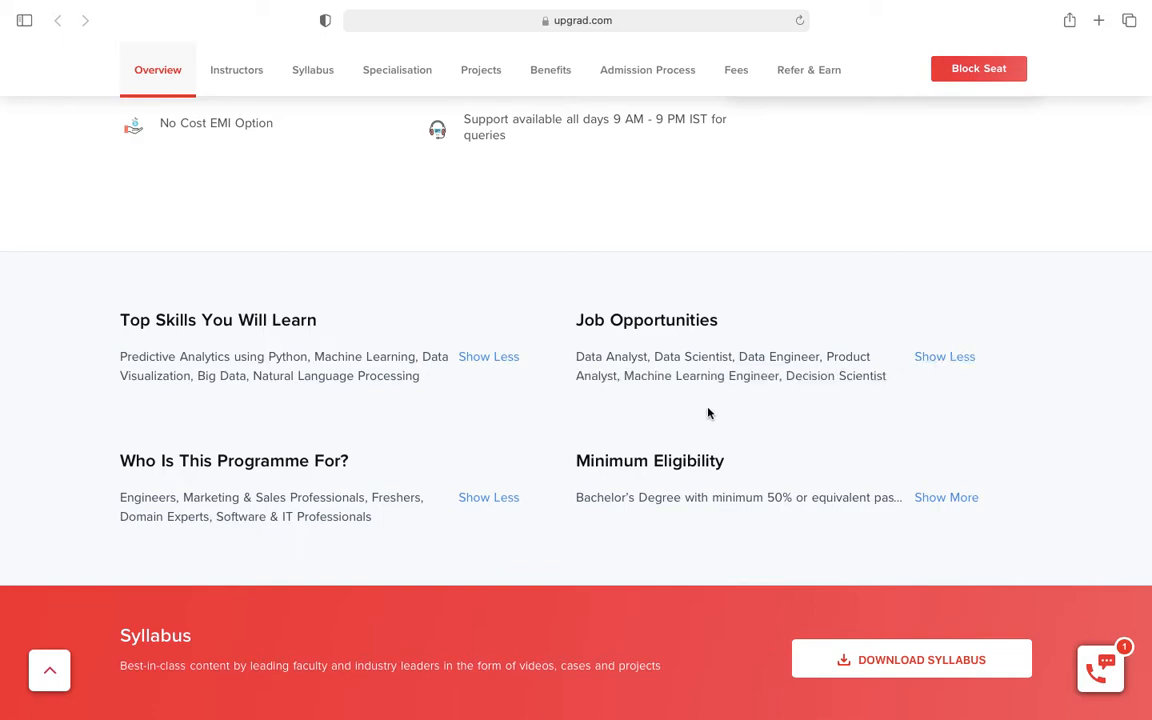
pyautogui.moveTo(816, 374)
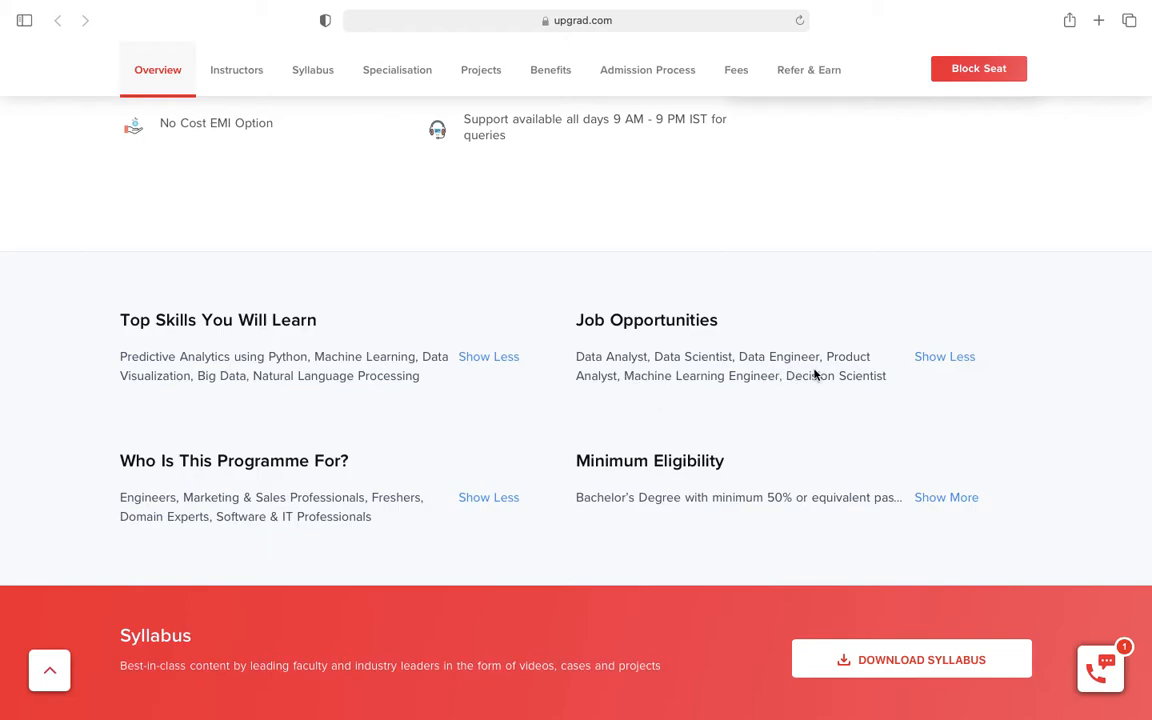
pyautogui.moveTo(784, 412)
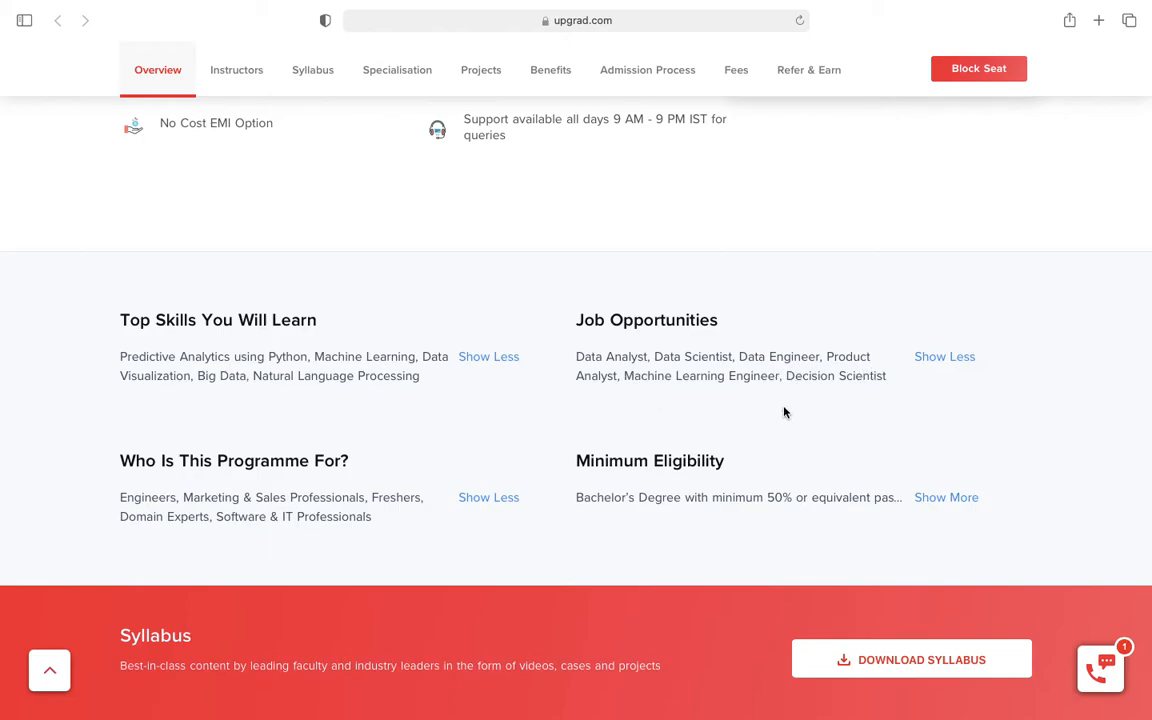
pyautogui.moveTo(906, 420)
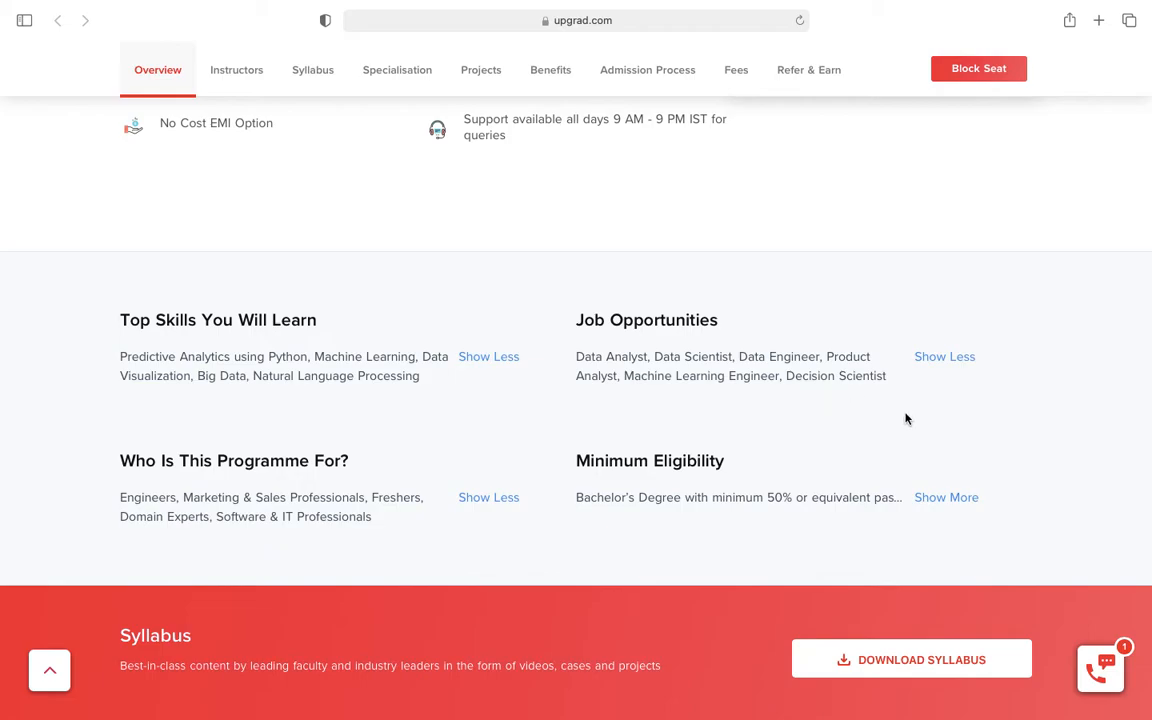
pyautogui.moveTo(860, 406)
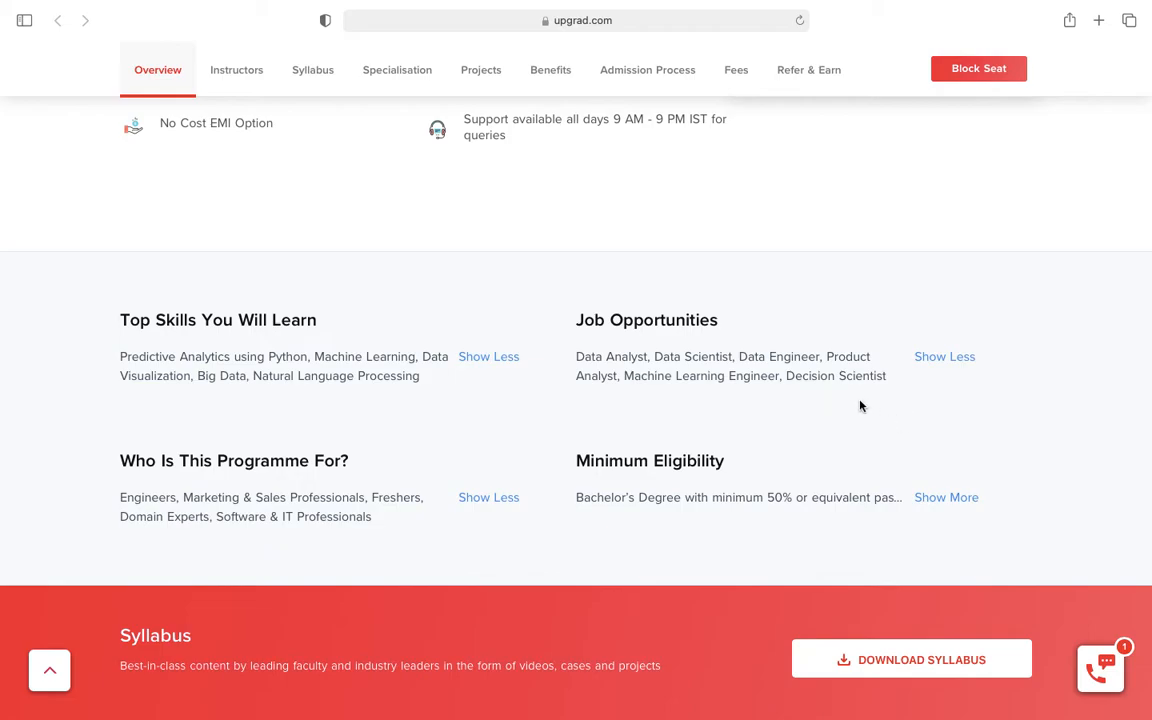
pyautogui.moveTo(792, 398)
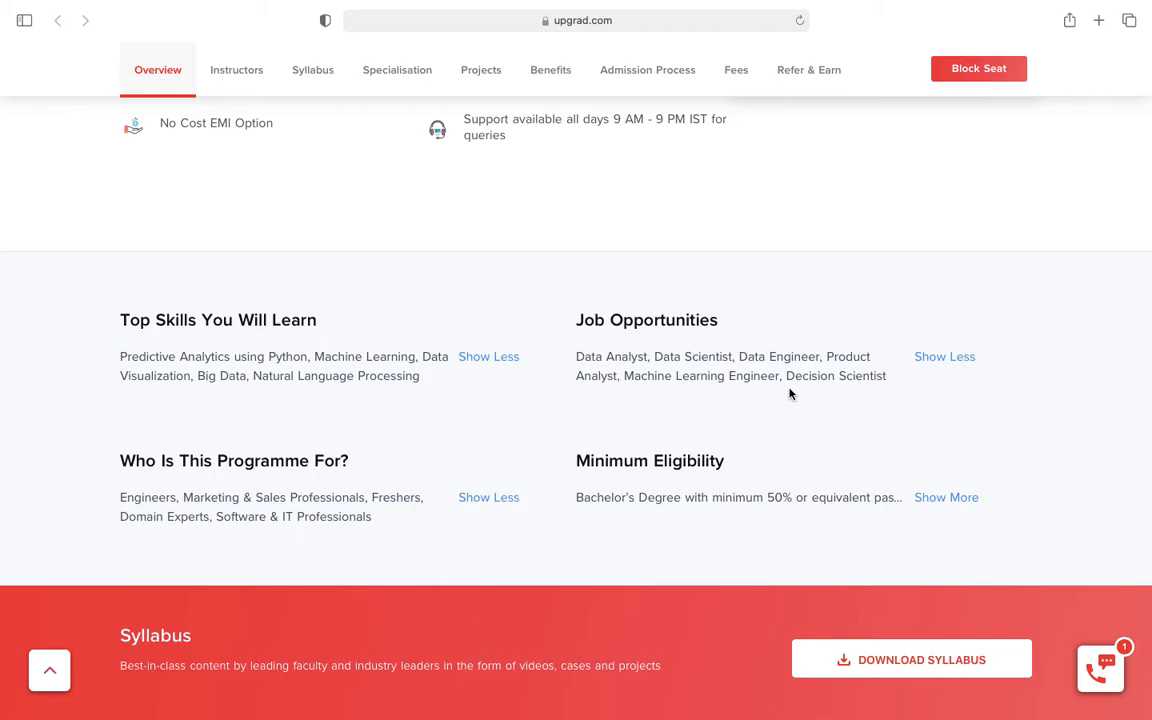
pyautogui.moveTo(764, 412)
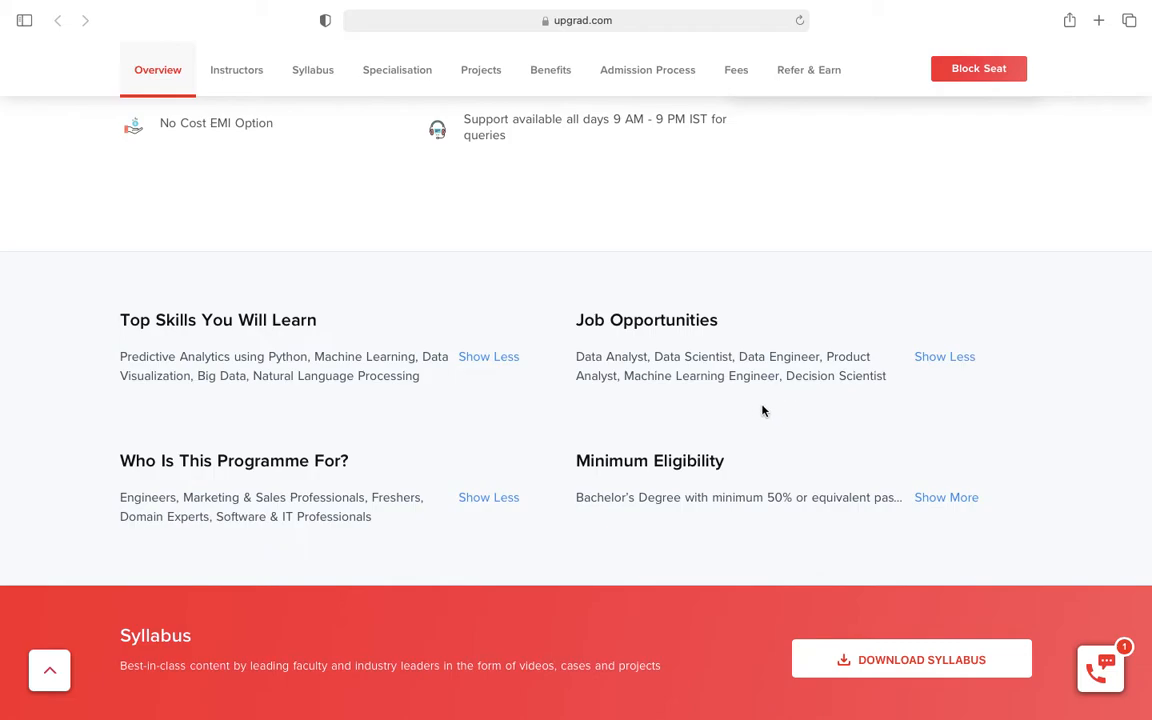
pyautogui.moveTo(752, 412)
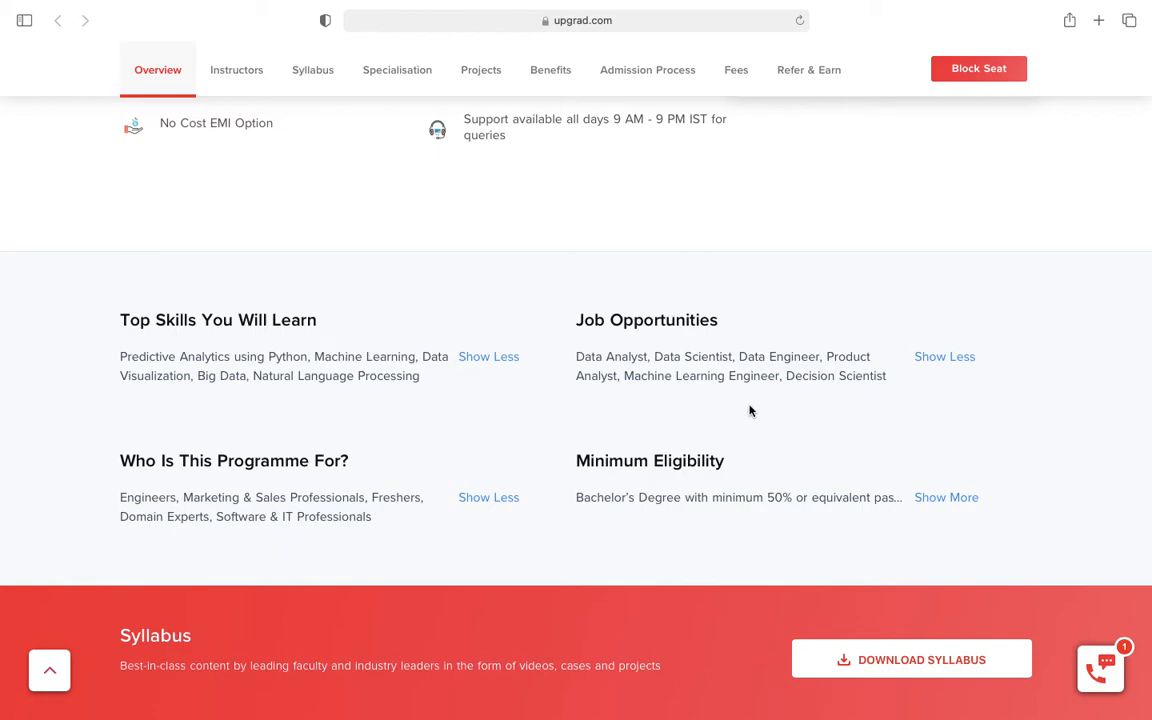
pyautogui.moveTo(624, 500)
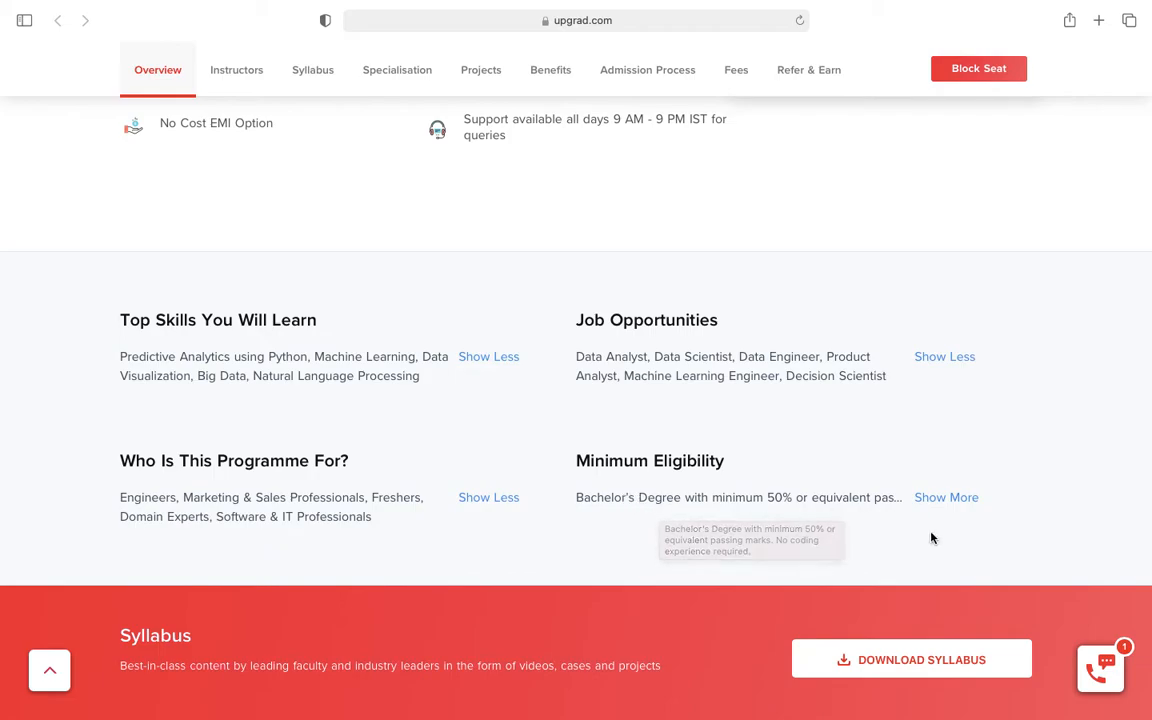
pyautogui.moveTo(896, 546)
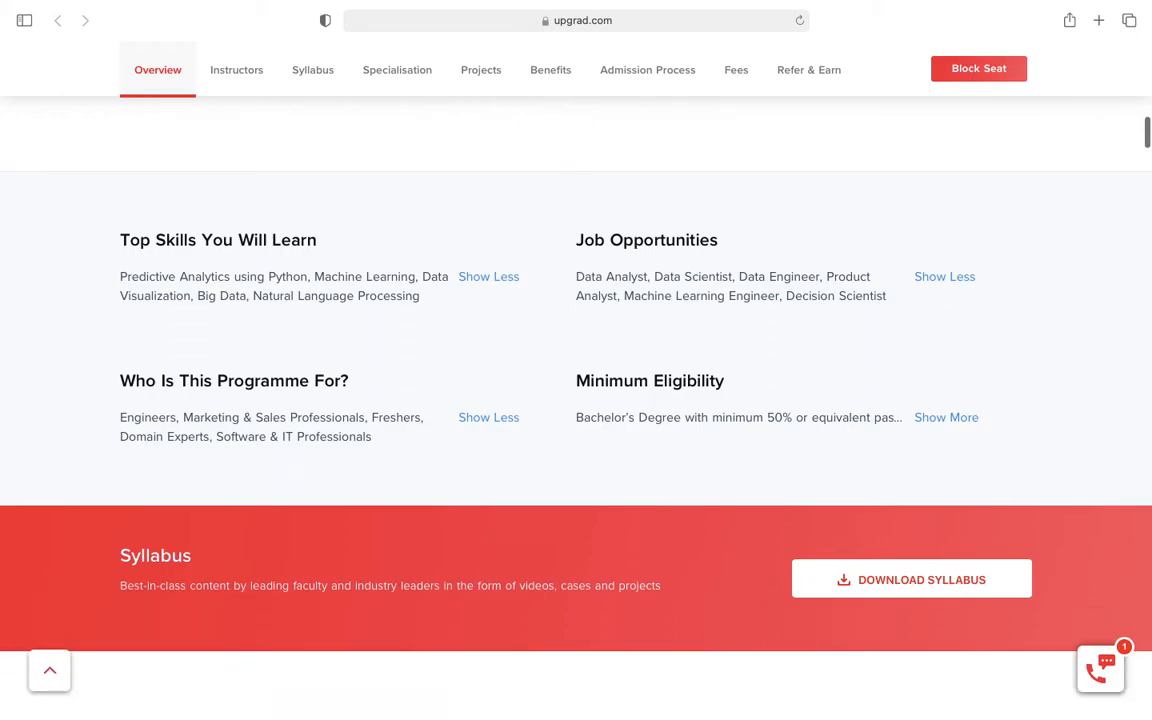
pyautogui.scroll(-3)
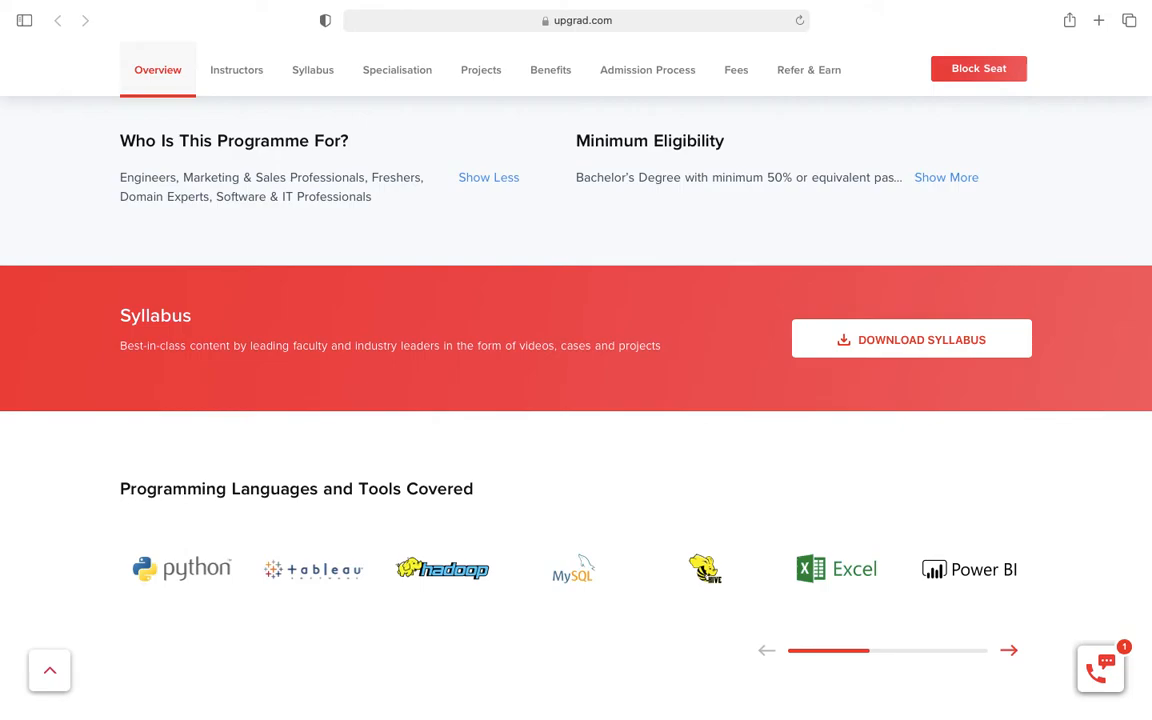
# Advance the tools carousel to OpenCV, AWS and Spark, then reach the IIIT Bangalore certificate section
pyautogui.scroll(-3)
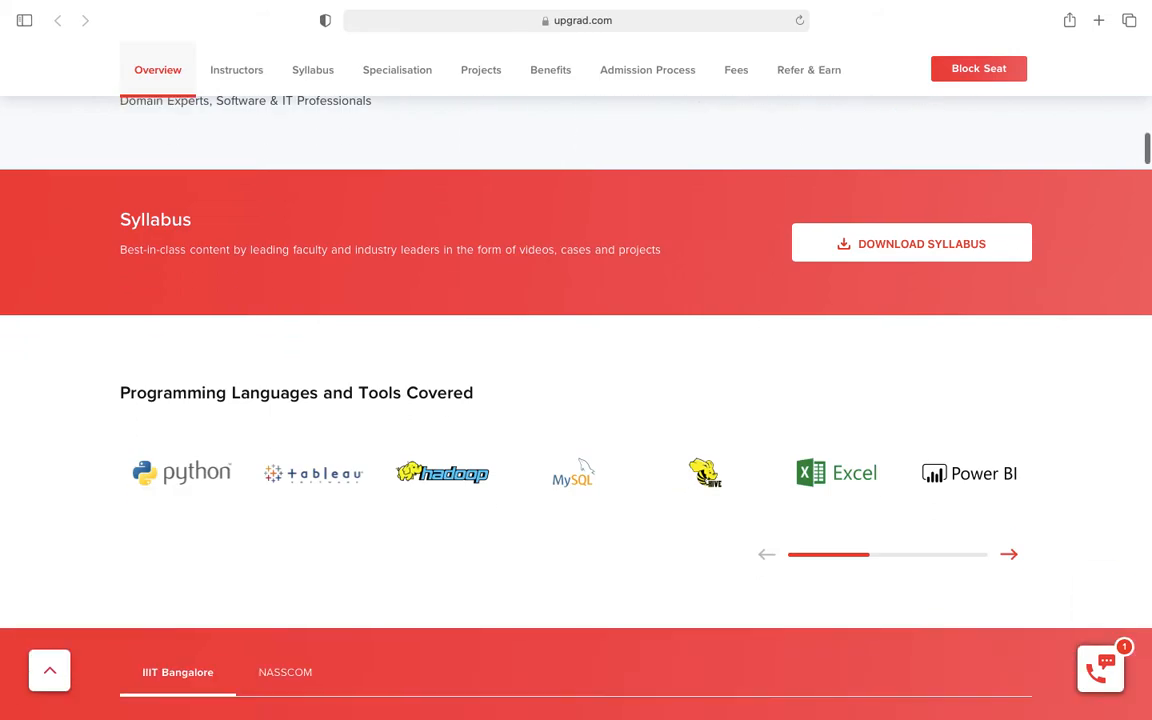
pyautogui.scroll(-3)
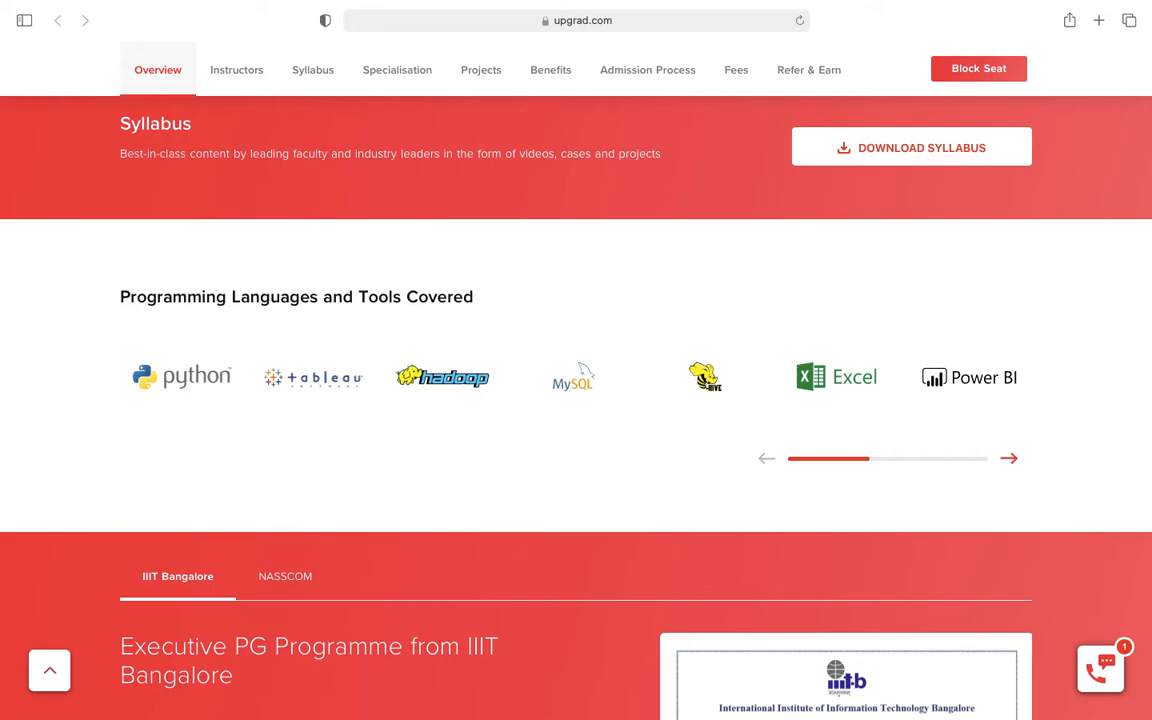
pyautogui.moveTo(198, 420)
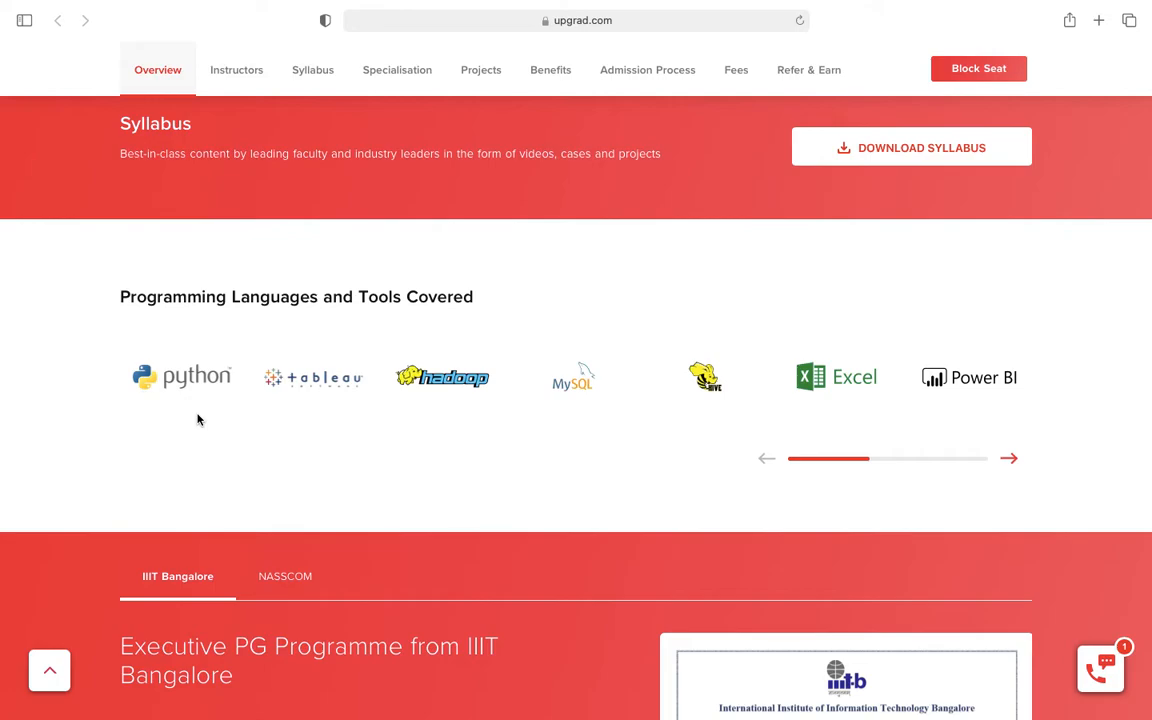
pyautogui.moveTo(1008, 458)
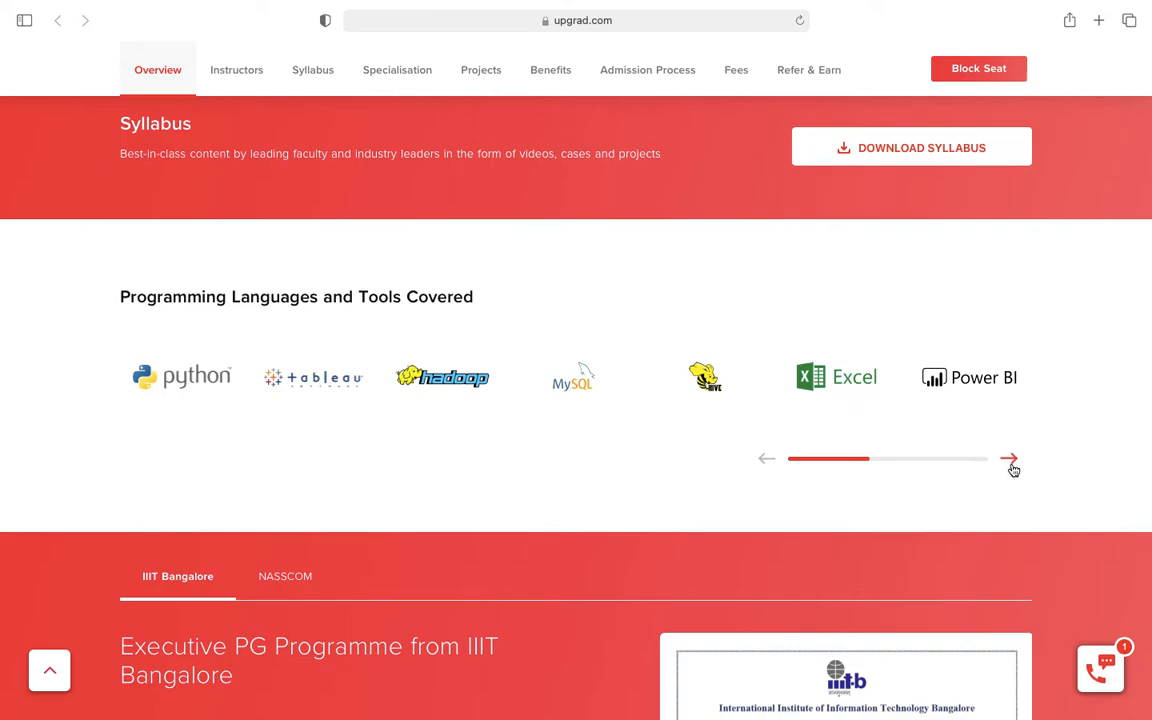
pyautogui.click(1010, 458)
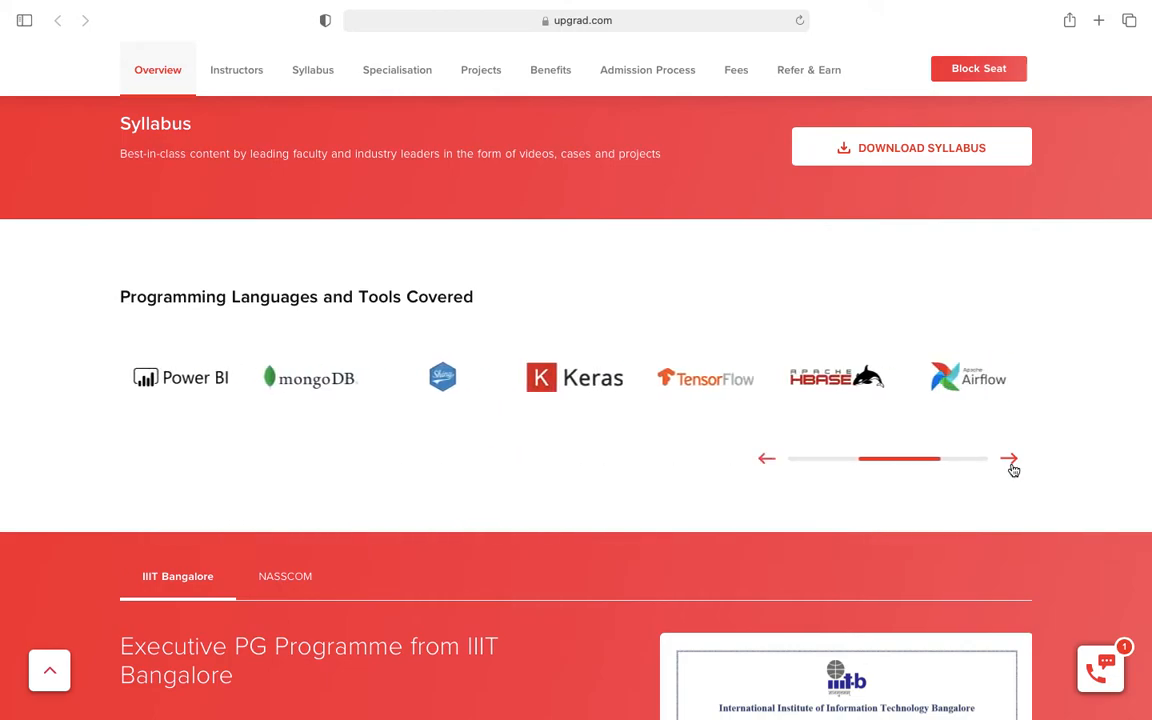
pyautogui.click(1008, 458)
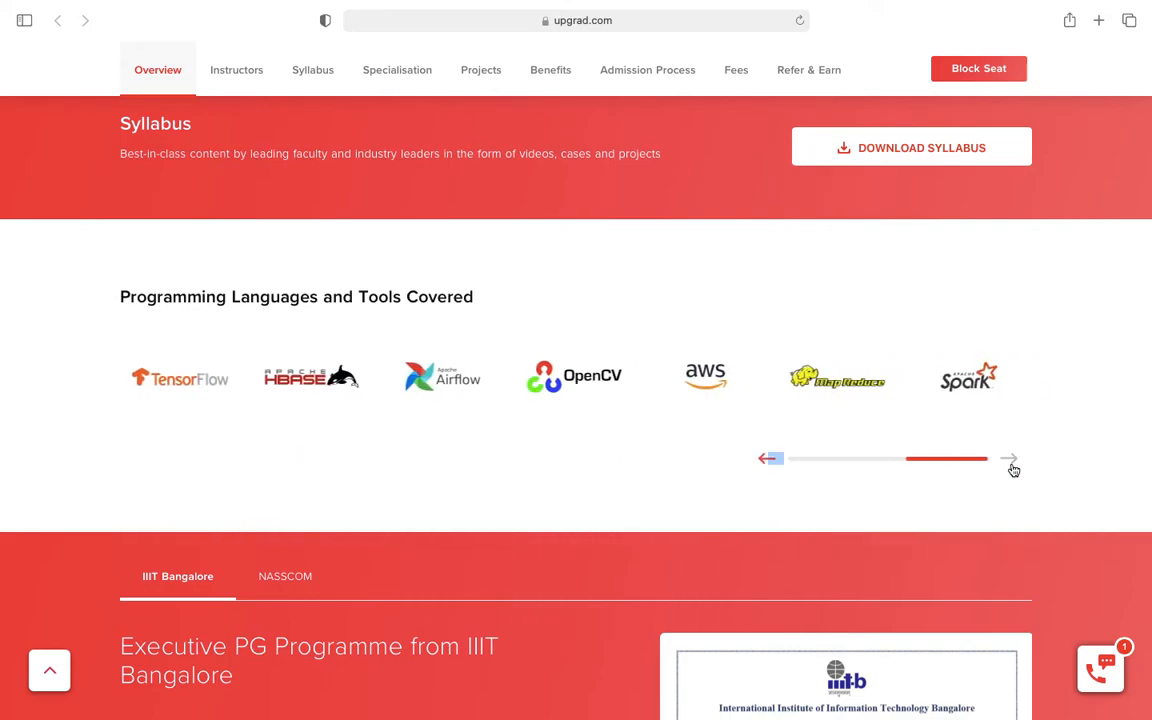
pyautogui.scroll(-3)
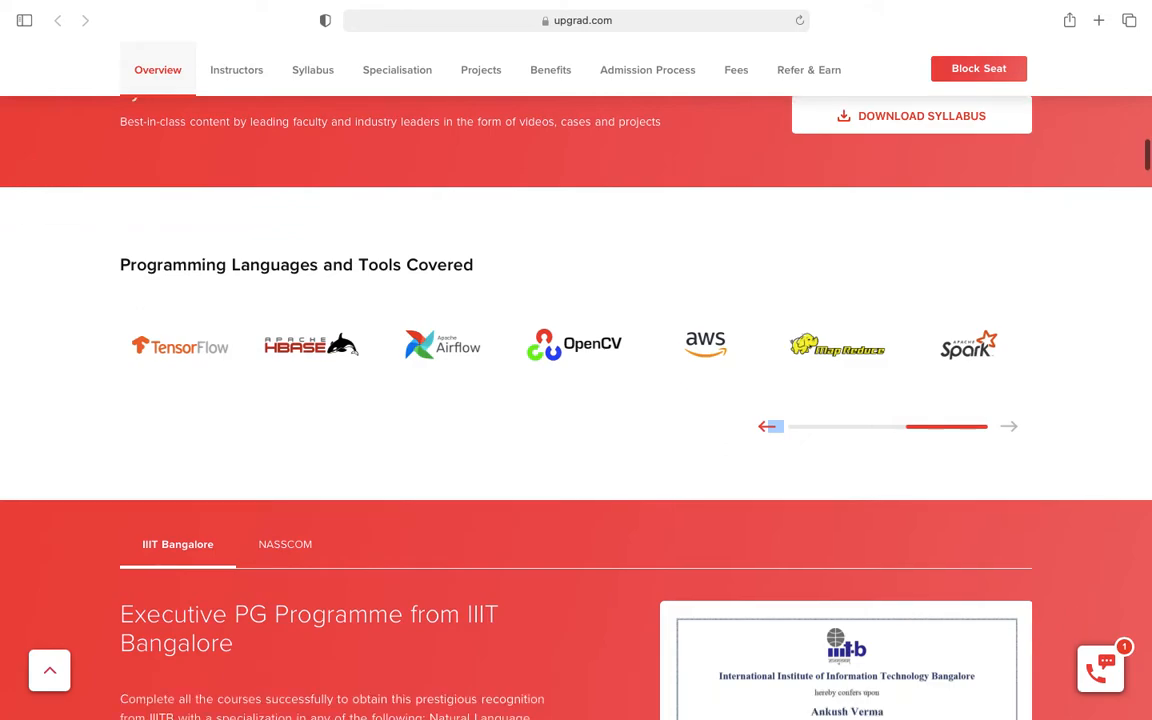
pyautogui.scroll(-3)
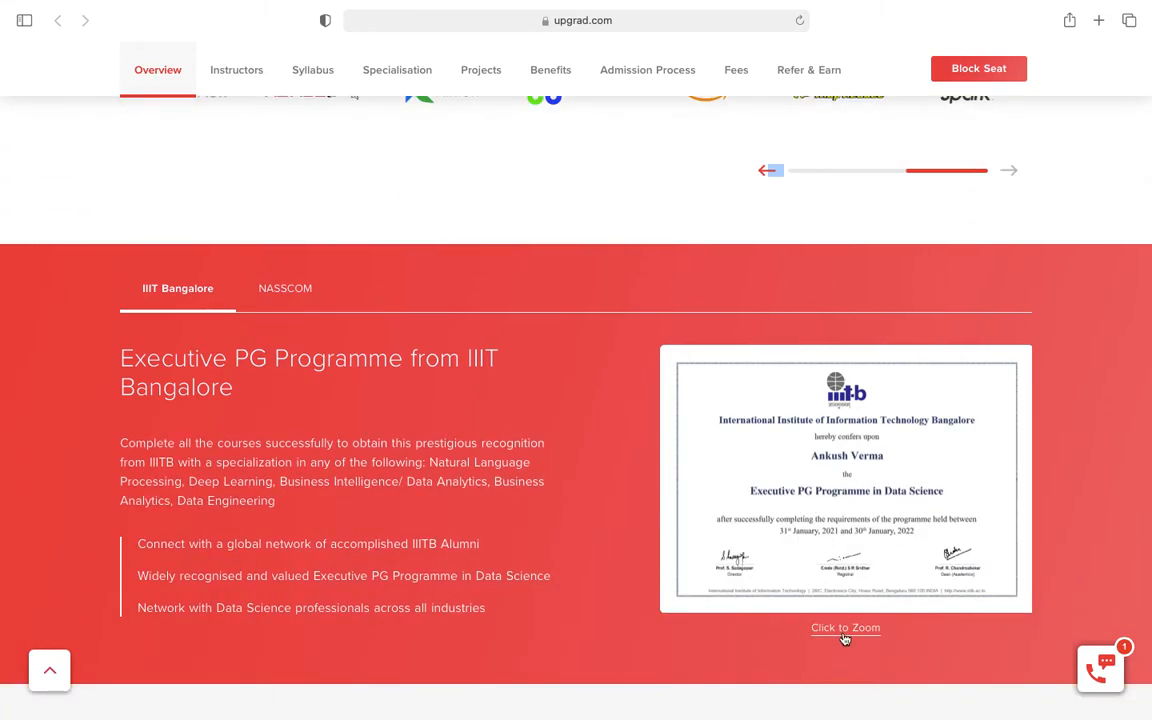
pyautogui.click(844, 628)
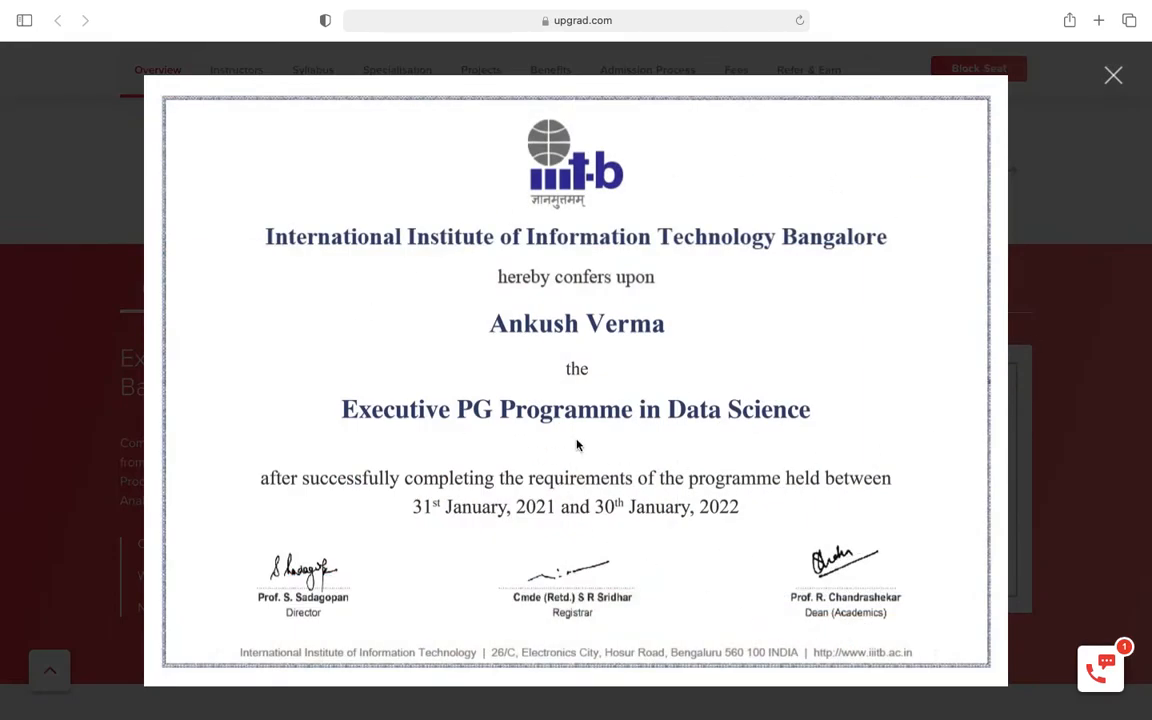
pyautogui.moveTo(548, 210)
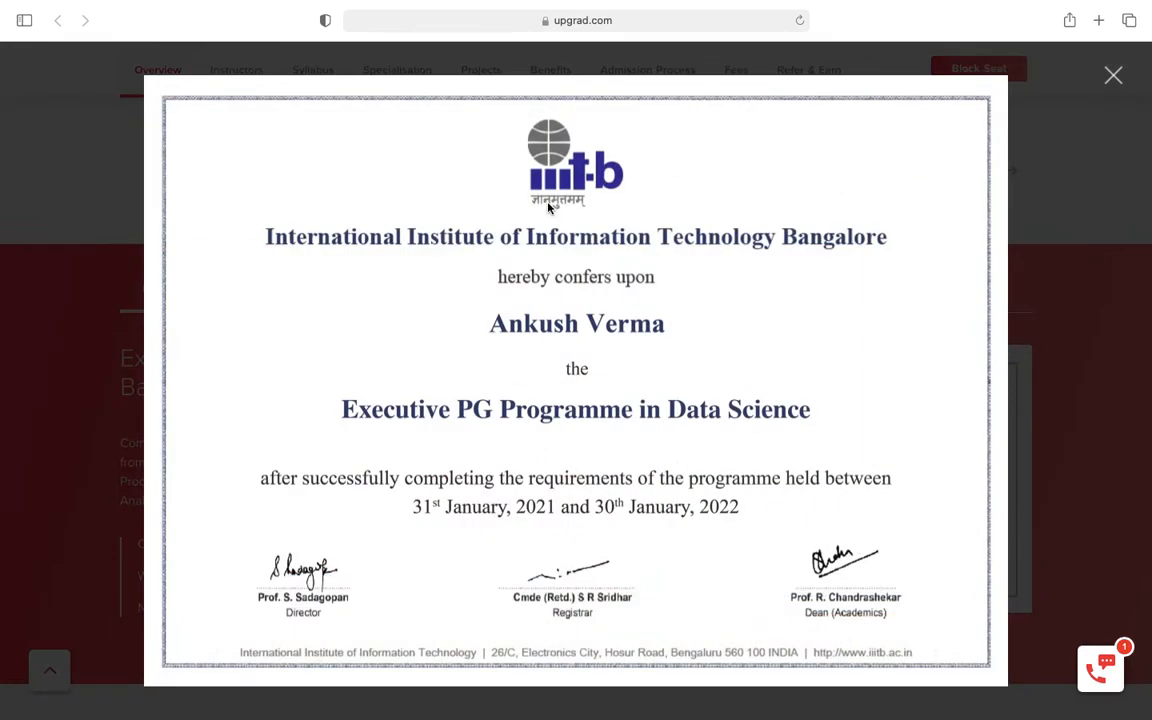
pyautogui.moveTo(360, 448)
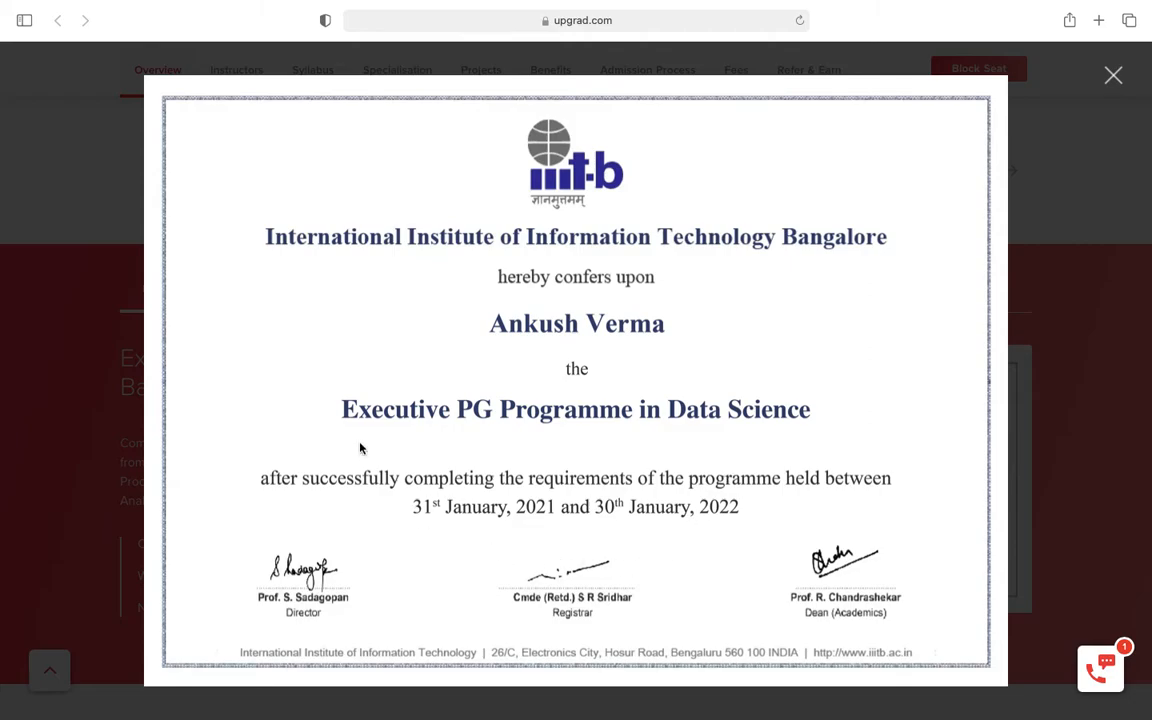
pyautogui.moveTo(892, 432)
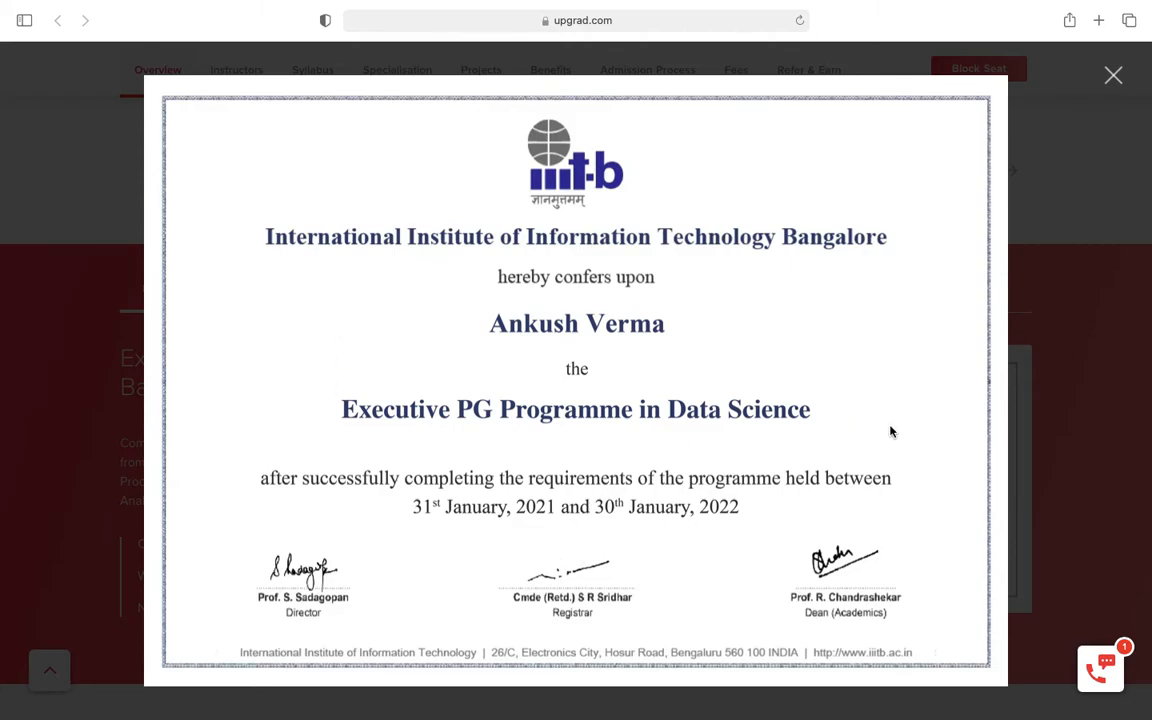
pyautogui.moveTo(1118, 114)
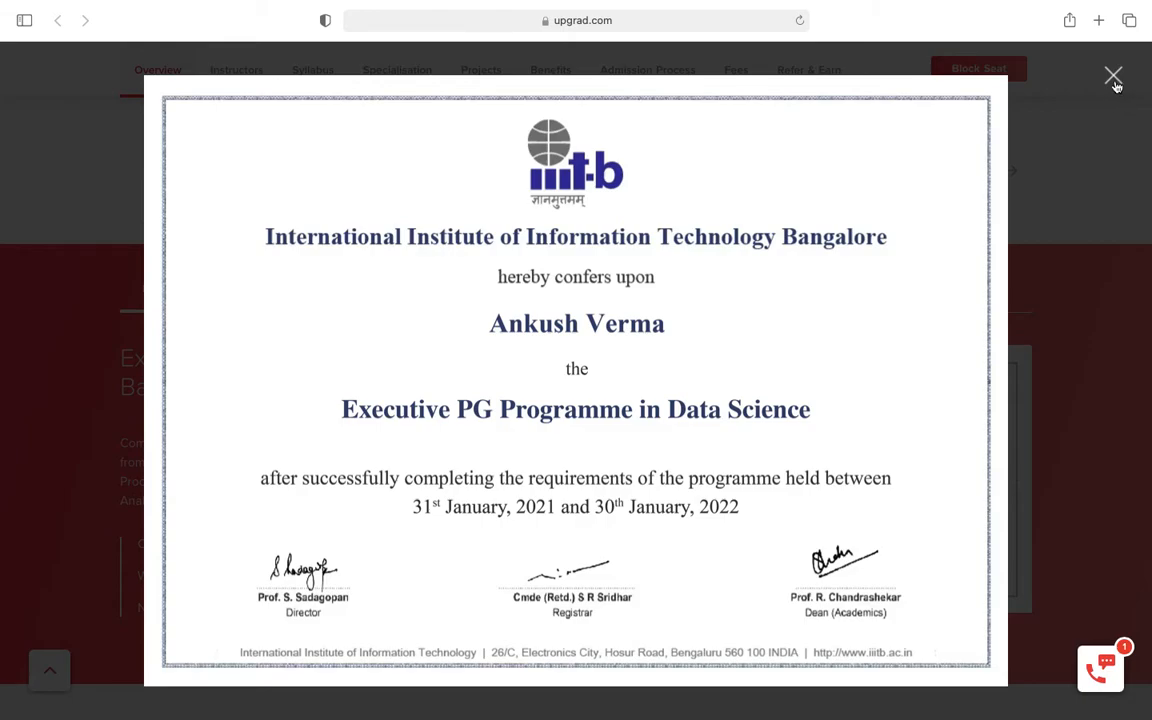
pyautogui.click(1112, 76)
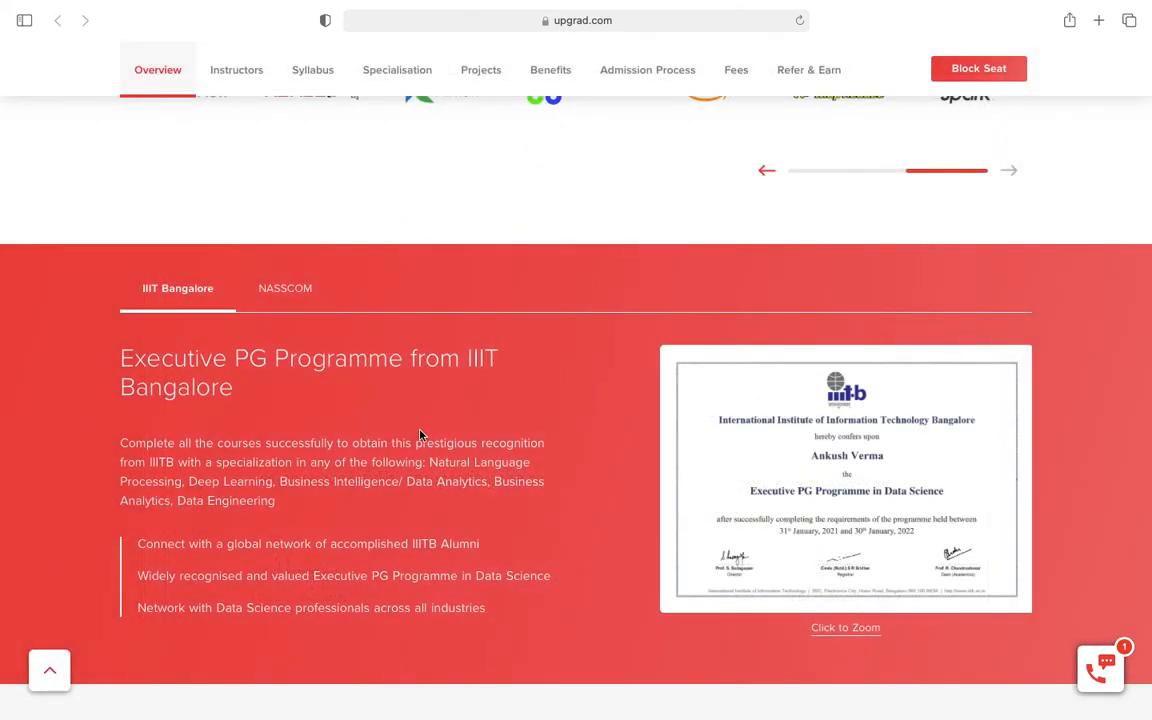
# Scroll past the Instructors cards to the Syllabus Data Toolkit module topics
pyautogui.scroll(-3)
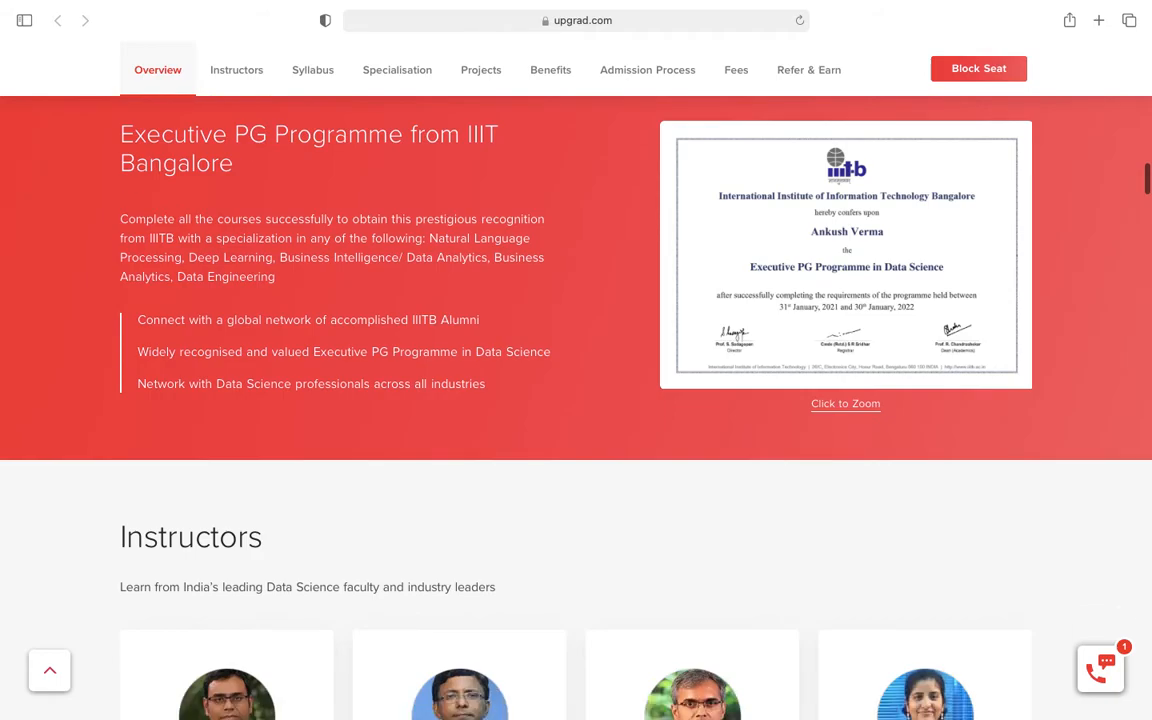
pyautogui.scroll(-3)
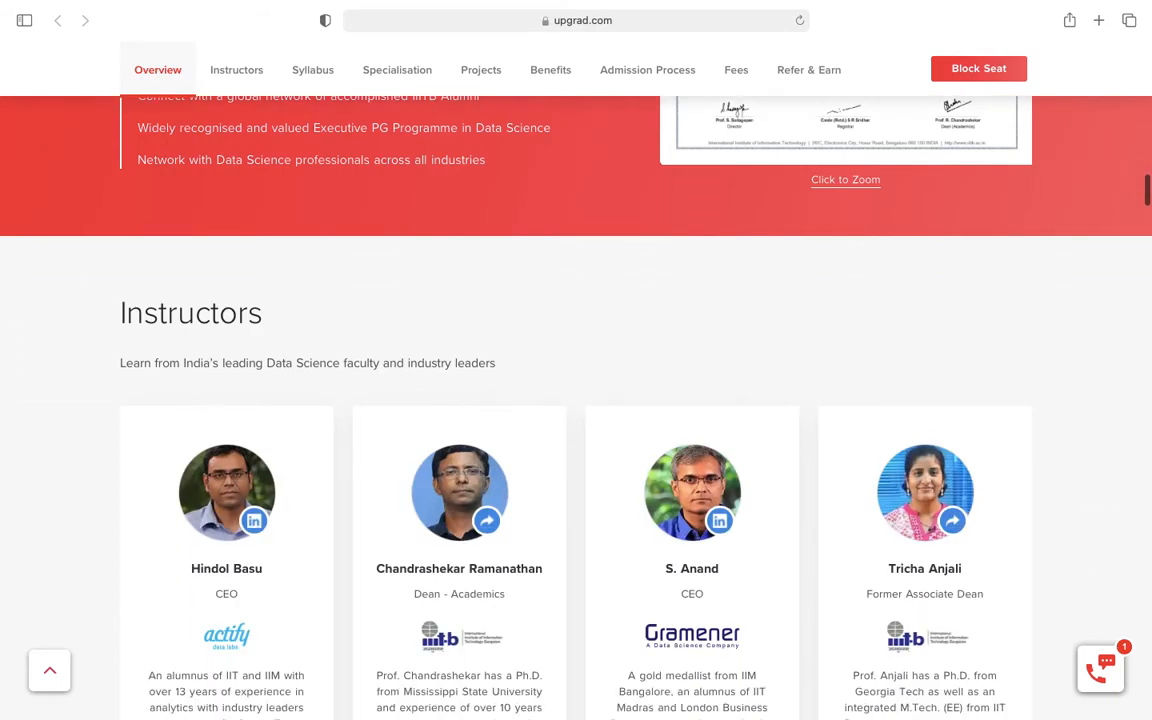
pyautogui.scroll(-3)
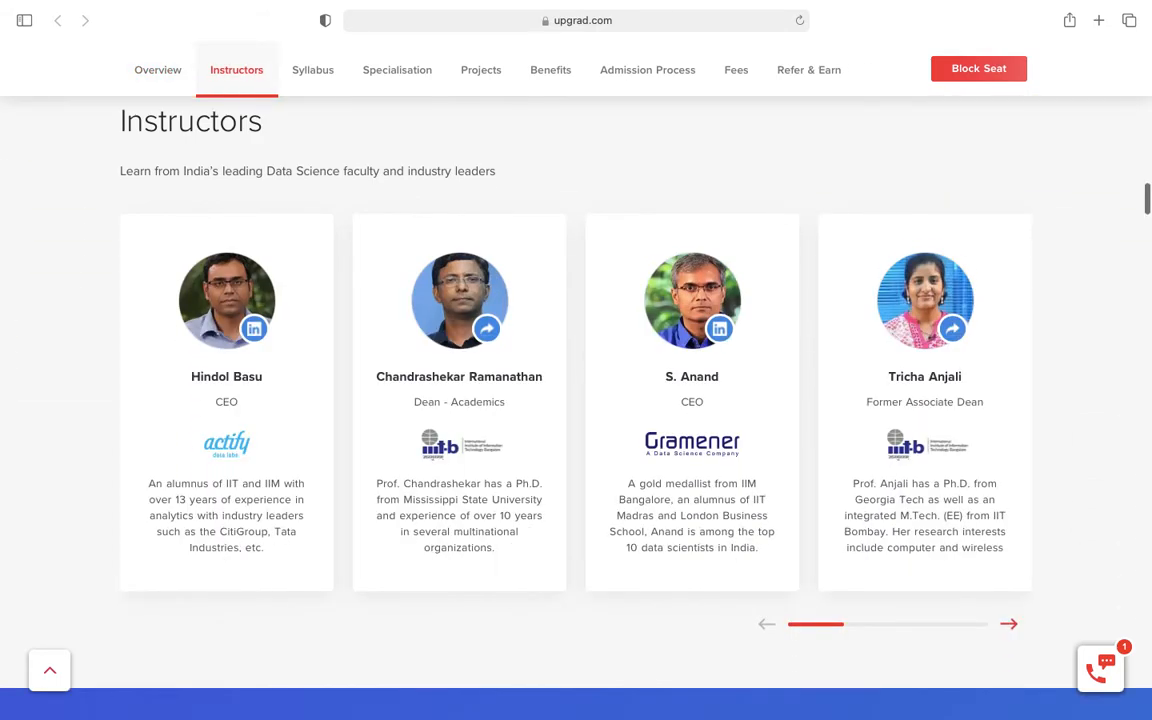
pyautogui.scroll(-3)
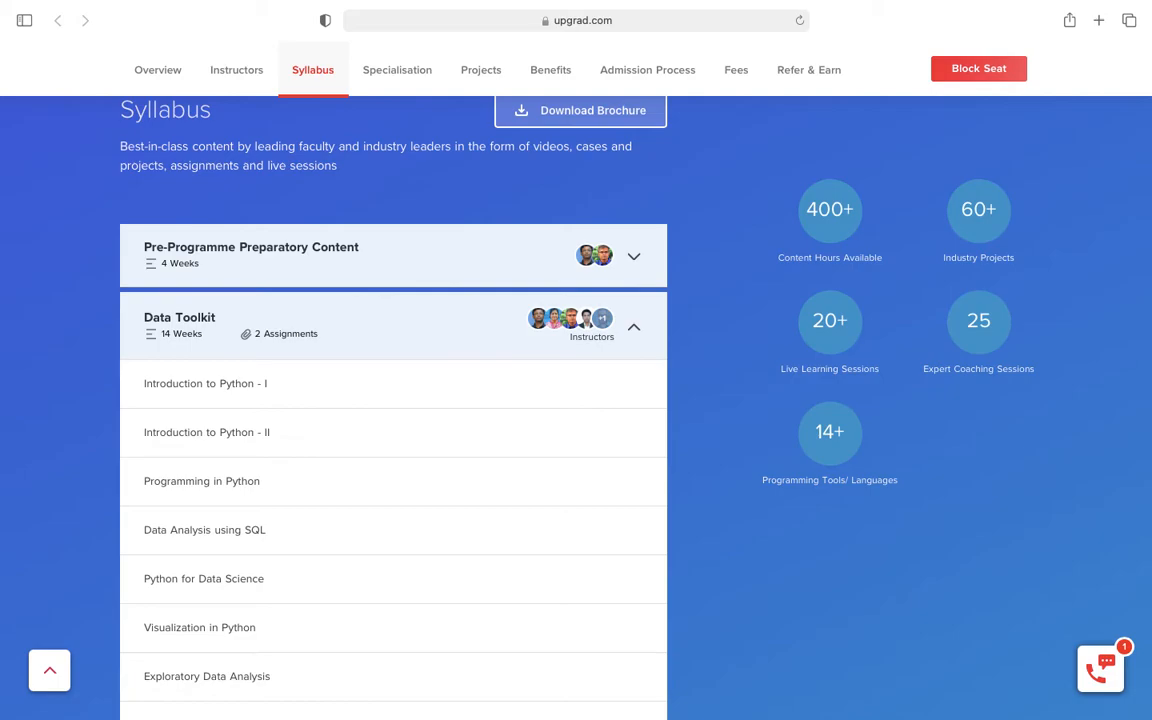
# Expand the Pre-Programme Preparatory Content module listing Excel and problem-solving topics
pyautogui.scroll(-3)
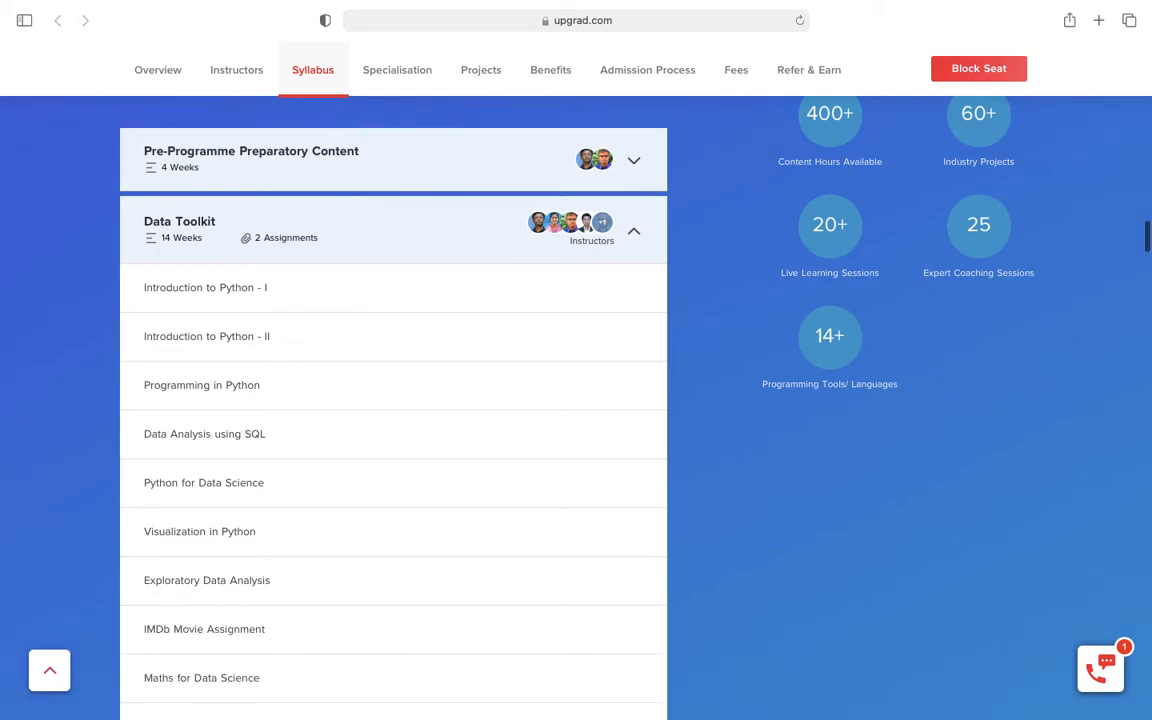
pyautogui.moveTo(32, 184)
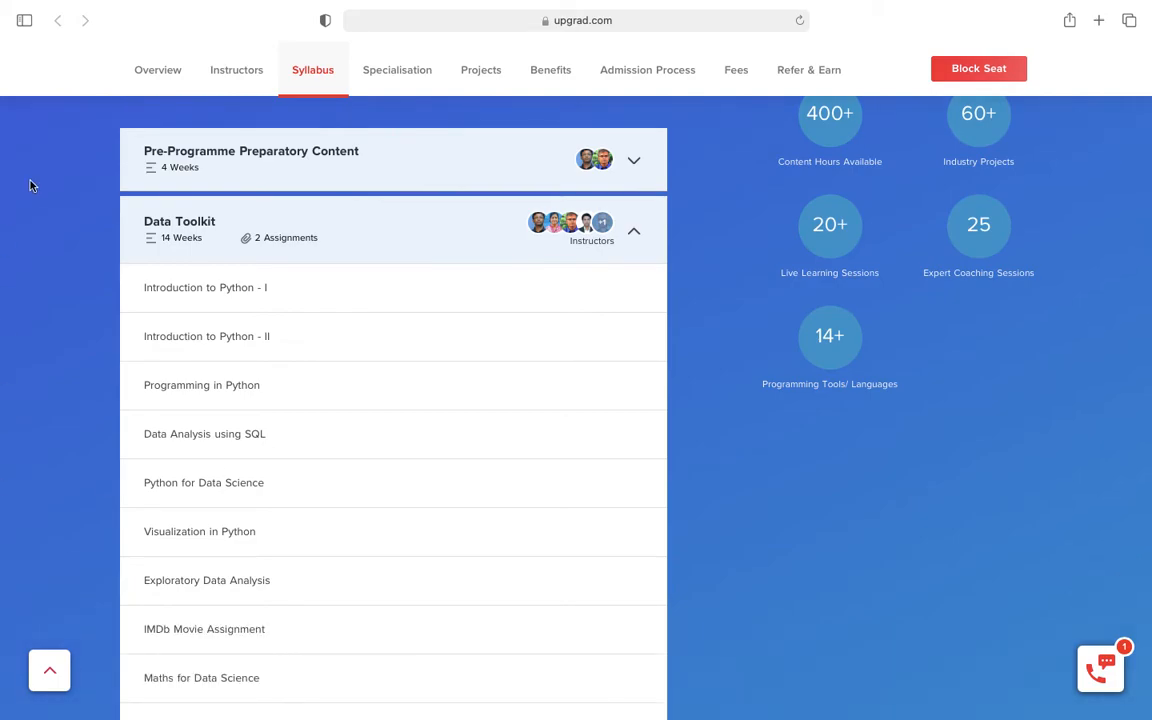
pyautogui.moveTo(240, 164)
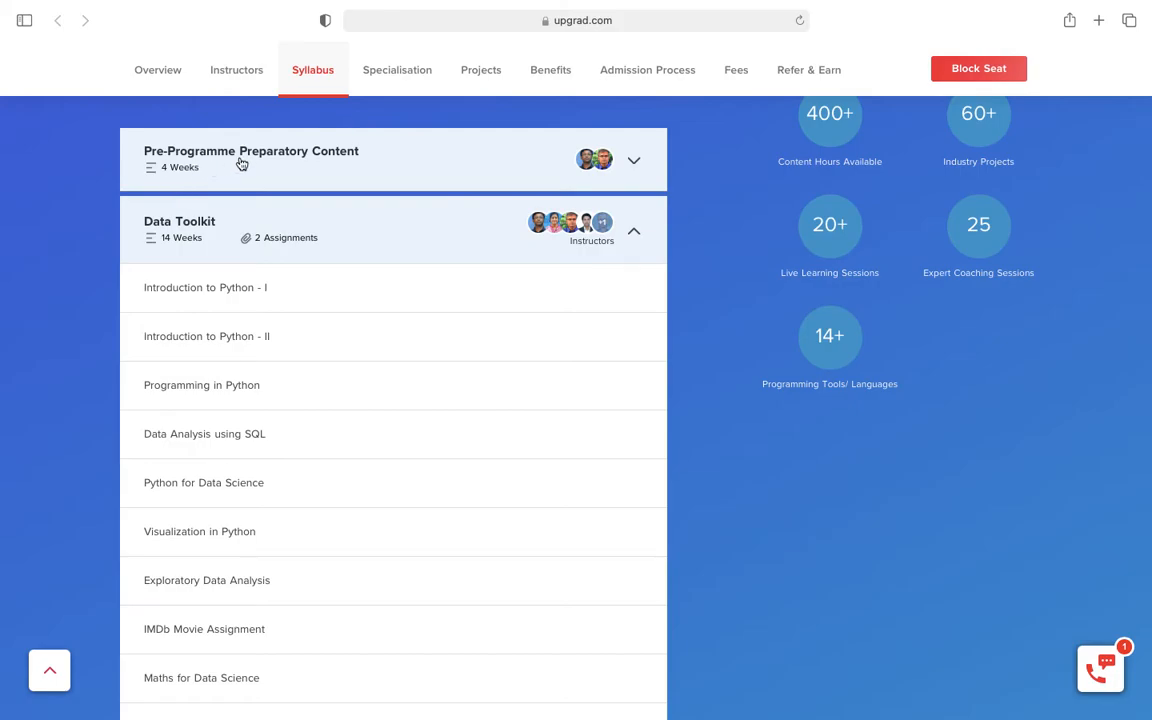
pyautogui.click(632, 160)
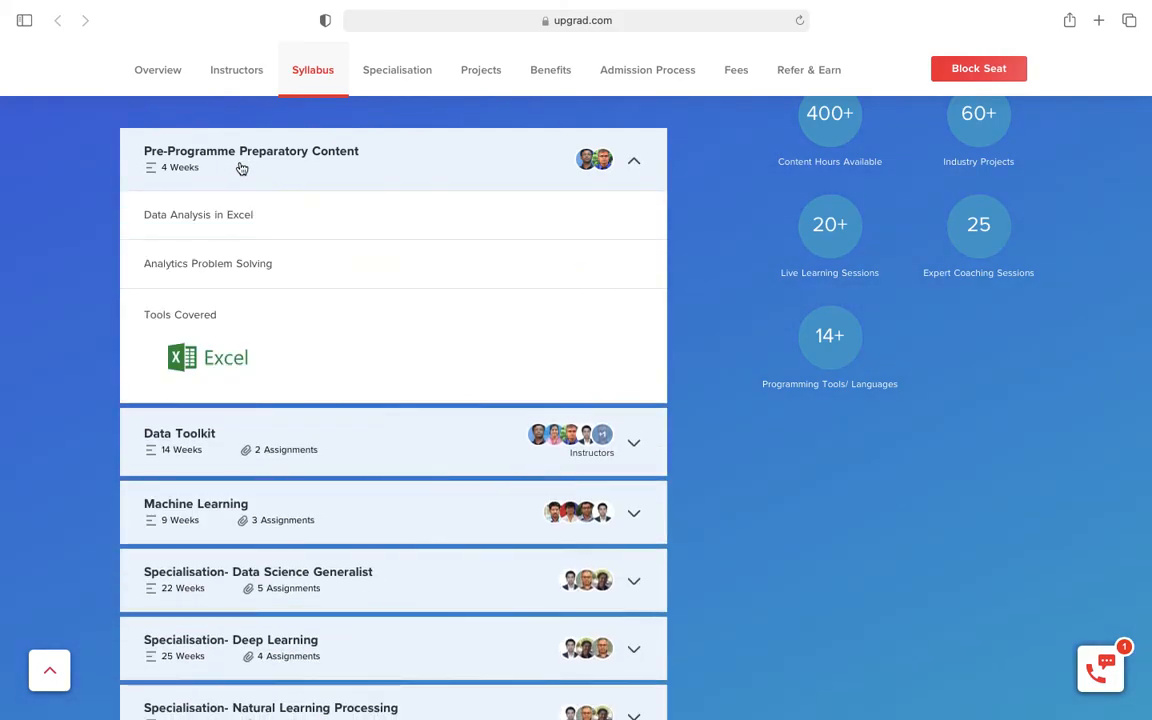
pyautogui.moveTo(156, 234)
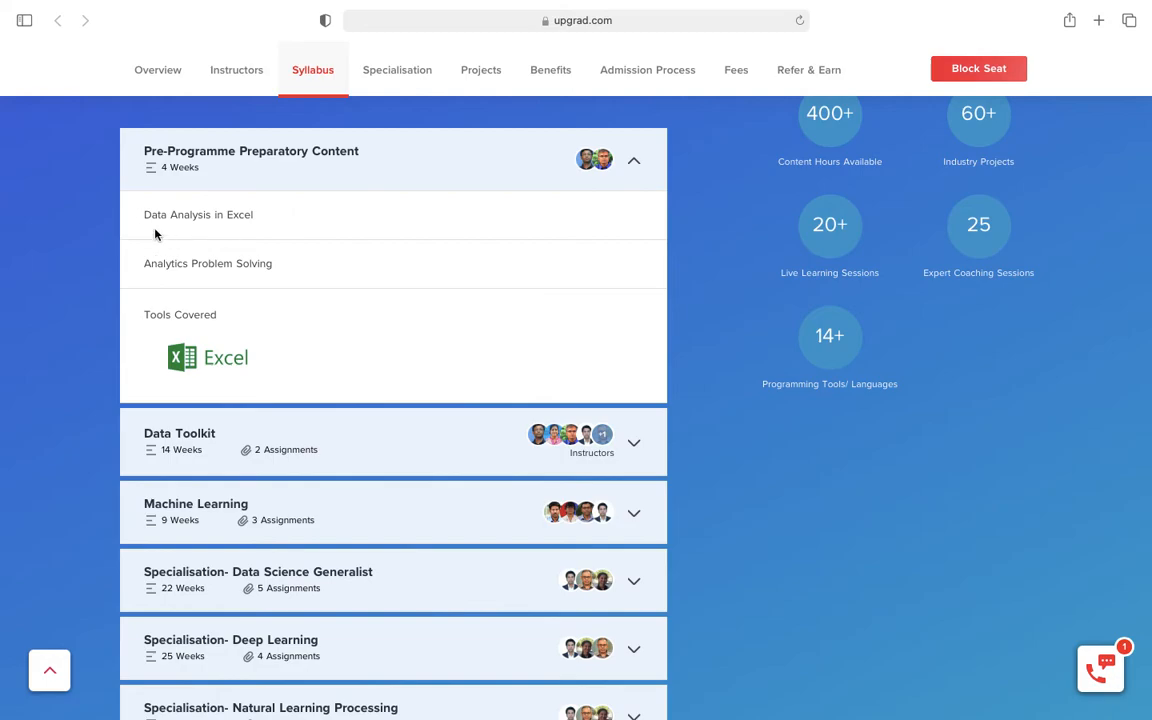
pyautogui.moveTo(298, 228)
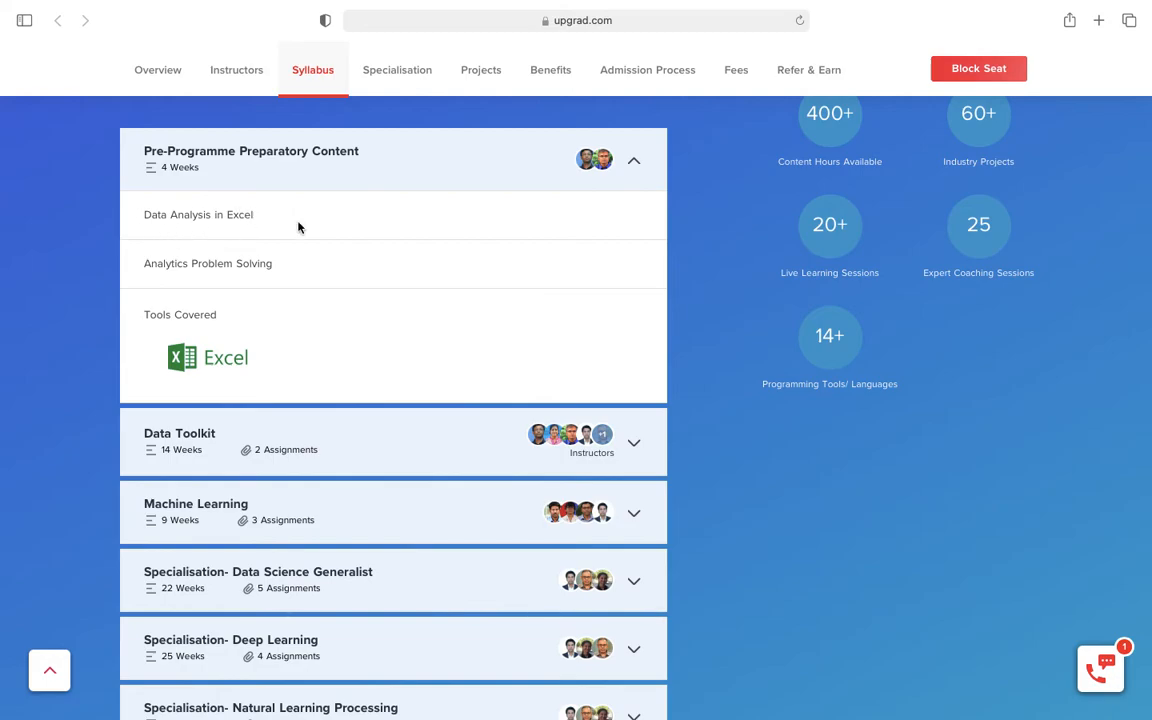
pyautogui.moveTo(336, 232)
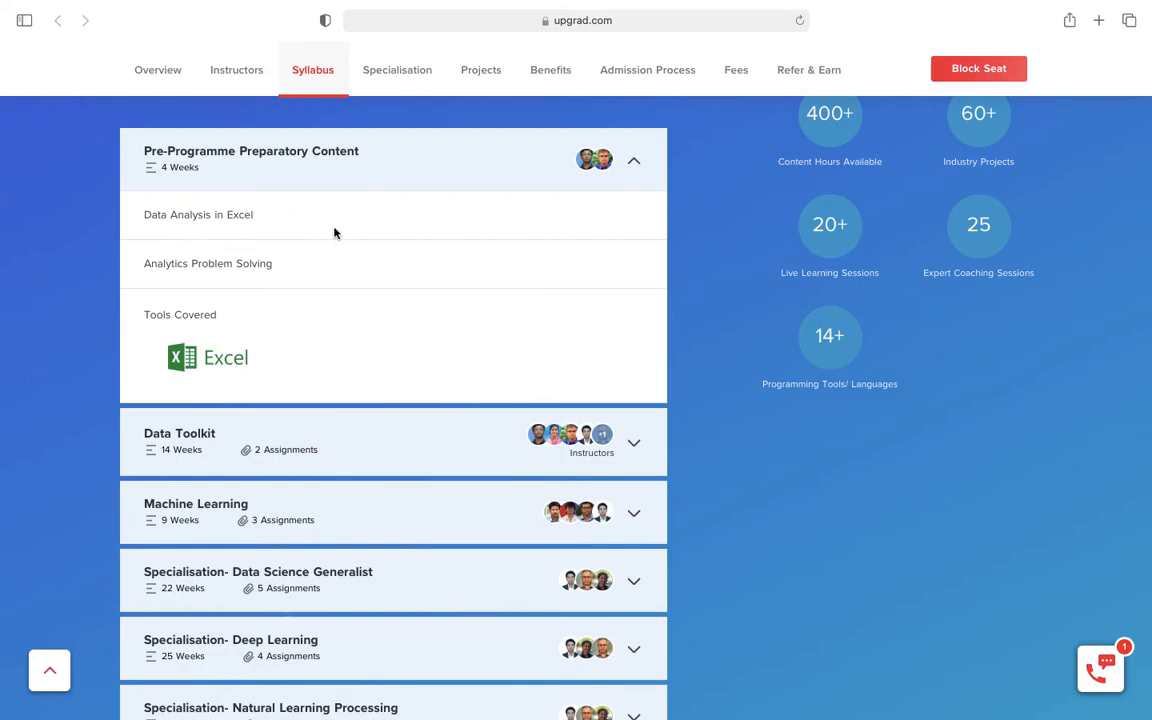
pyautogui.moveTo(328, 280)
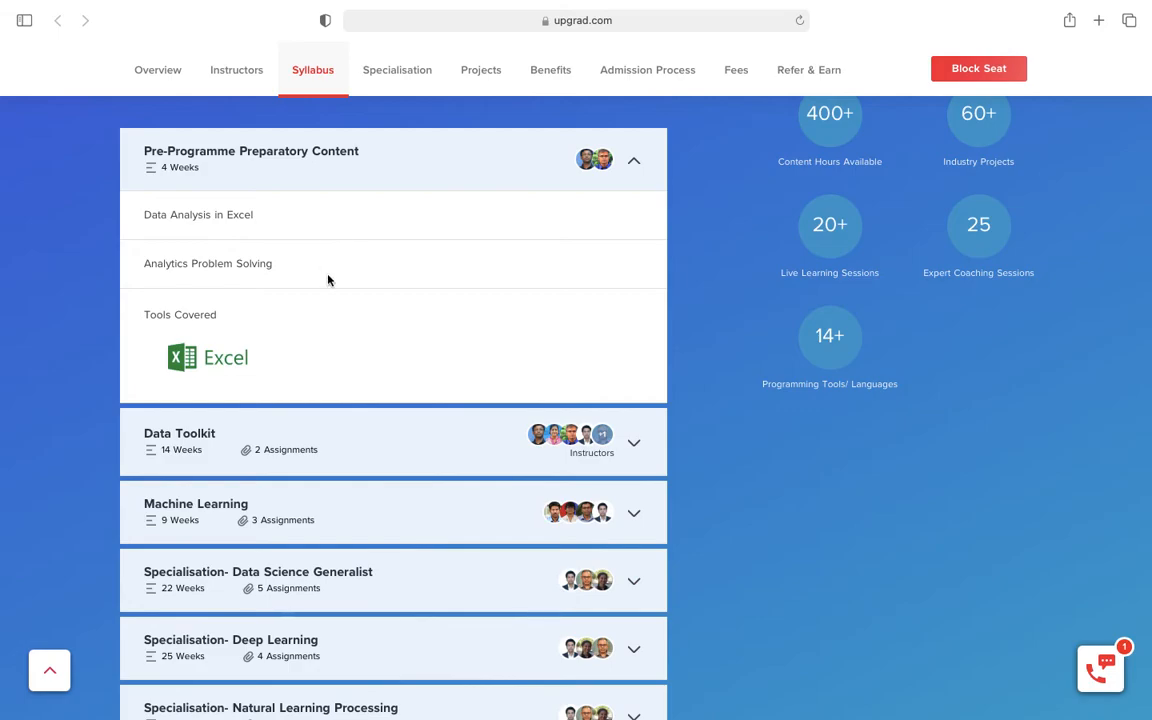
pyautogui.moveTo(352, 322)
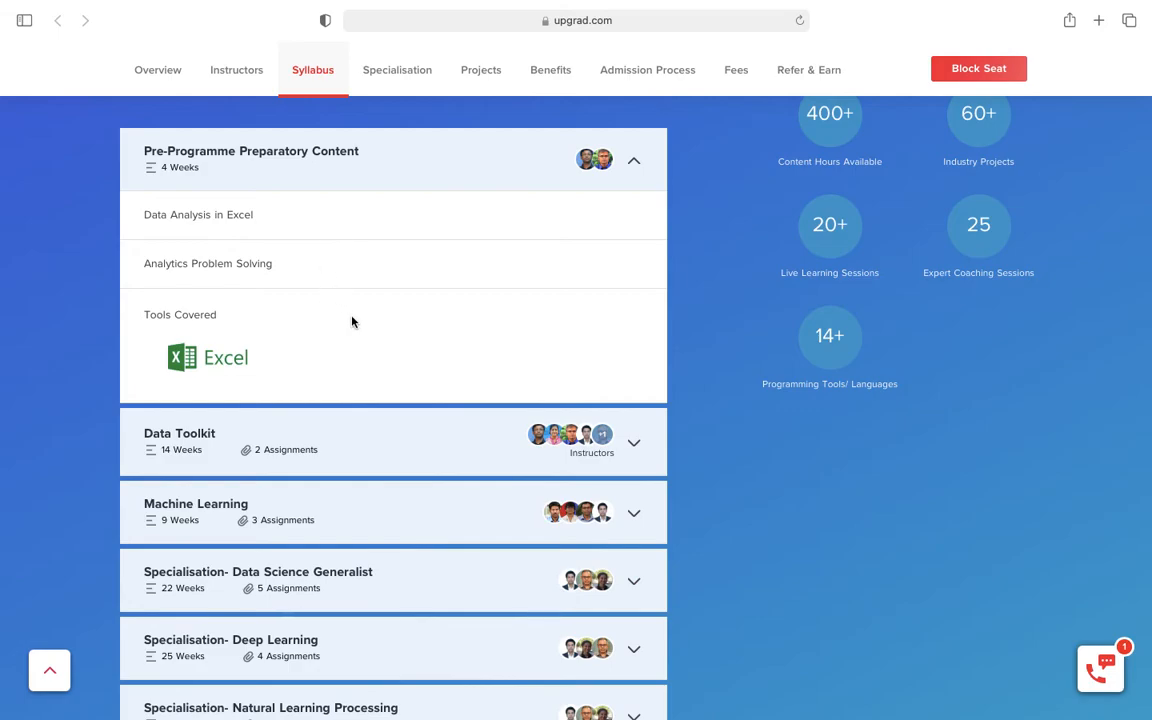
pyautogui.moveTo(700, 500)
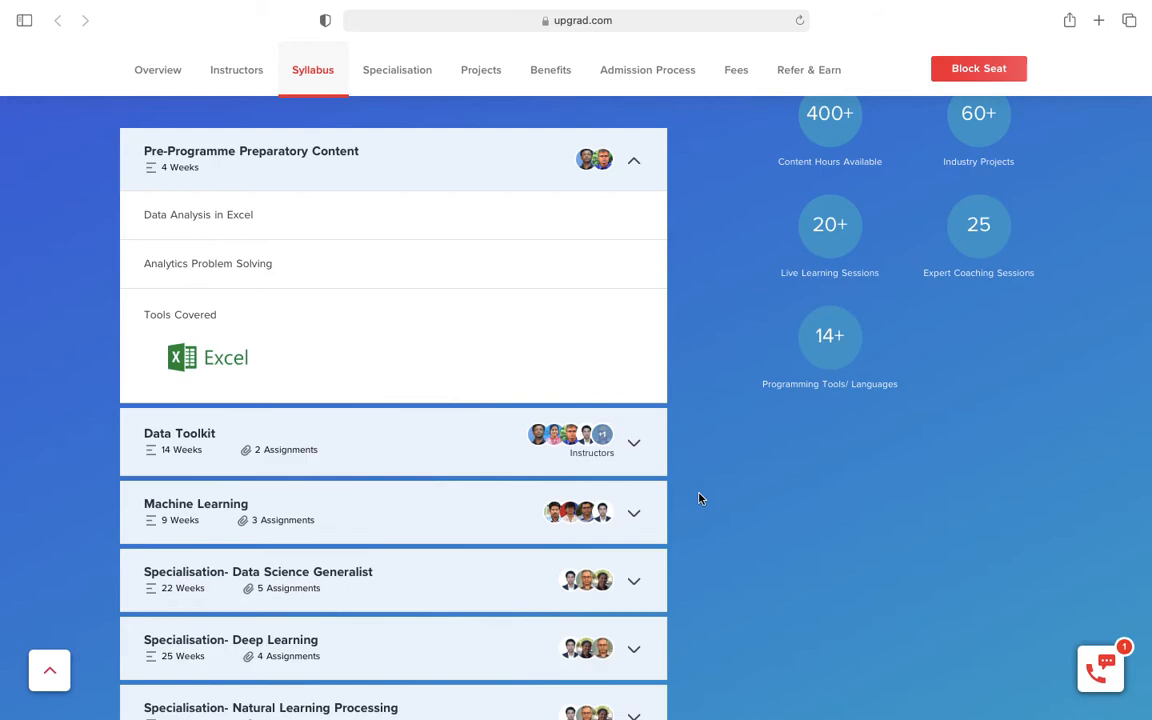
pyautogui.moveTo(696, 476)
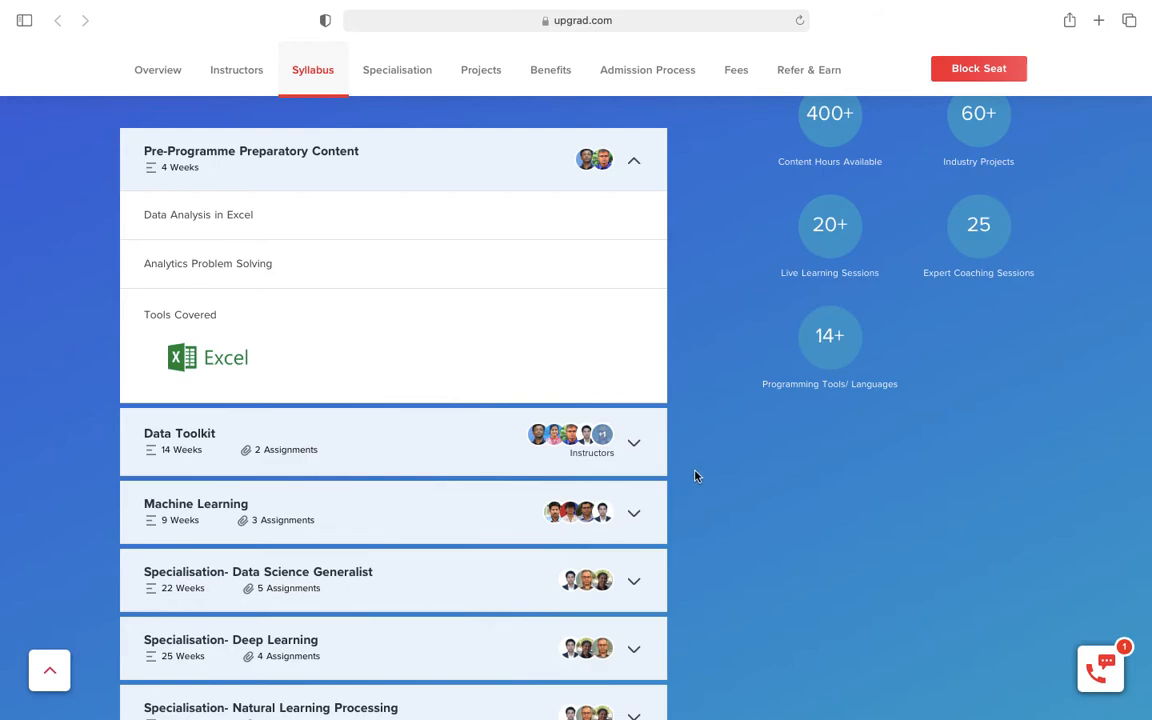
# Review the Data Toolkit and specialisation syllabus modules down to the Specialisation section
pyautogui.scroll(-3)
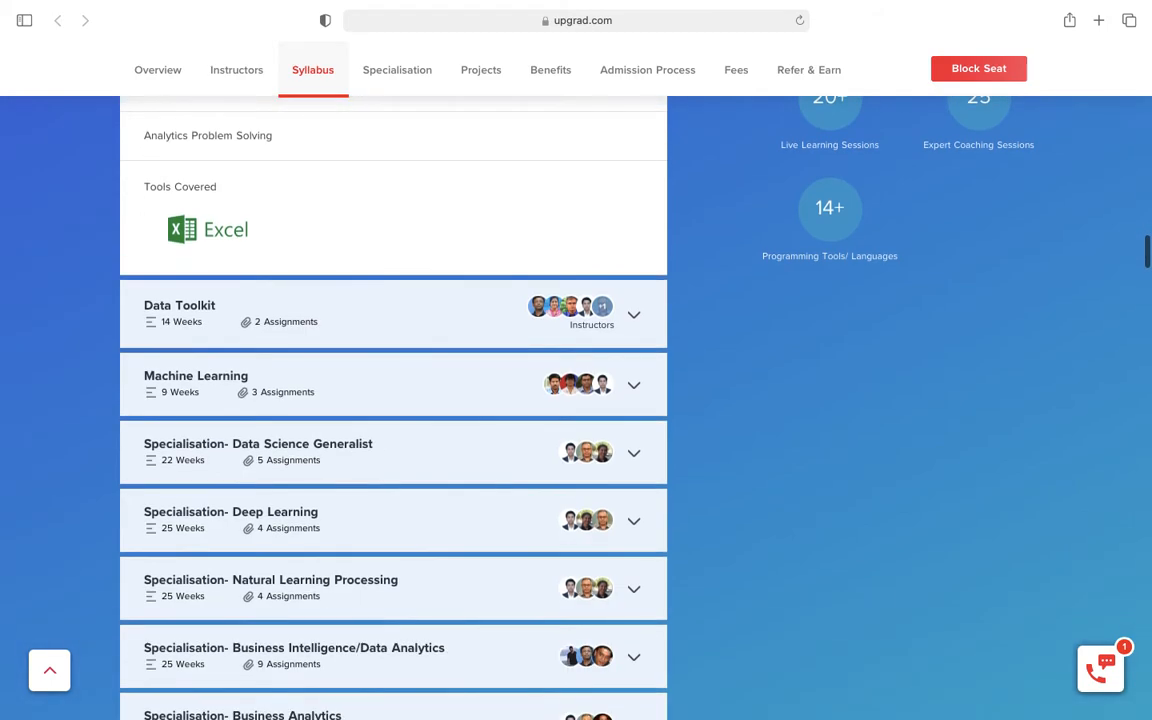
pyautogui.scroll(-3)
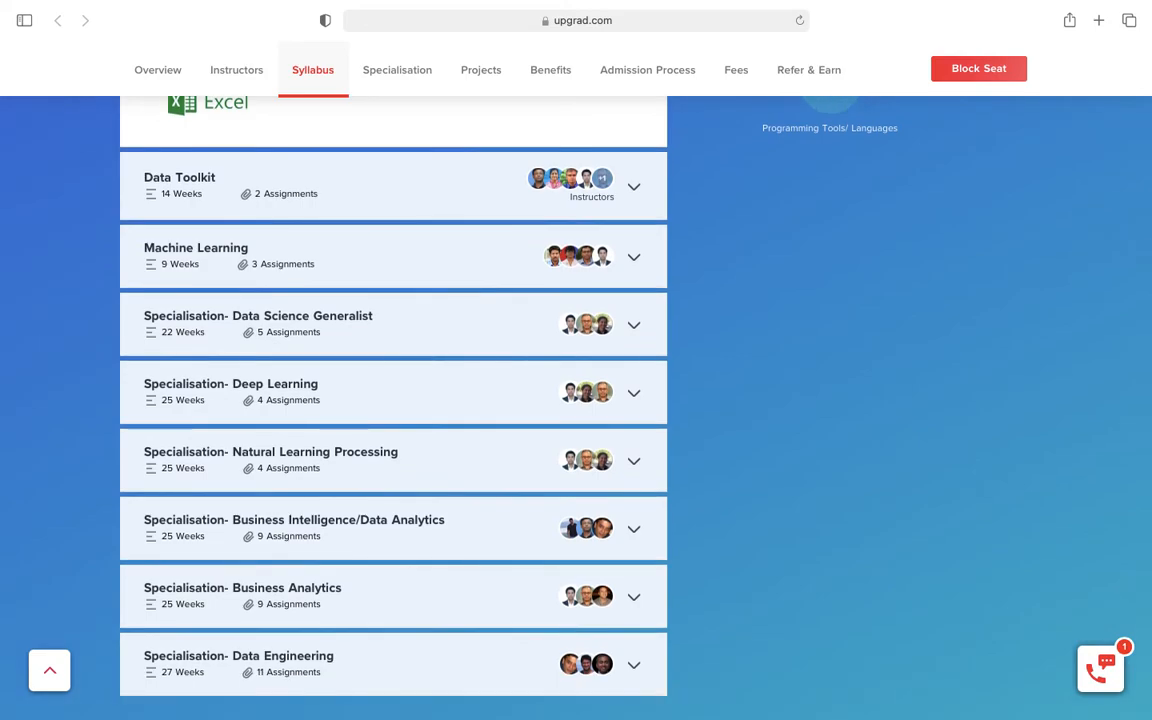
pyautogui.moveTo(388, 198)
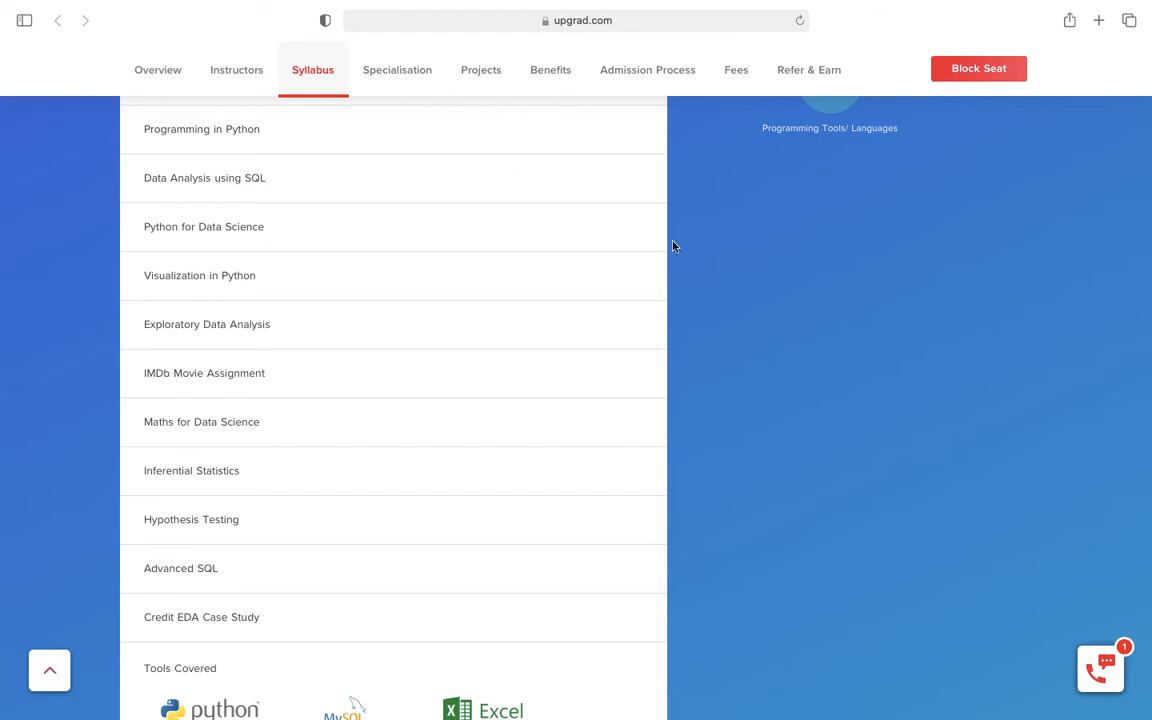
pyautogui.scroll(3)
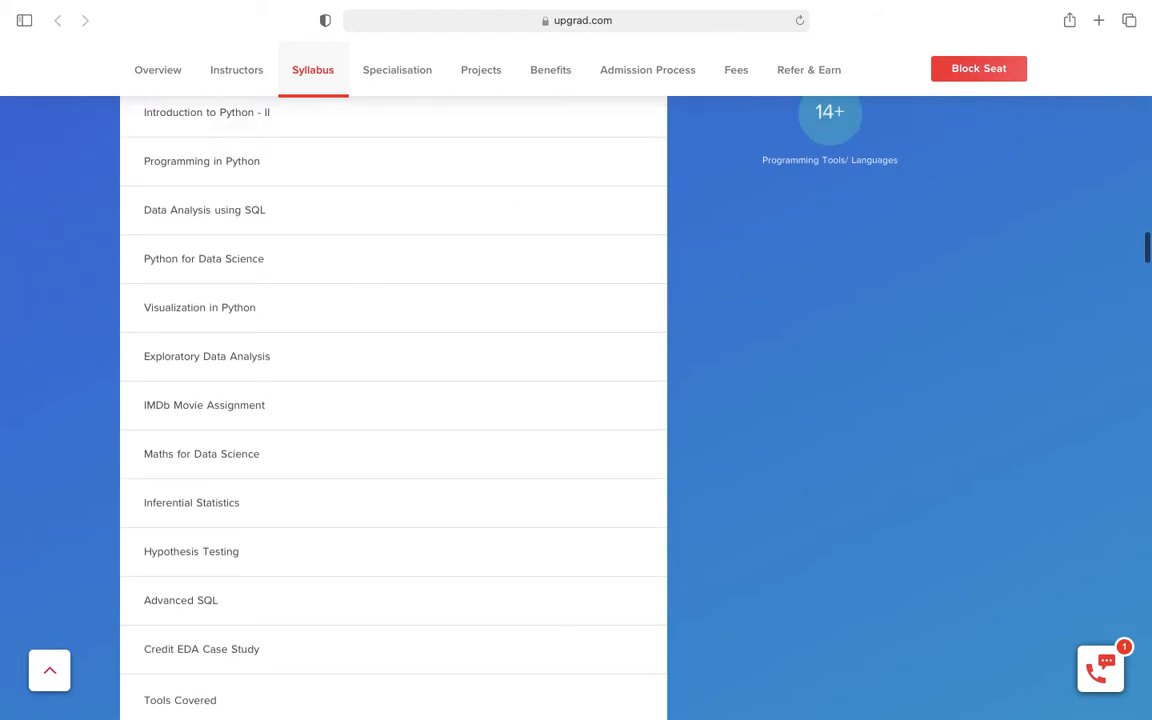
pyautogui.scroll(3)
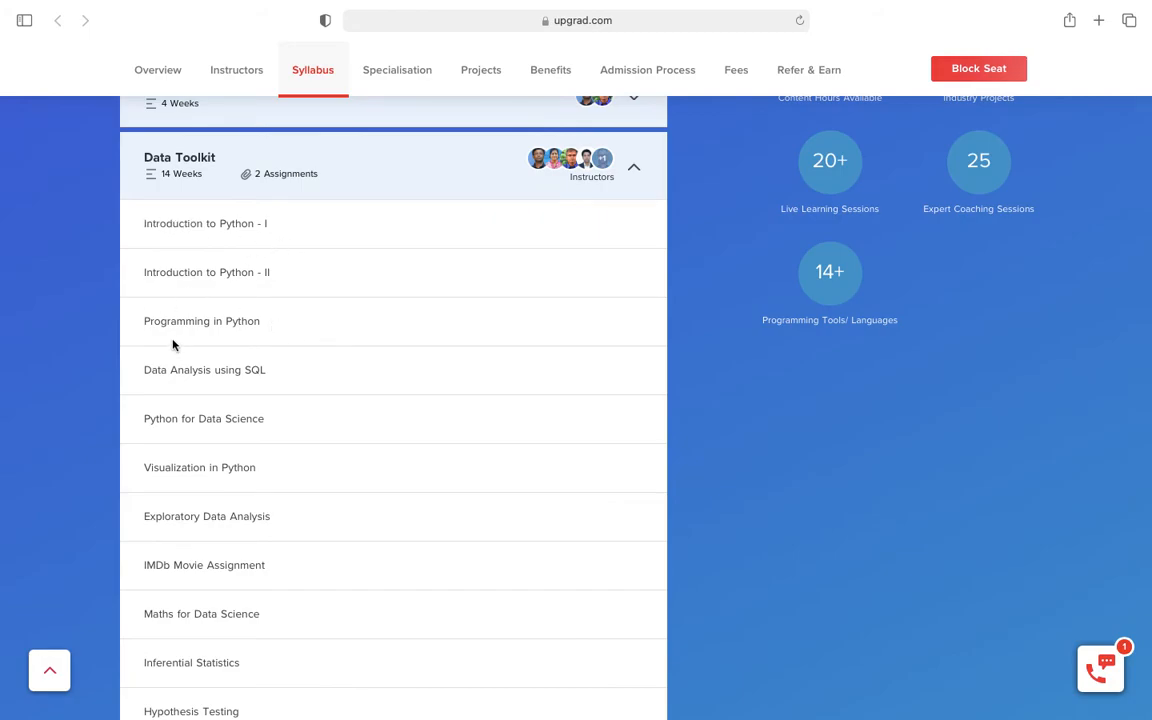
pyautogui.moveTo(712, 596)
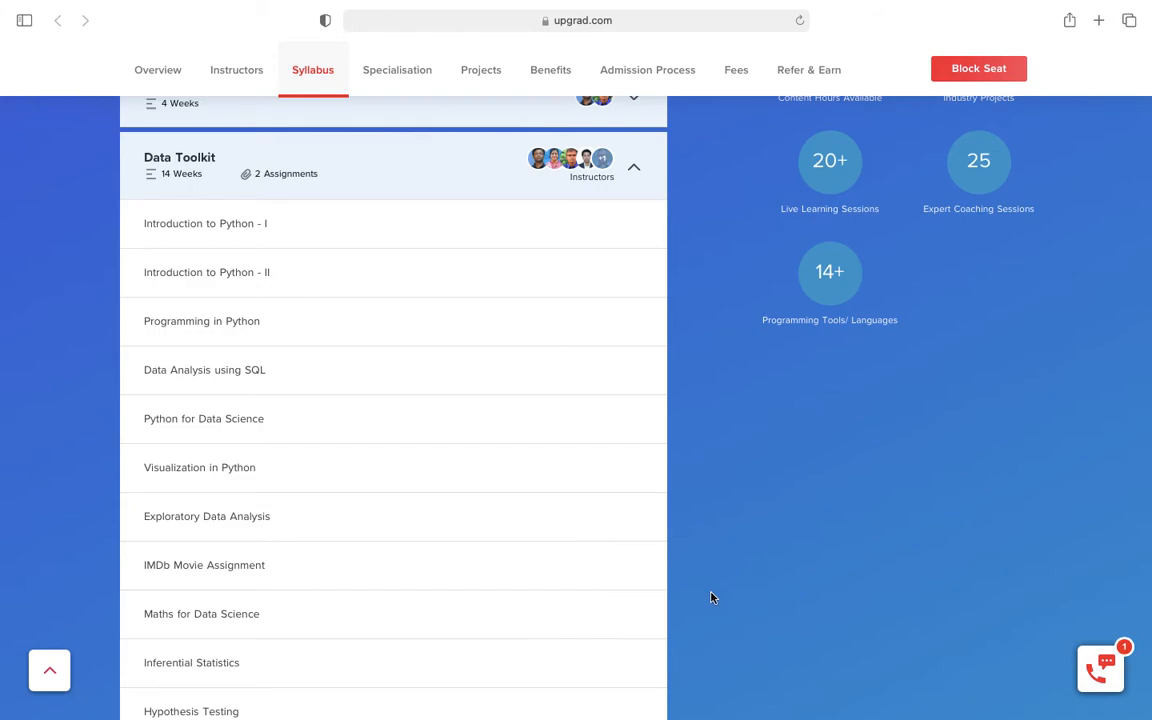
pyautogui.scroll(-3)
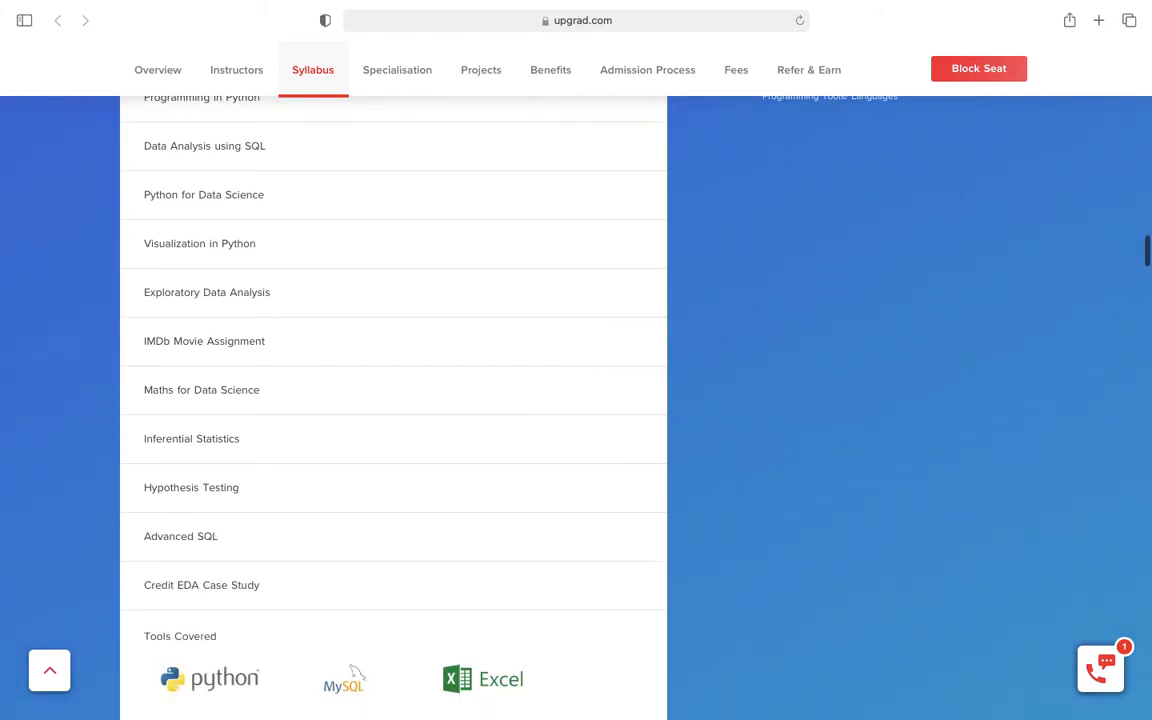
pyautogui.scroll(-3)
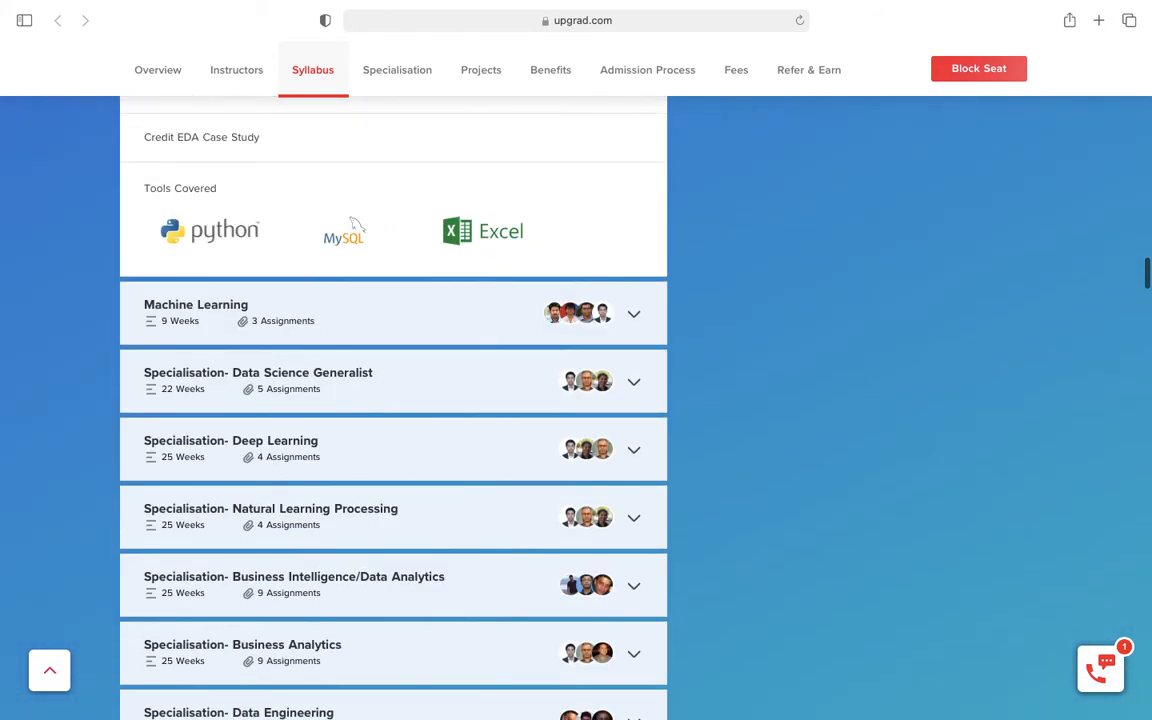
pyautogui.scroll(-3)
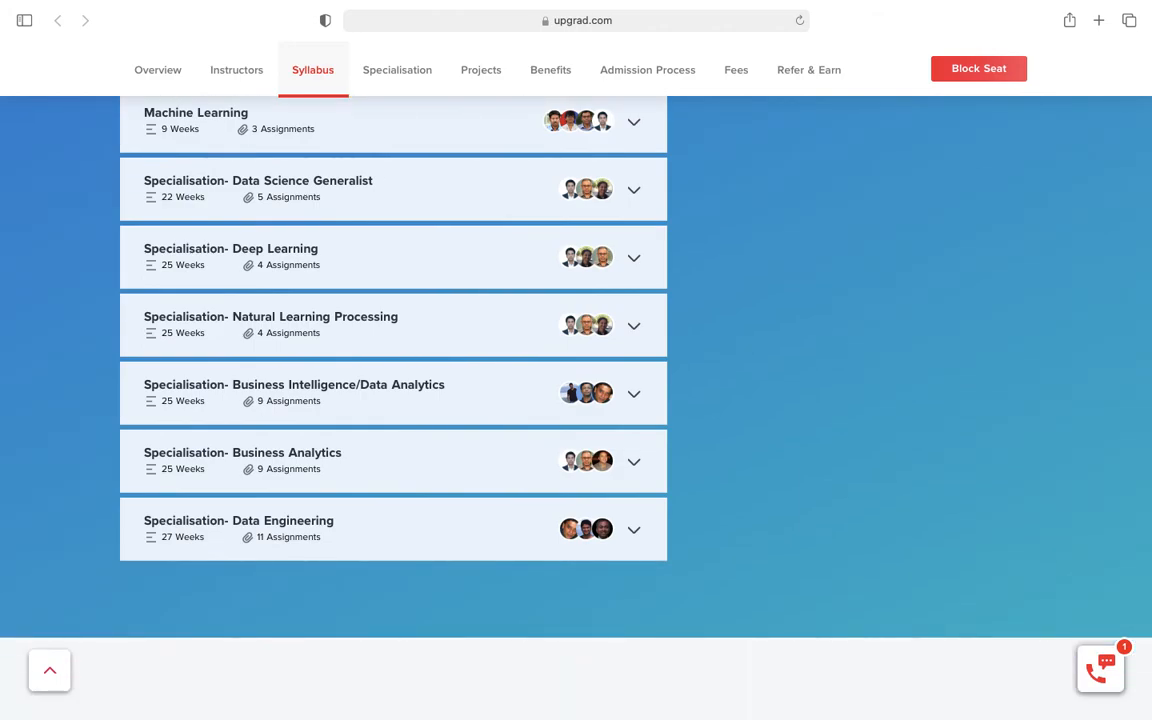
pyautogui.scroll(-3)
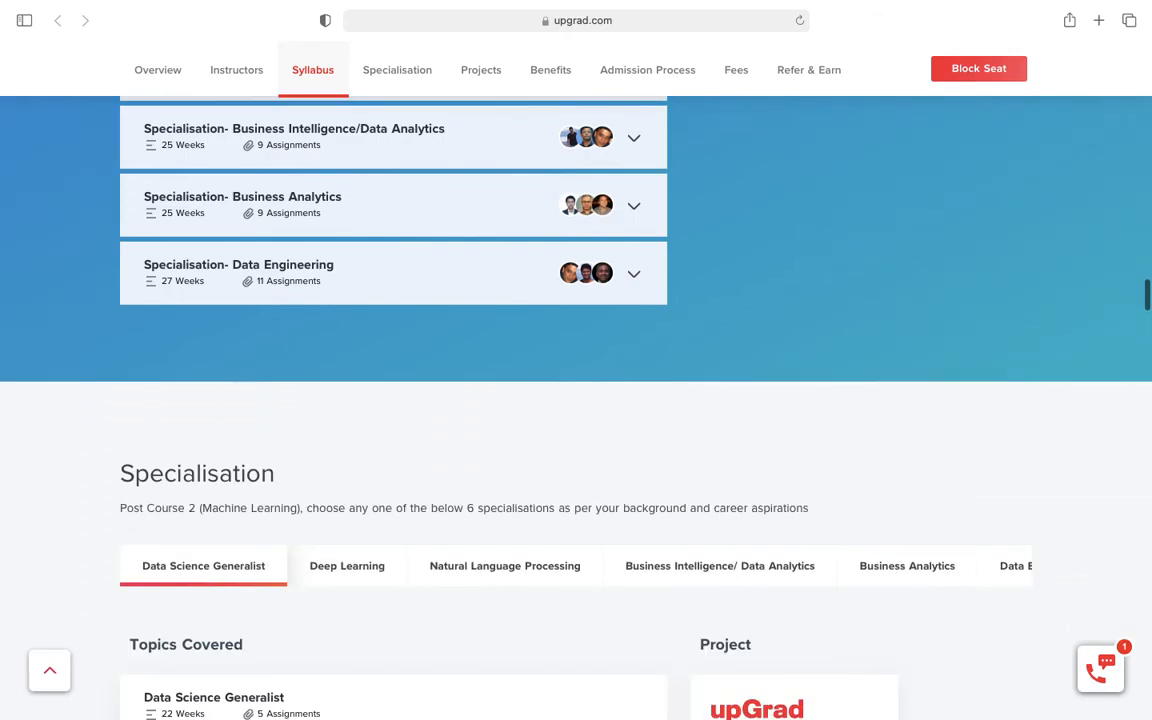
# Bring the Data Science Generalist topics and Capstone Project card into full view
pyautogui.scroll(-3)
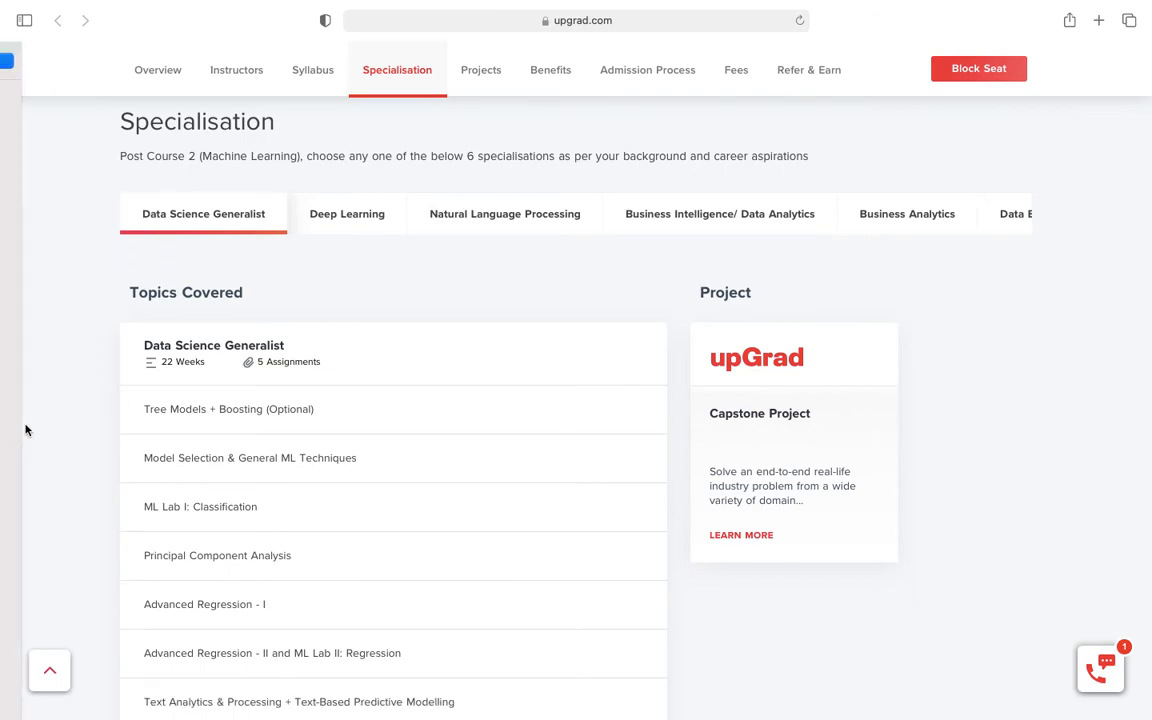
pyautogui.moveTo(556, 168)
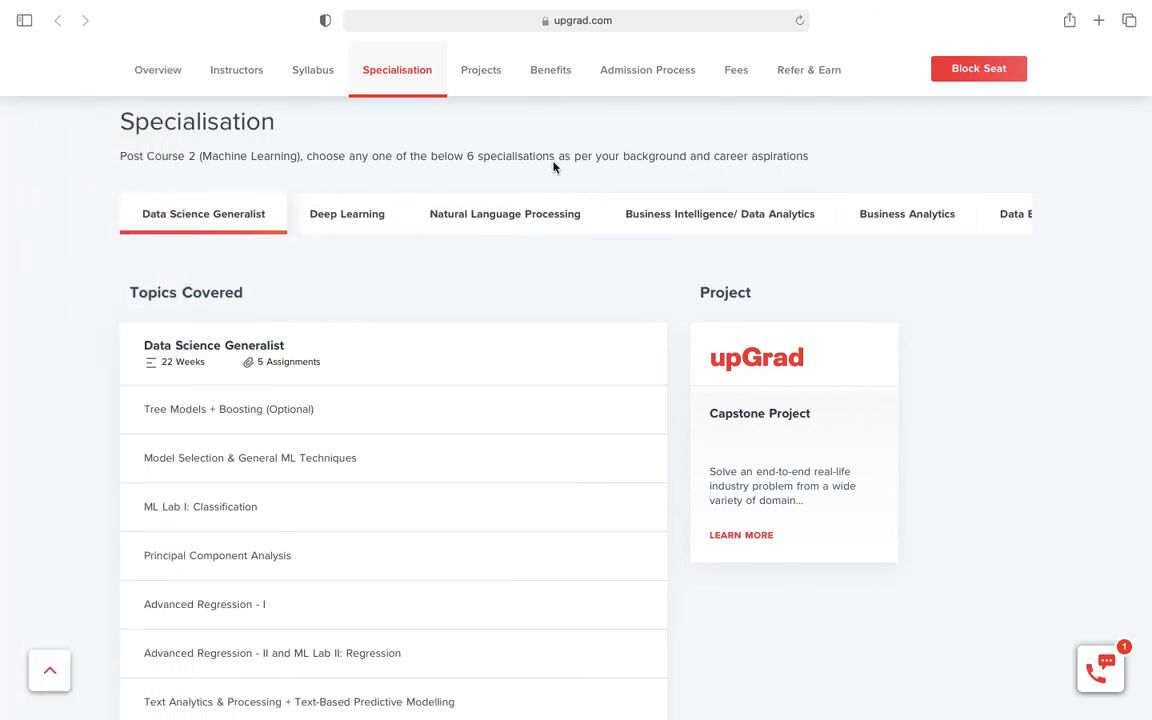
pyautogui.moveTo(196, 228)
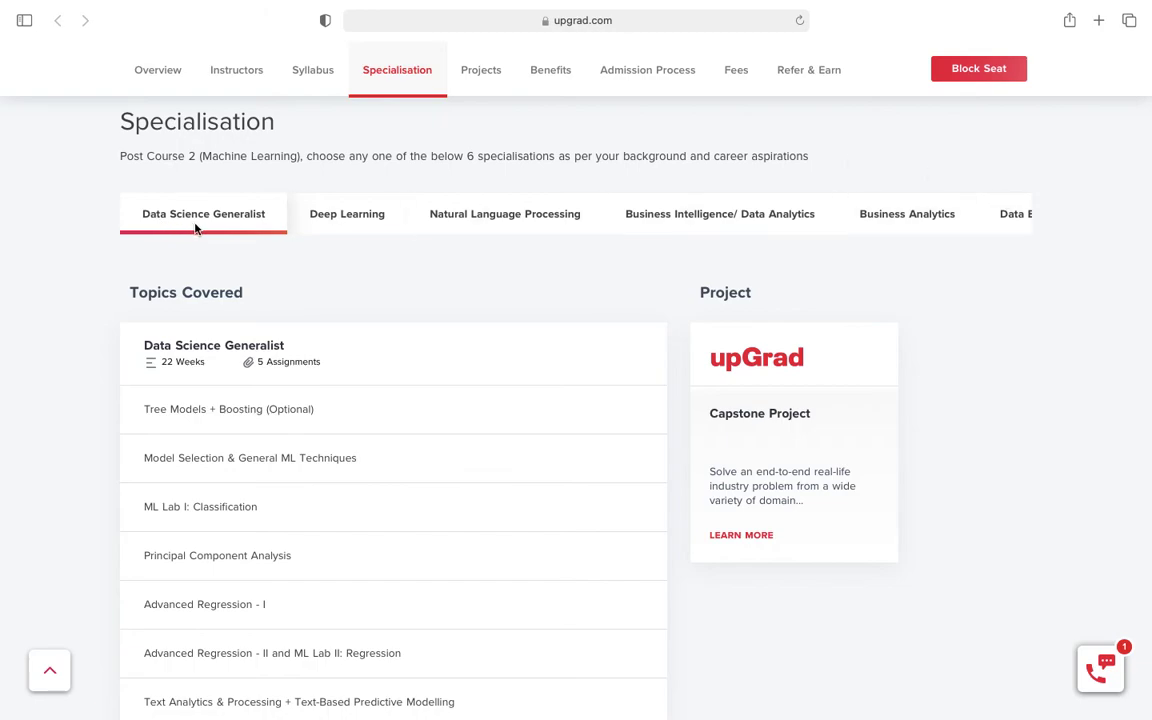
pyautogui.moveTo(522, 260)
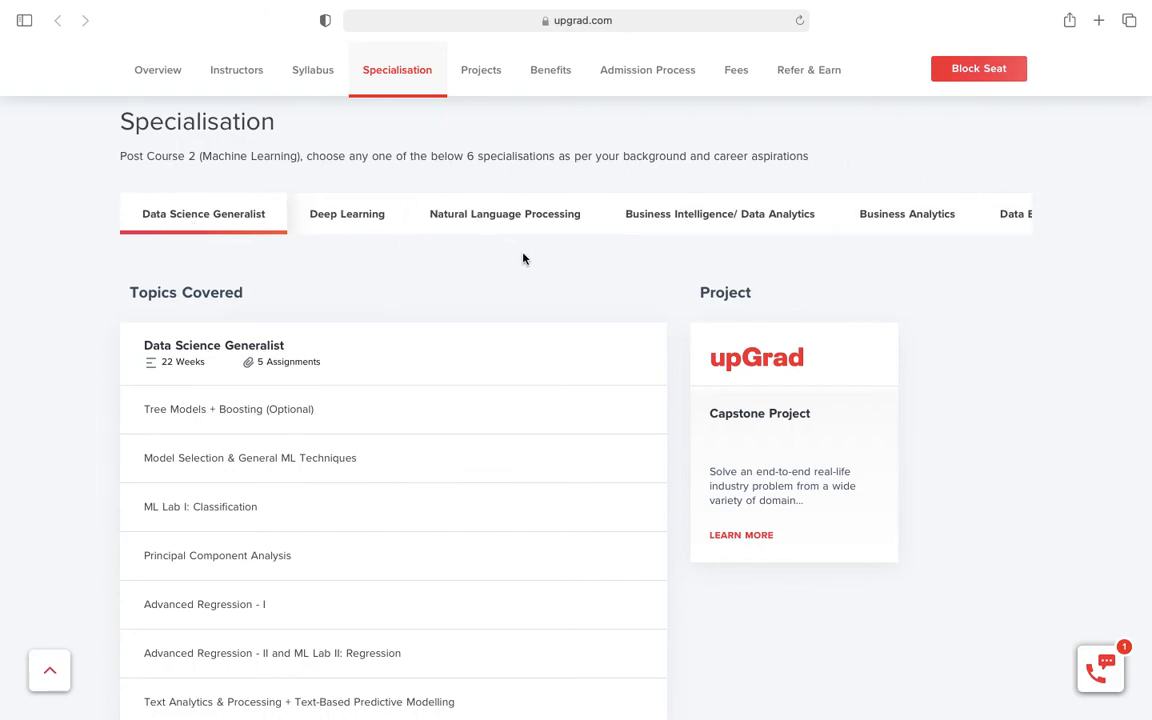
pyautogui.moveTo(936, 248)
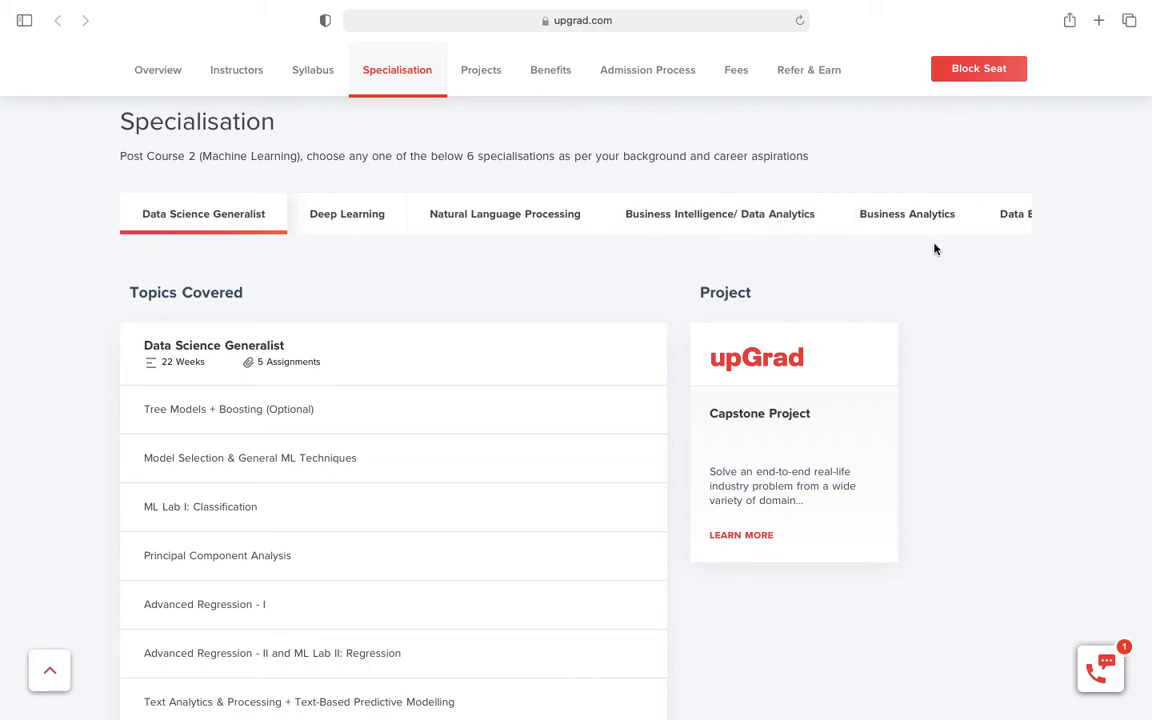
pyautogui.moveTo(1012, 364)
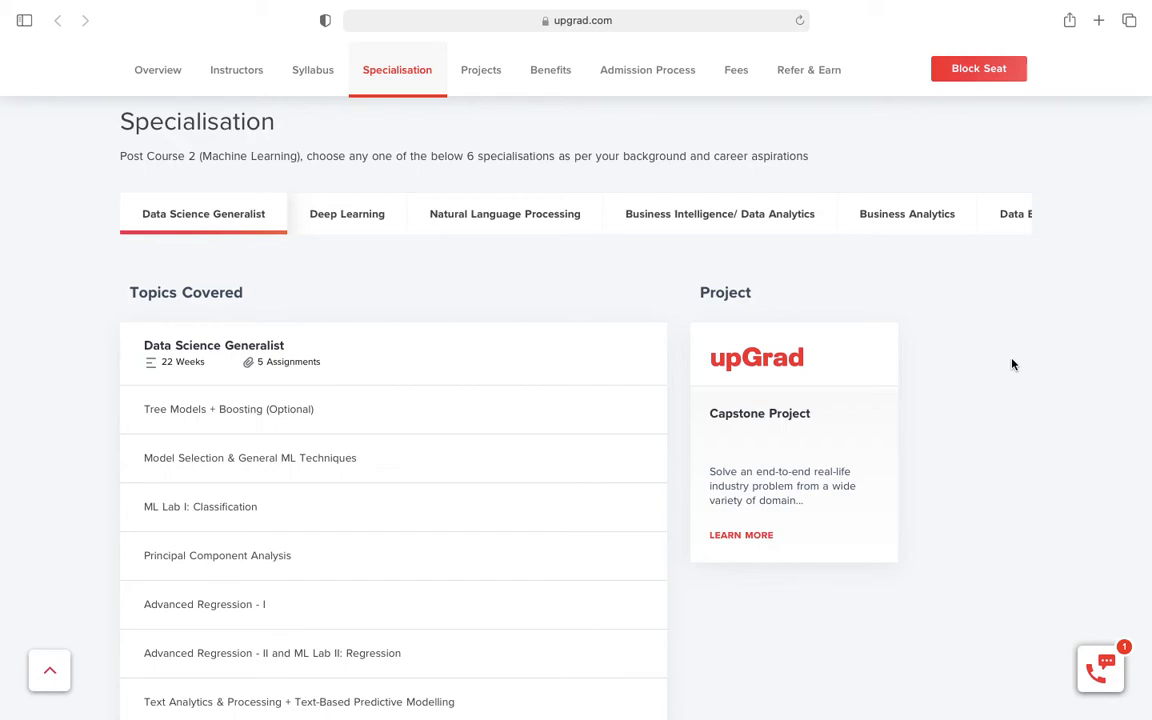
# Scroll past Tools Covered to the Industry Projects cards like IMDb and Uber analyses
pyautogui.scroll(-3)
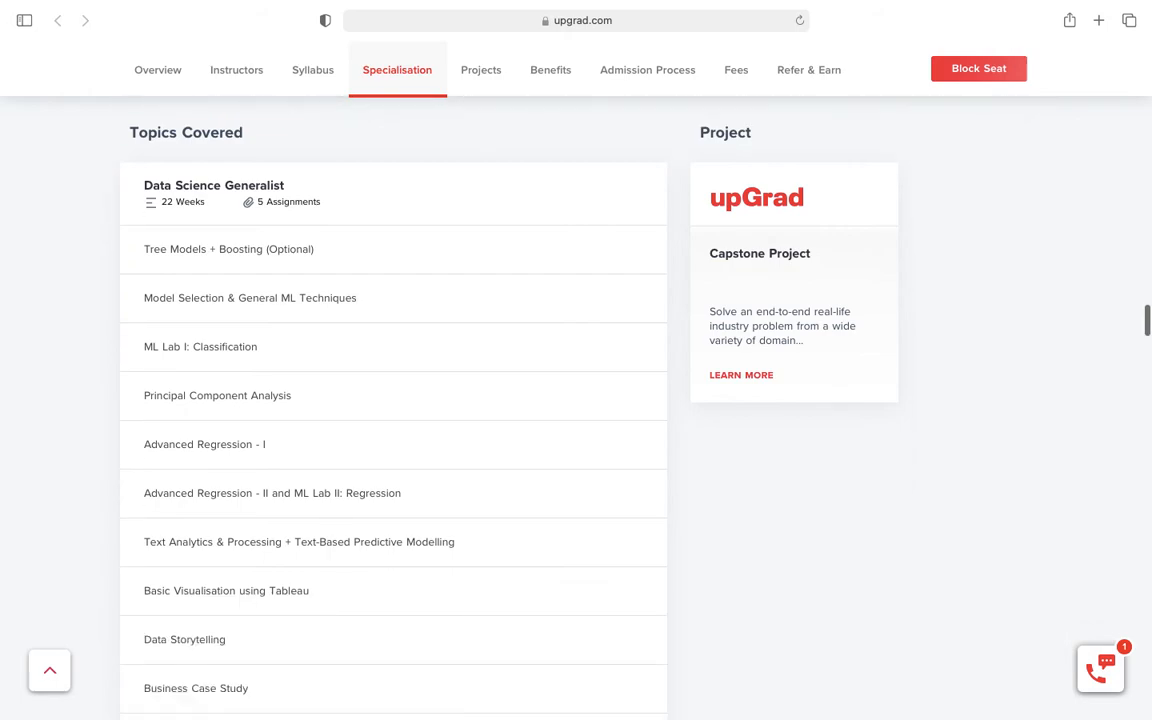
pyautogui.scroll(-3)
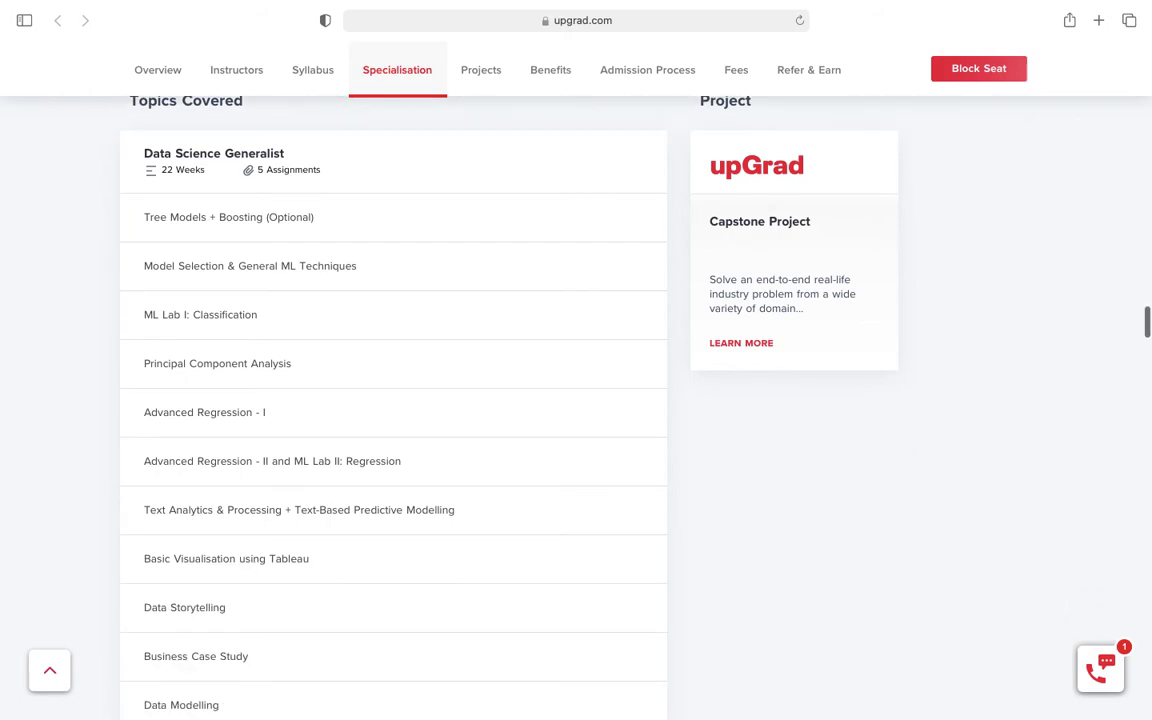
pyautogui.scroll(-3)
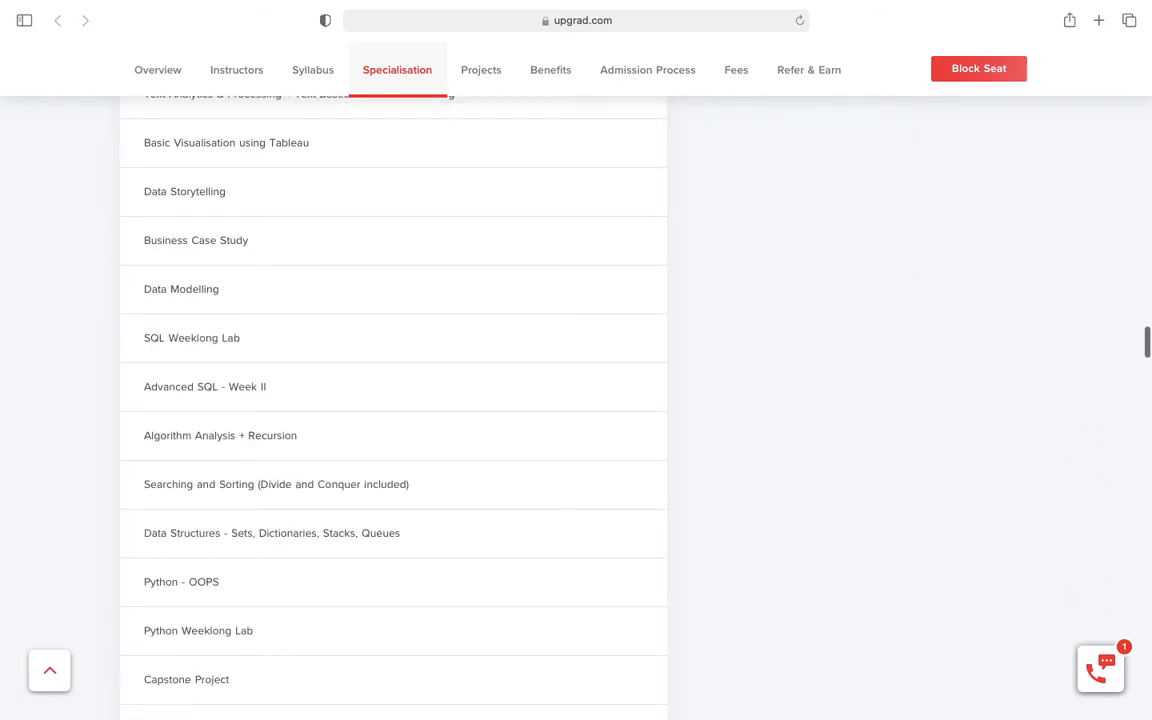
pyautogui.scroll(-3)
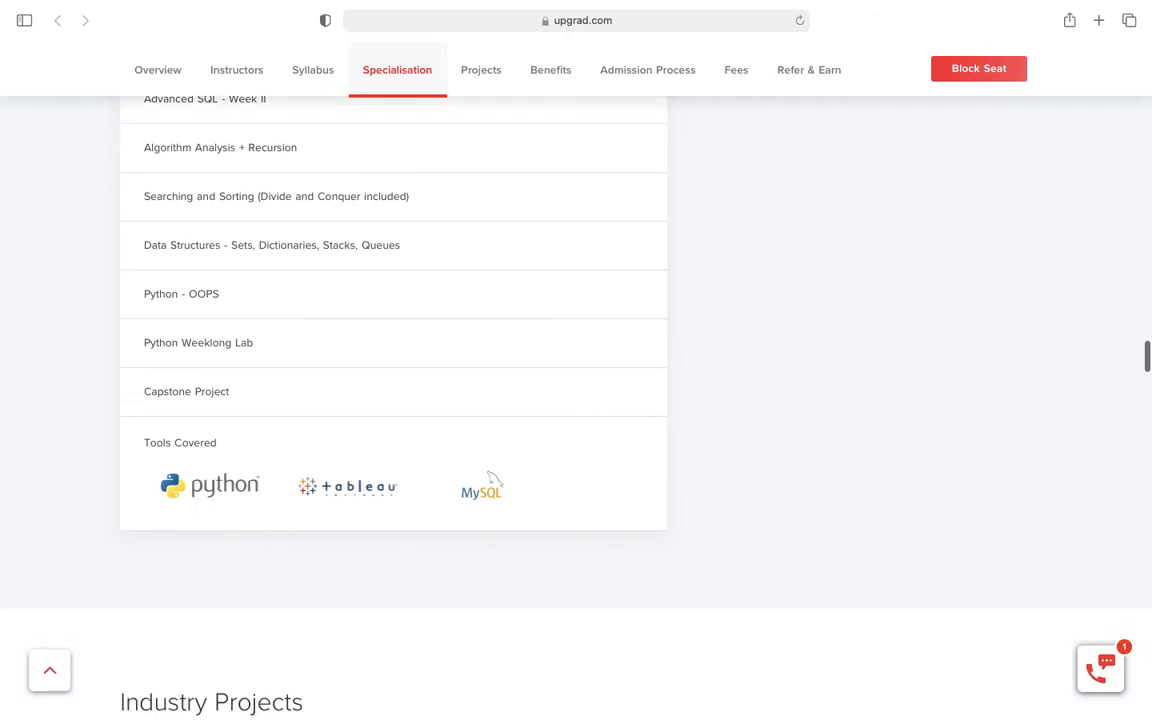
pyautogui.scroll(-3)
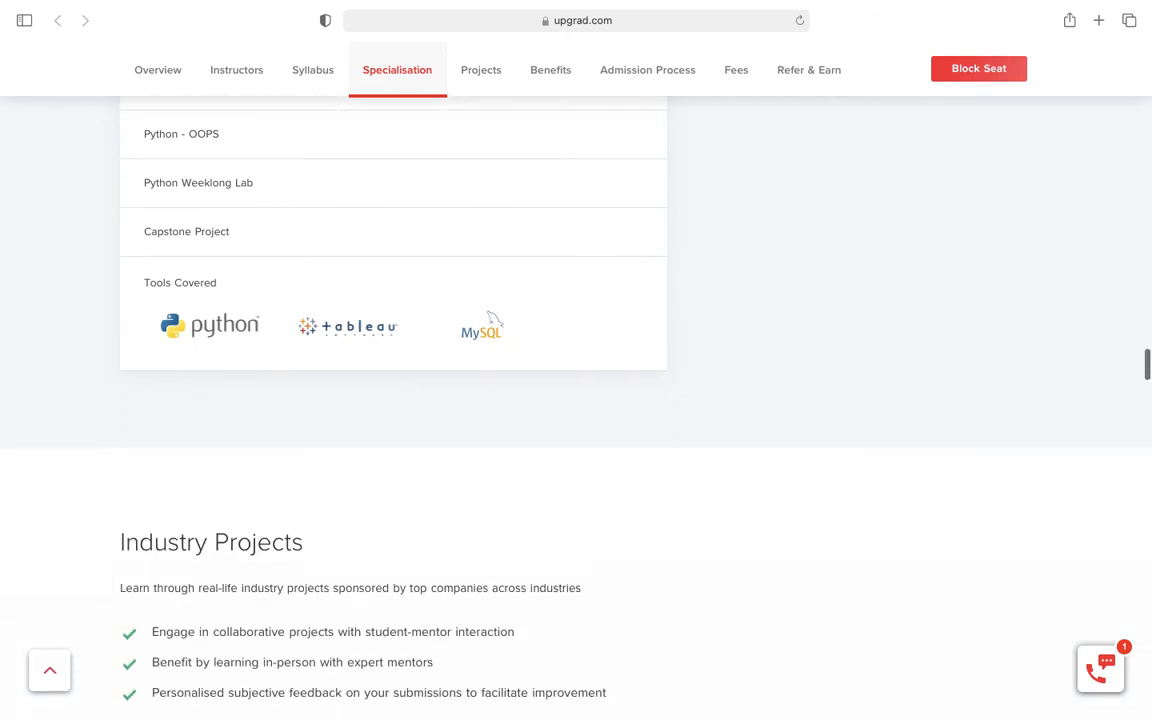
pyautogui.scroll(-3)
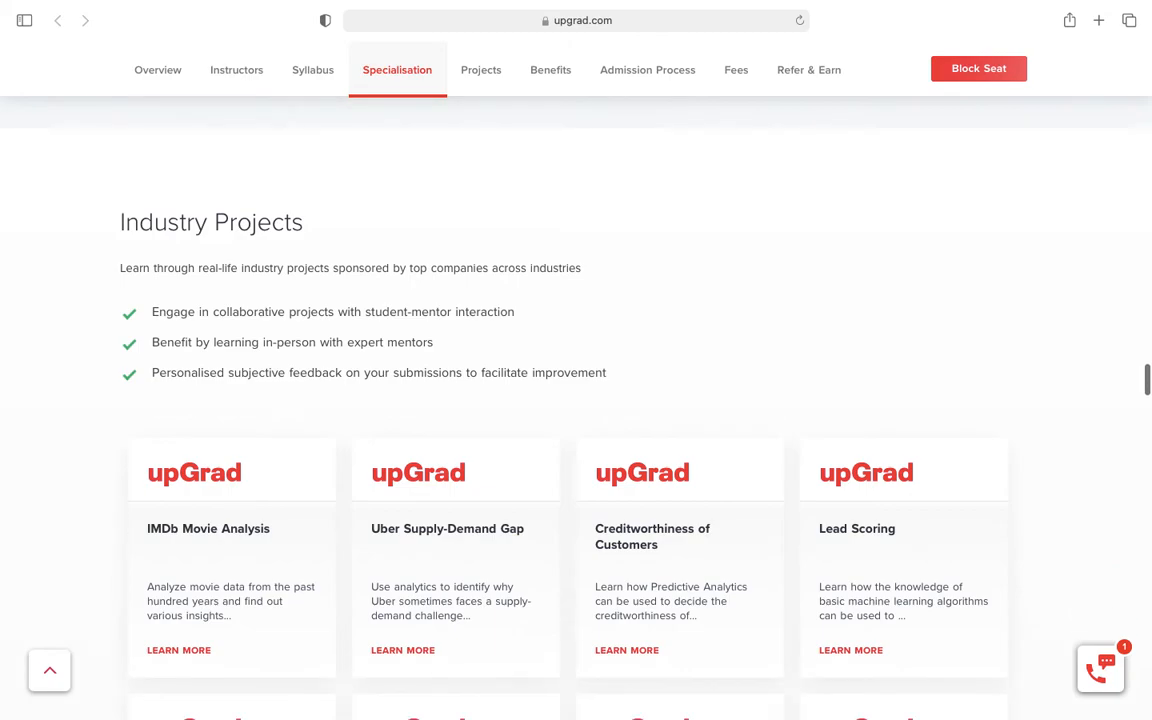
# Jump to Projects via the page navigation and scroll past all twelve cards to The upGrad Advantage
pyautogui.click(480, 70)
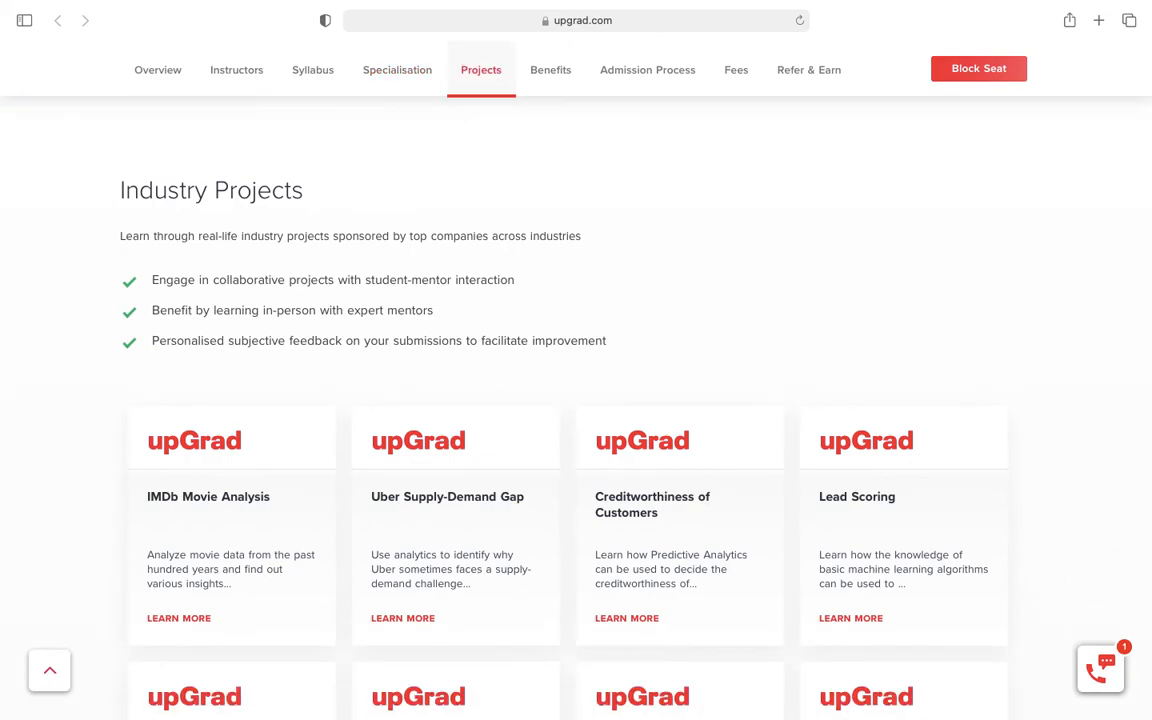
pyautogui.scroll(-3)
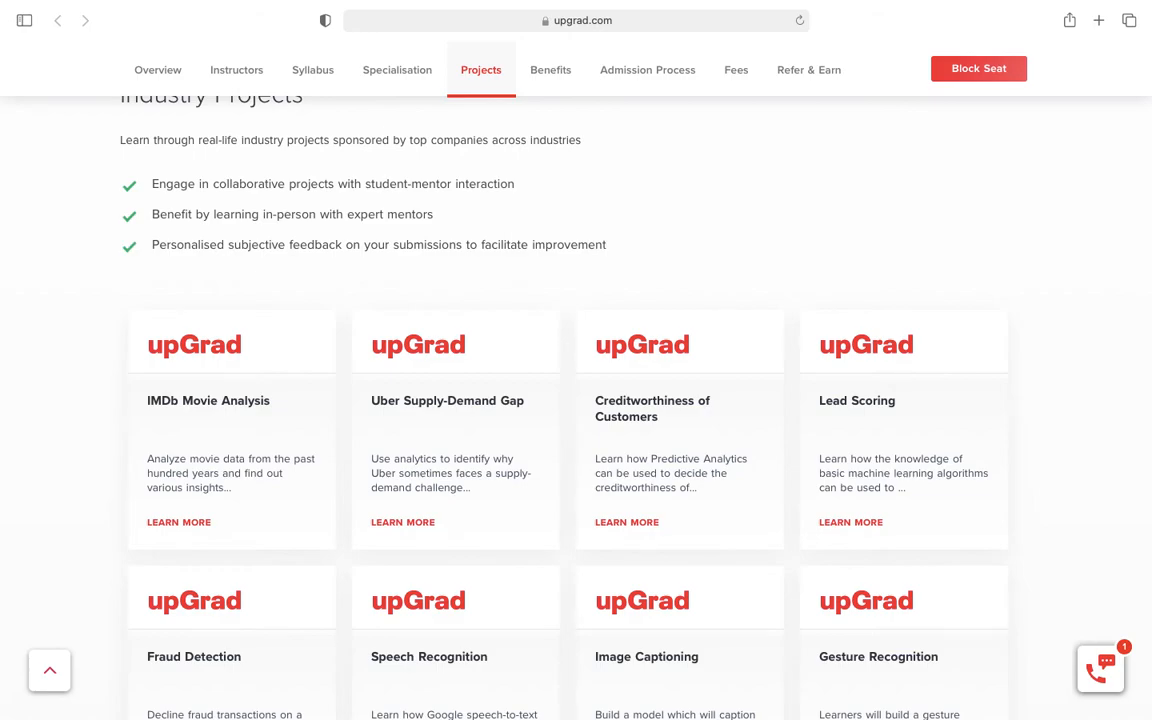
pyautogui.scroll(-3)
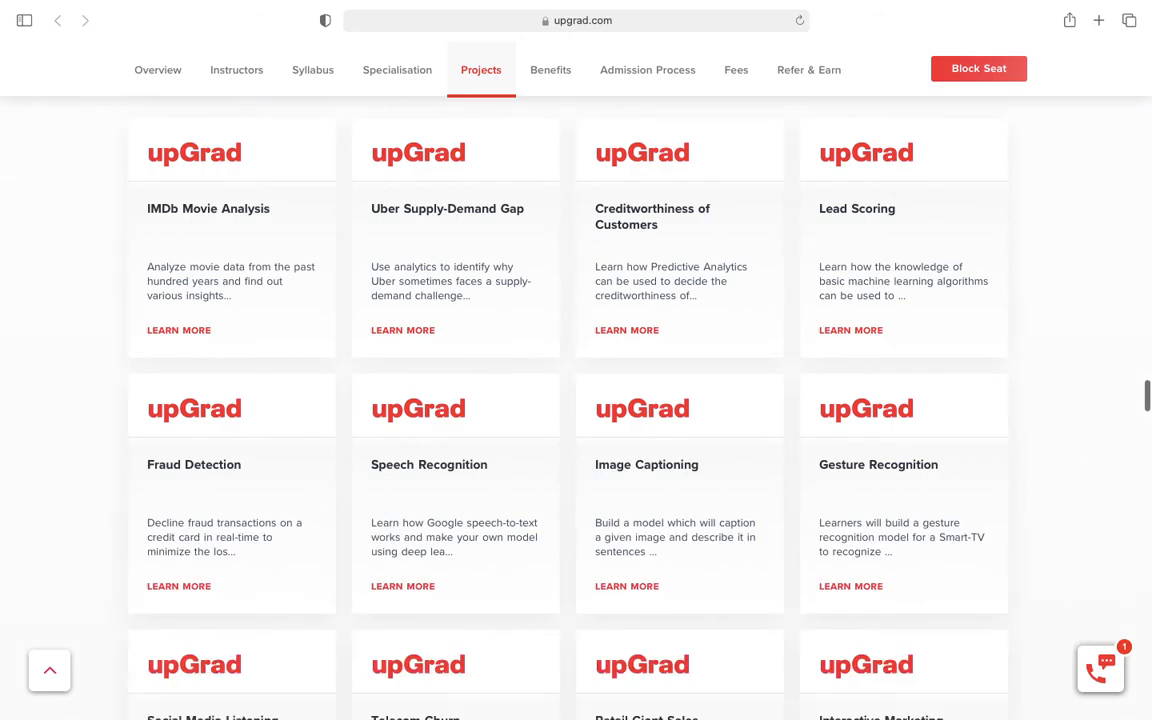
pyautogui.scroll(-3)
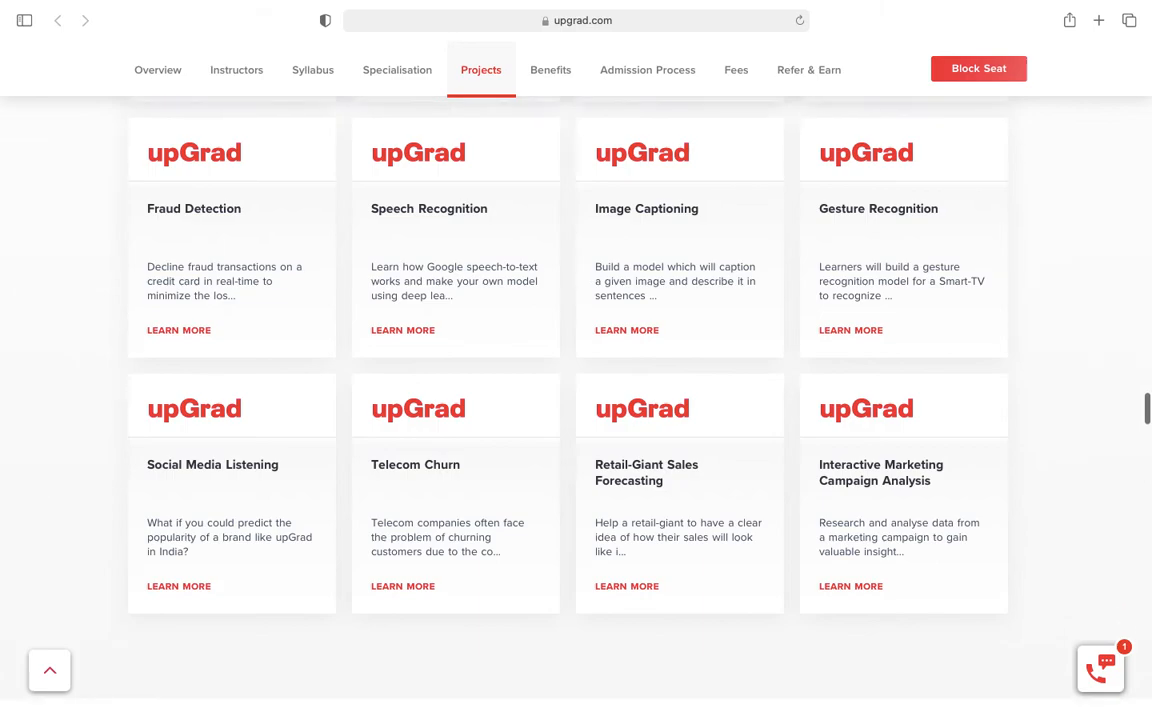
pyautogui.scroll(-3)
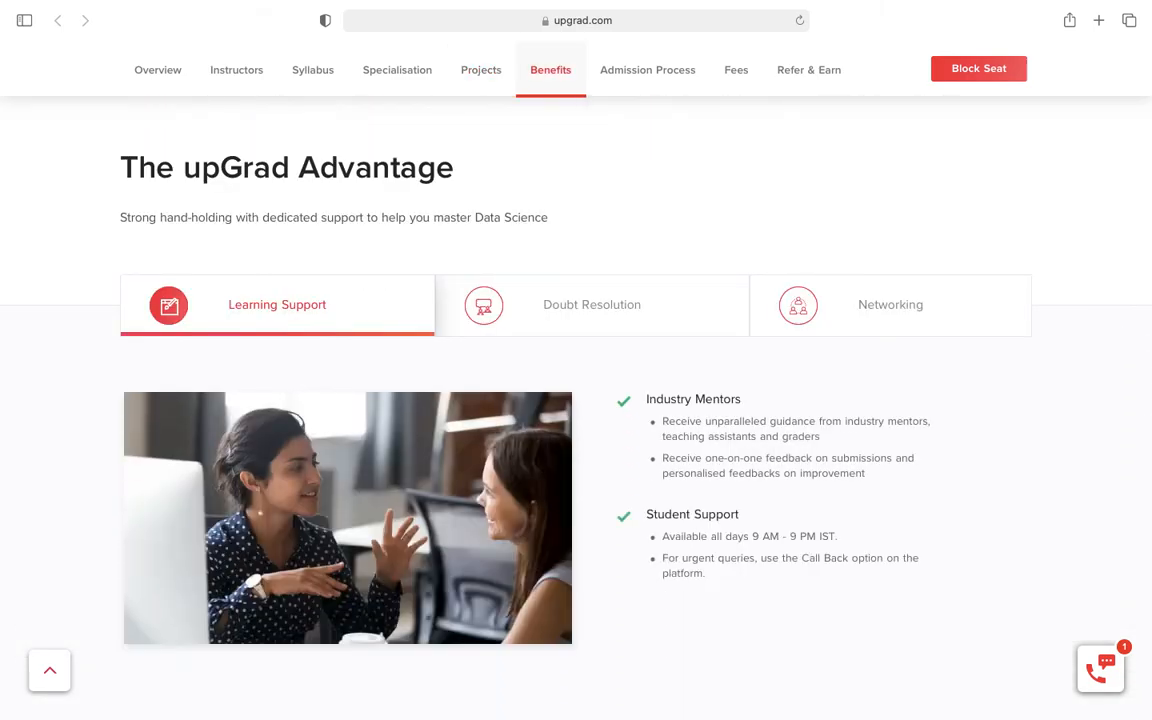
# Reach The upGrad Advantage section and show the Networking benefits
pyautogui.scroll(-3)
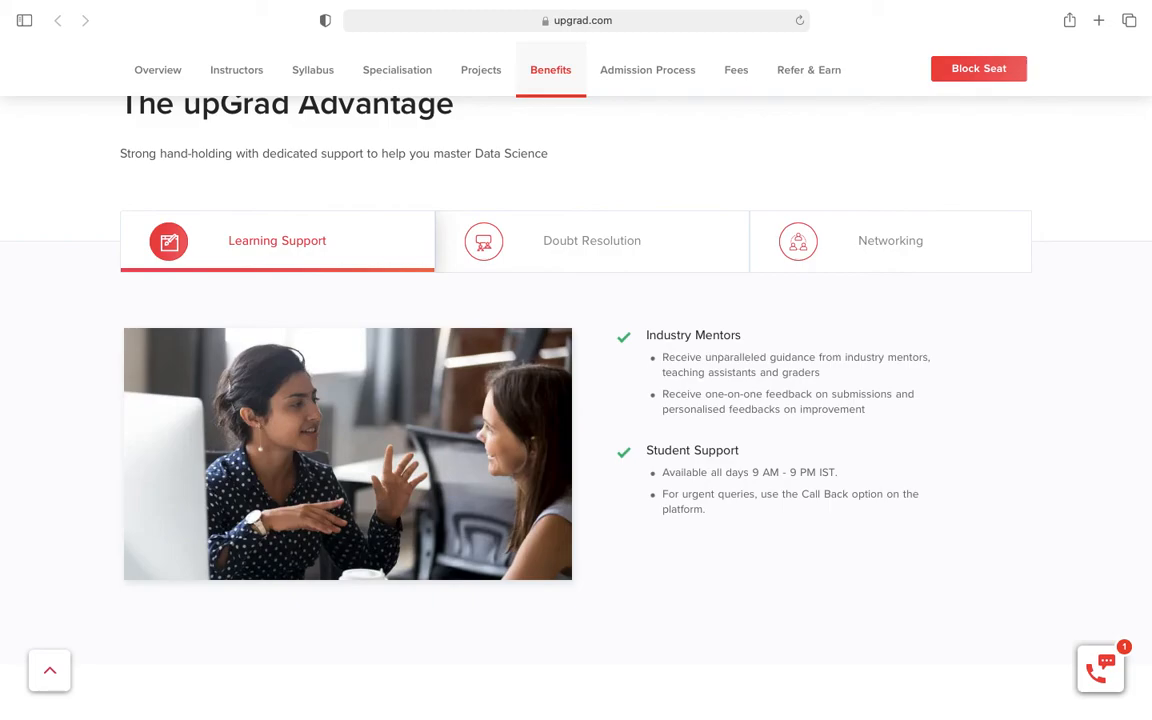
pyautogui.scroll(-3)
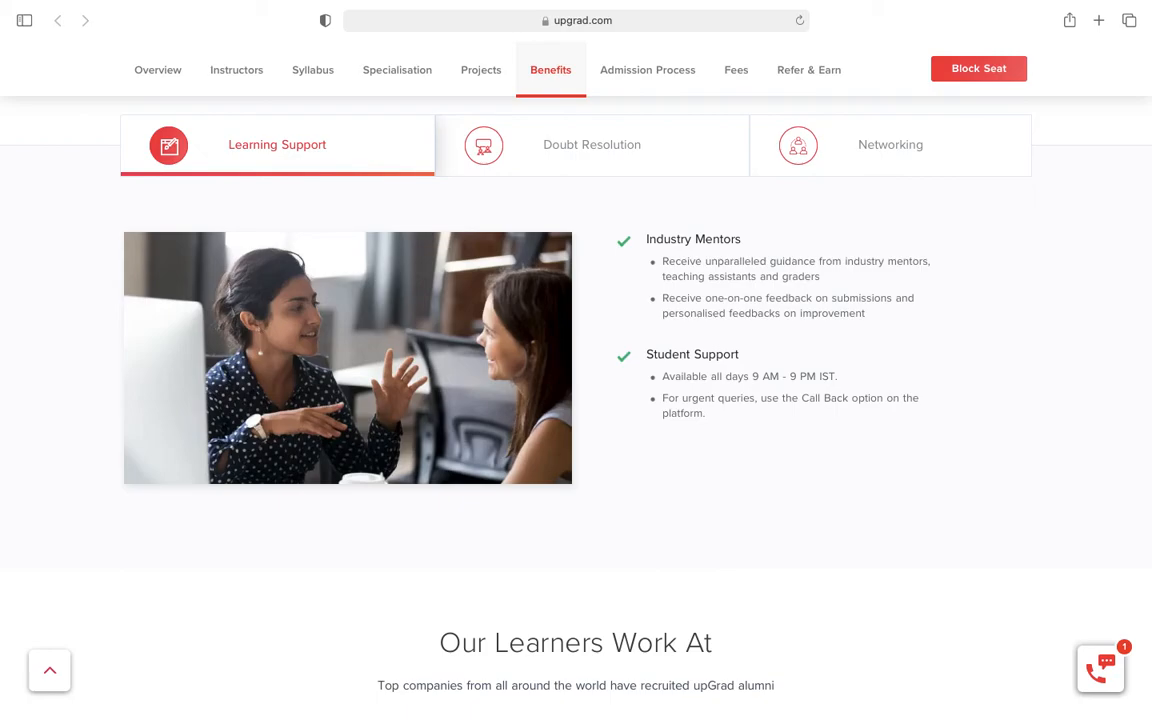
pyautogui.scroll(-3)
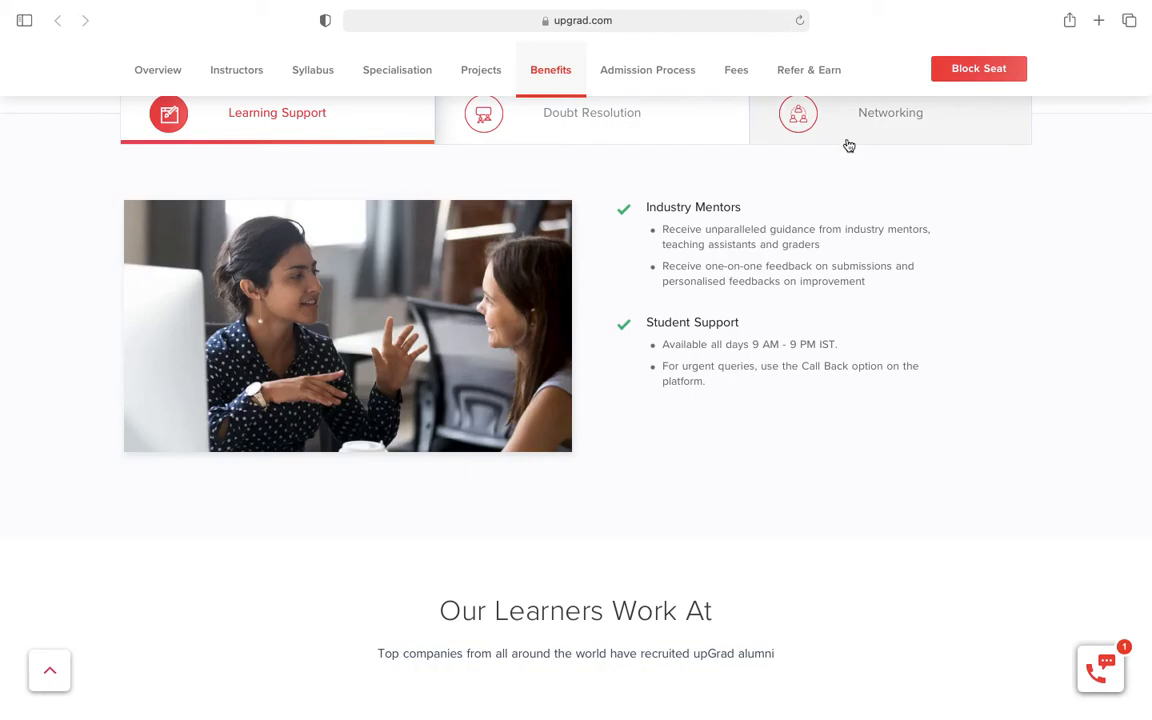
pyautogui.click(888, 112)
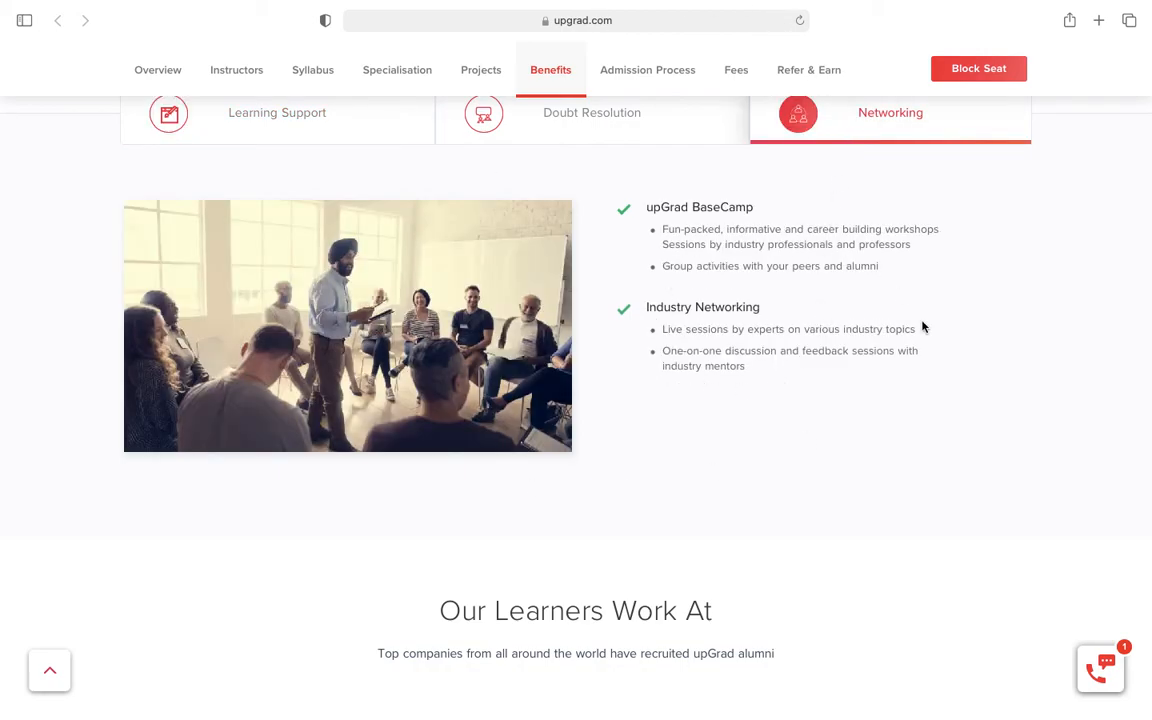
# Move past Our Learners Work At and Career Transformed to the Admission Process section
pyautogui.scroll(-3)
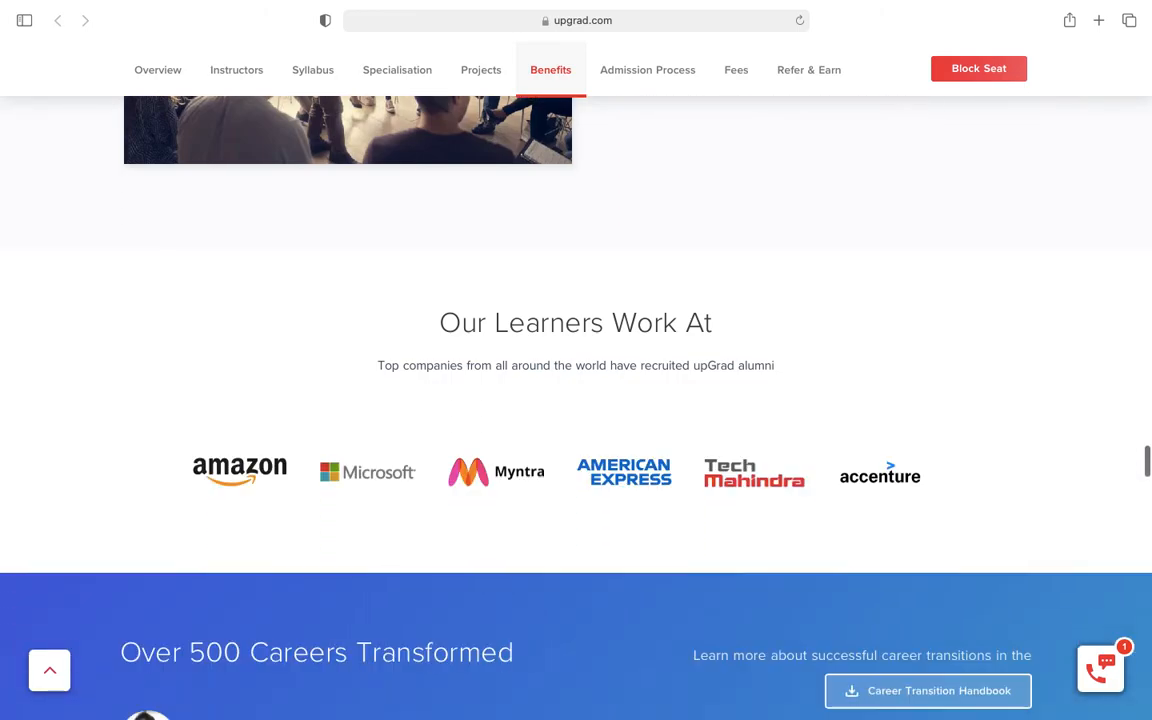
pyautogui.scroll(-3)
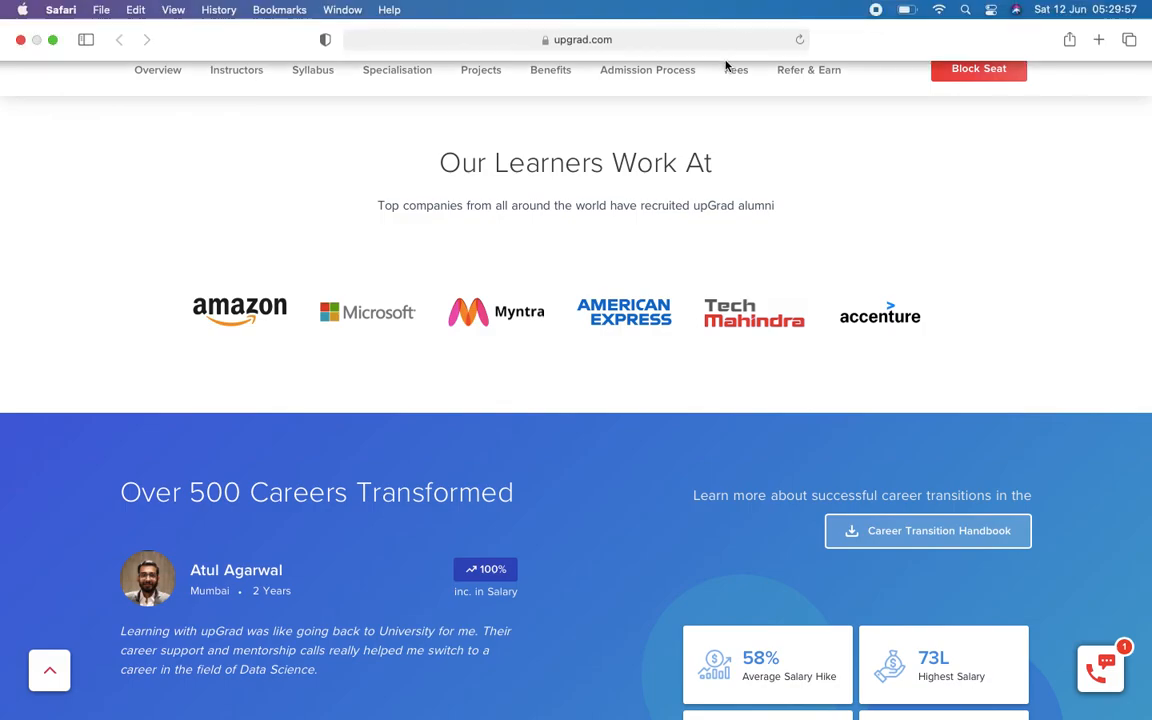
pyautogui.scroll(-3)
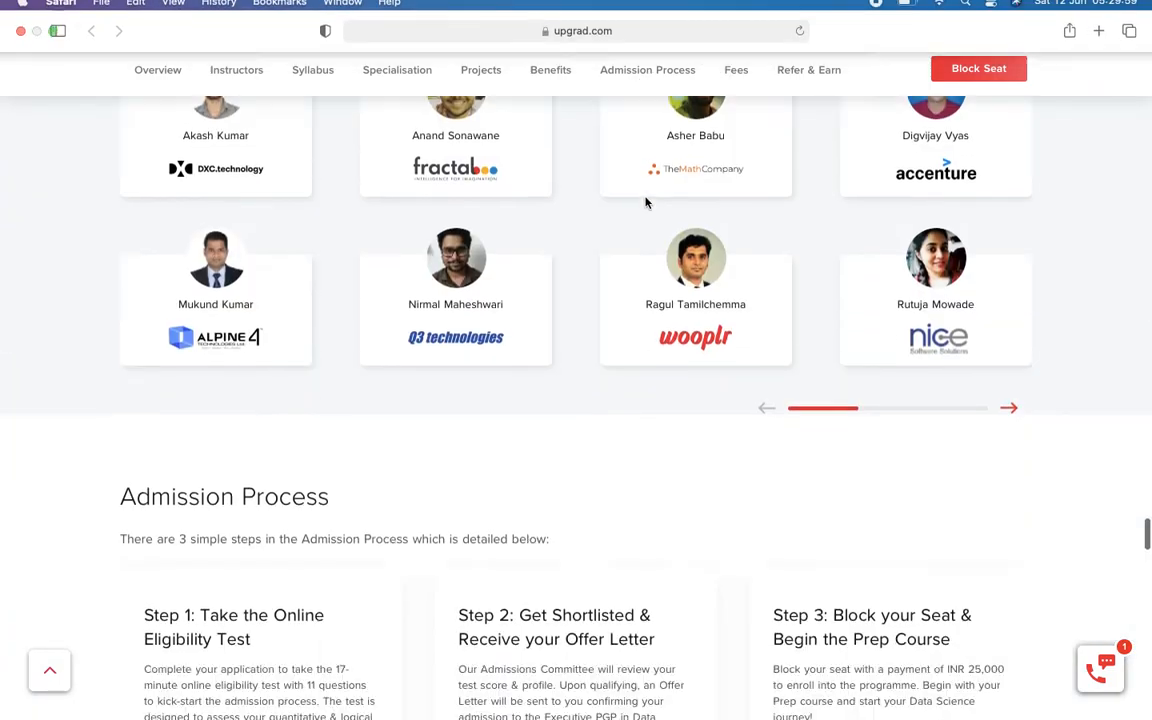
# Bring the three Admission Process steps and Rs. 2,99,000 Programme Fee into view
pyautogui.scroll(-3)
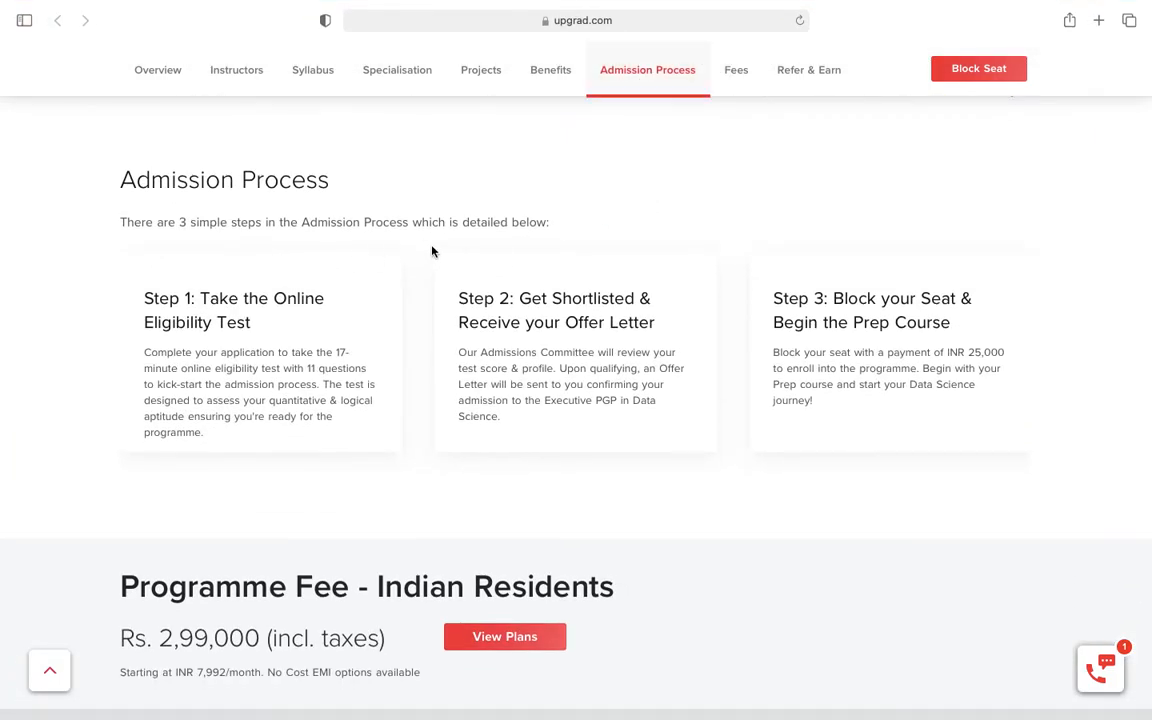
pyautogui.moveTo(280, 352)
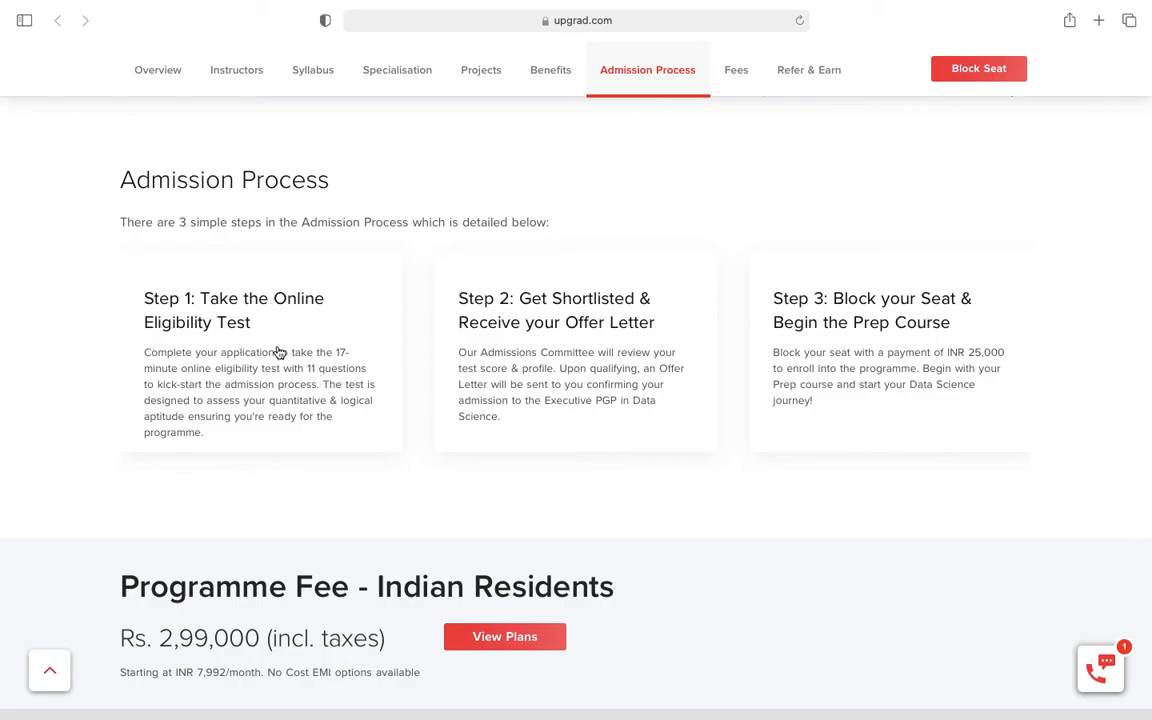
pyautogui.moveTo(320, 352)
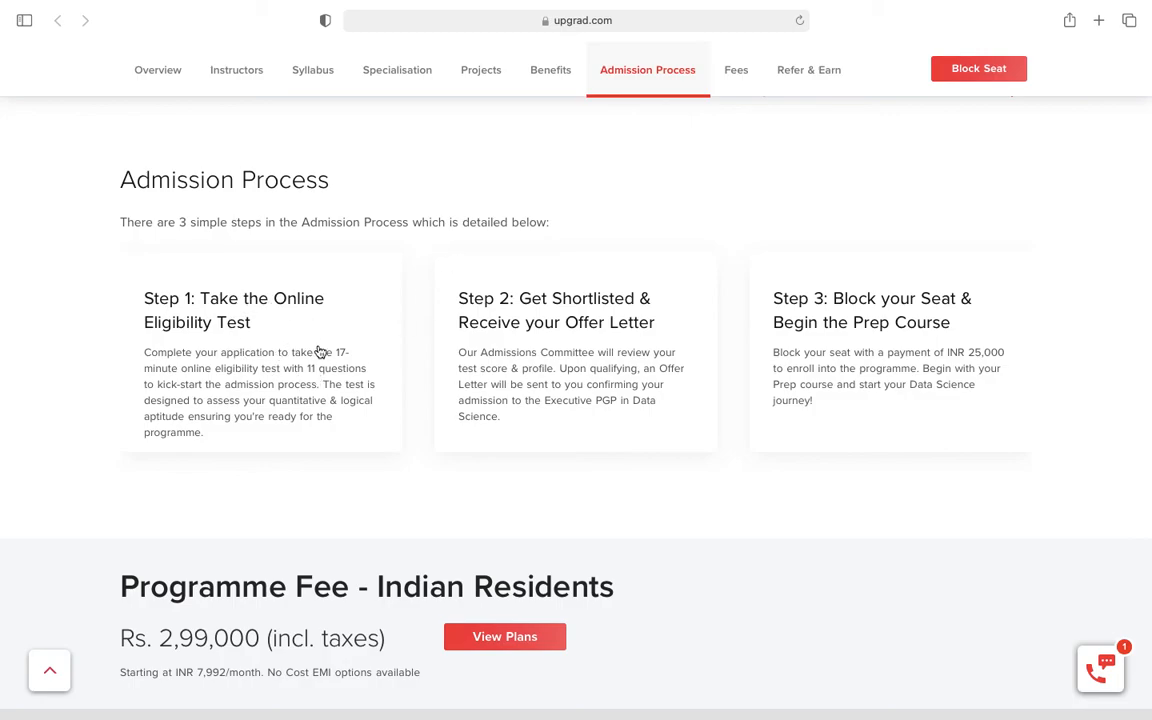
pyautogui.moveTo(636, 362)
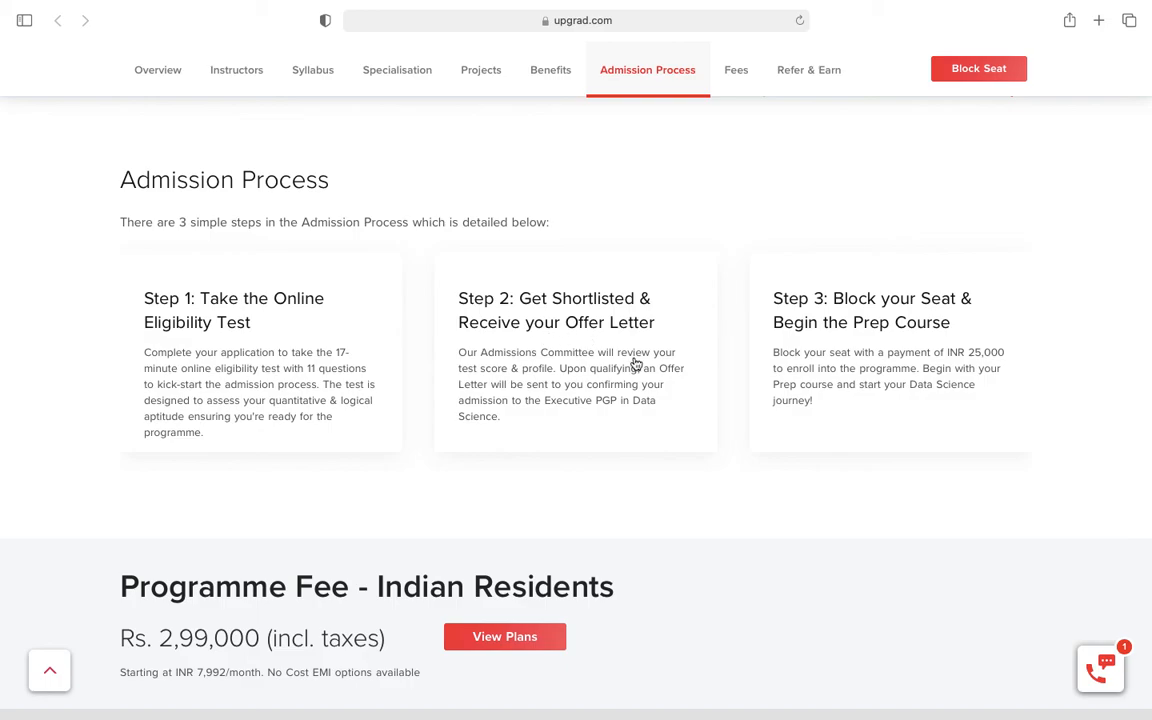
pyautogui.moveTo(872, 396)
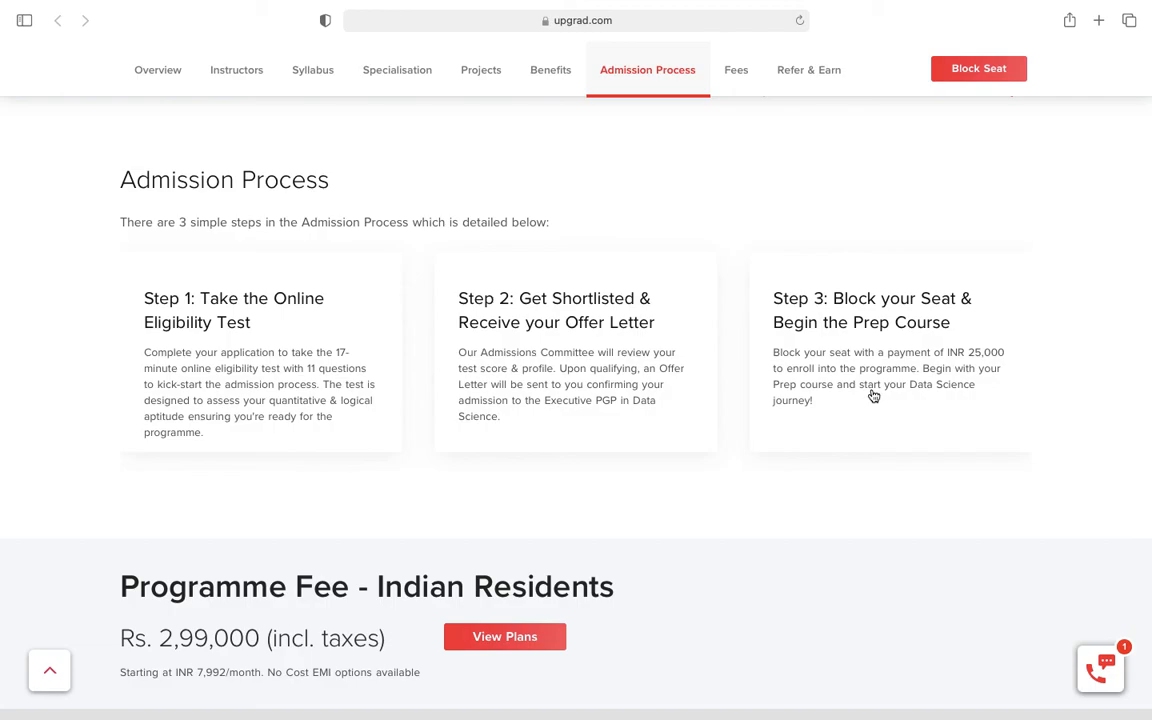
pyautogui.moveTo(226, 596)
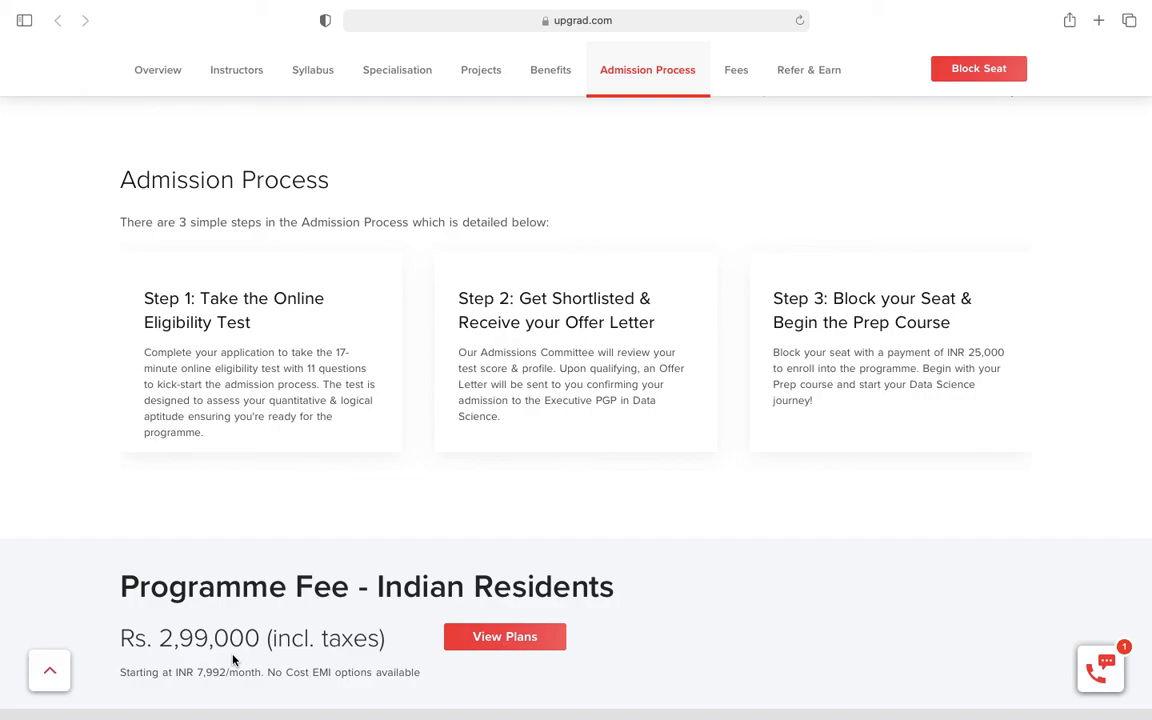
pyautogui.moveTo(796, 138)
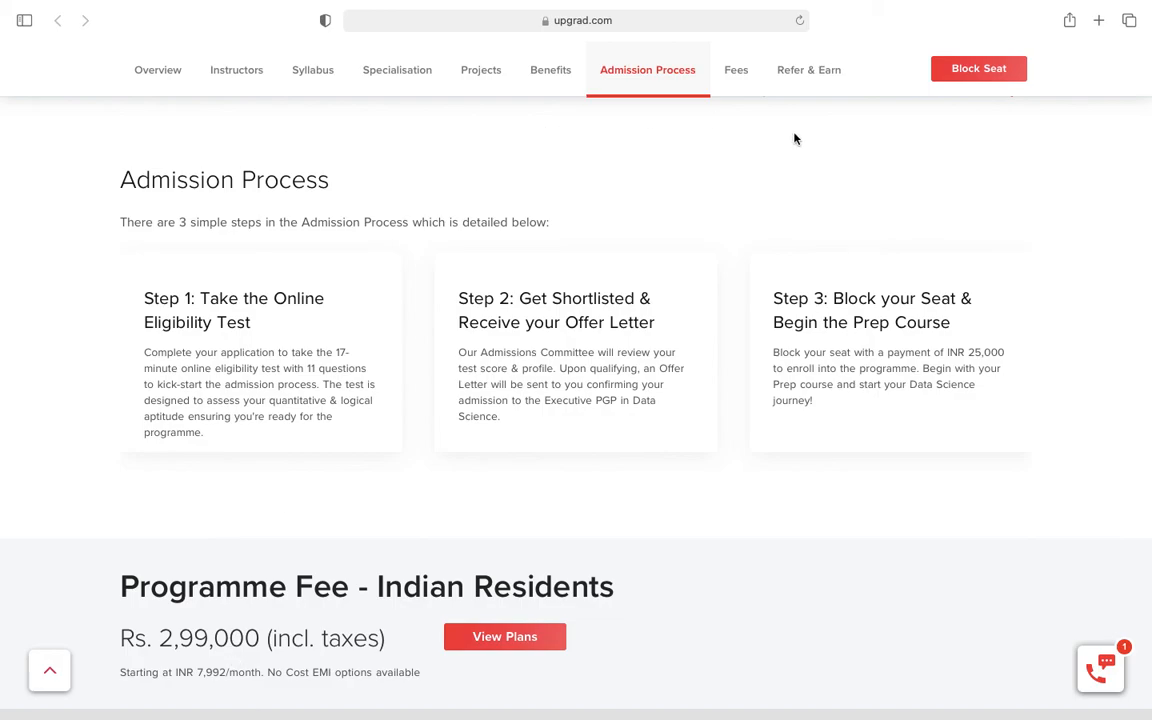
pyautogui.moveTo(810, 84)
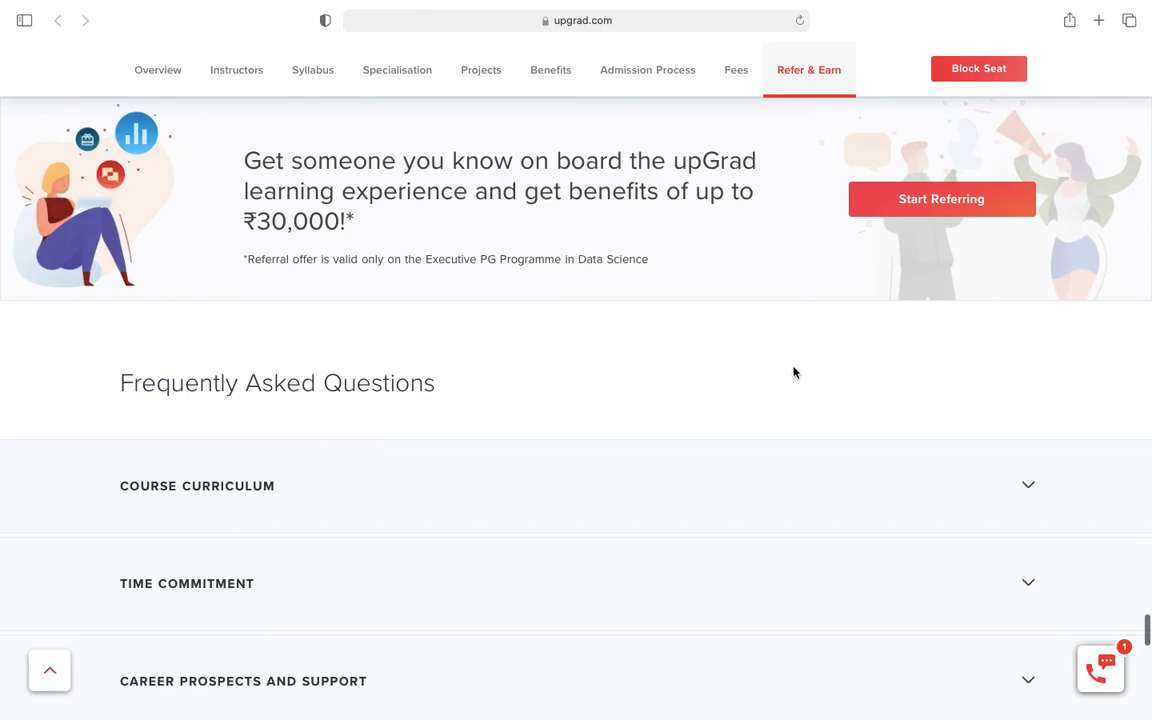
pyautogui.moveTo(702, 350)
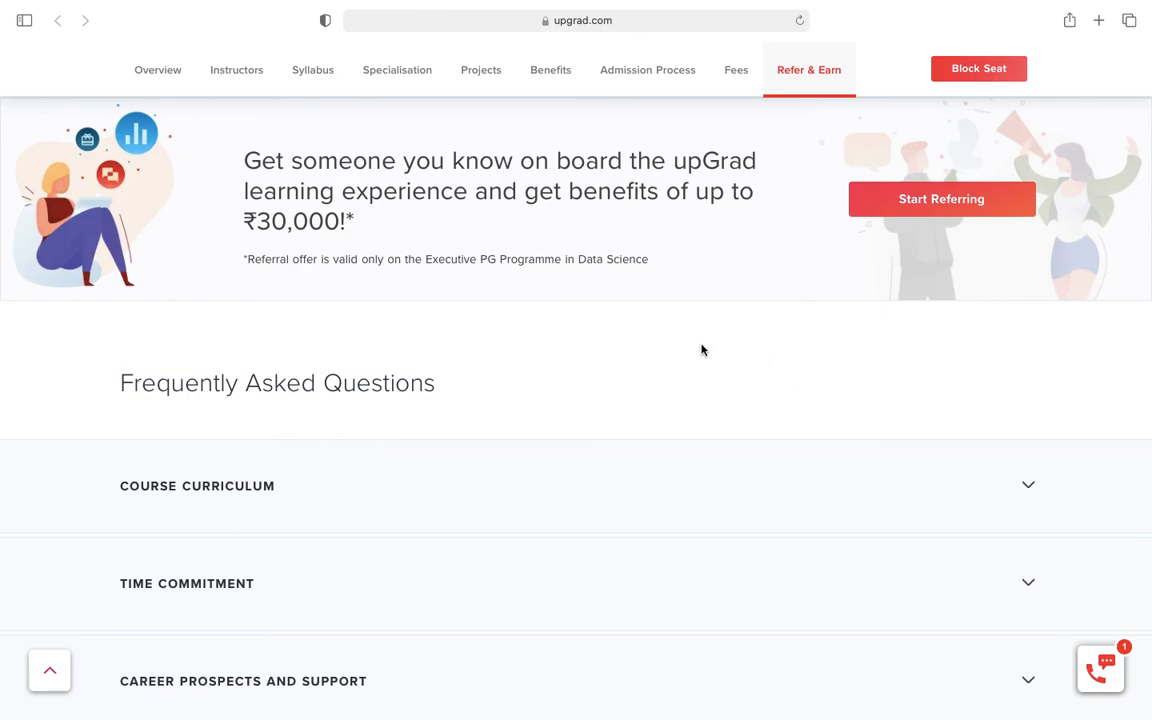
pyautogui.moveTo(350, 244)
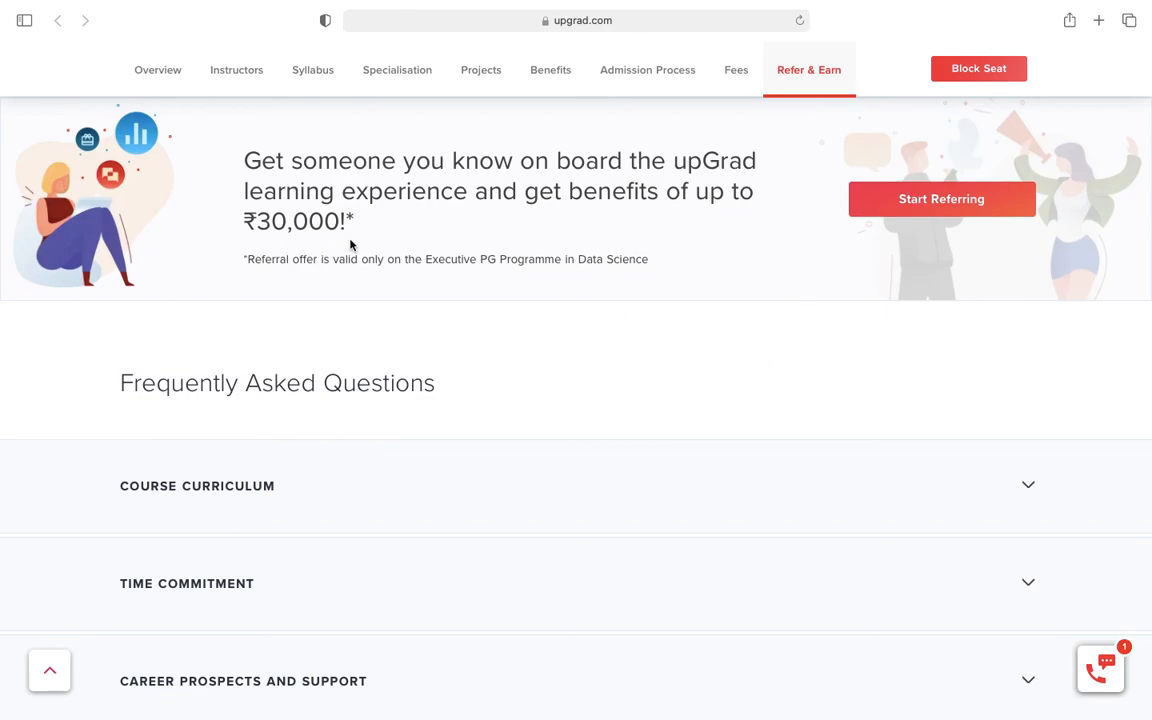
pyautogui.moveTo(528, 390)
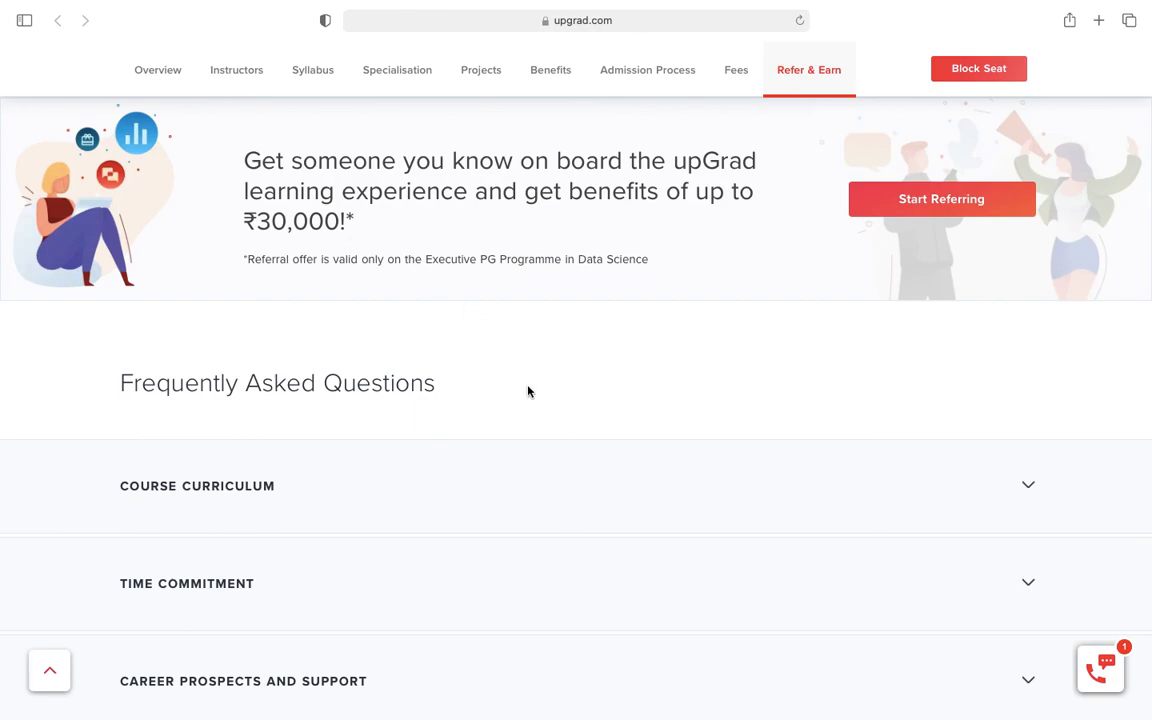
pyautogui.moveTo(416, 216)
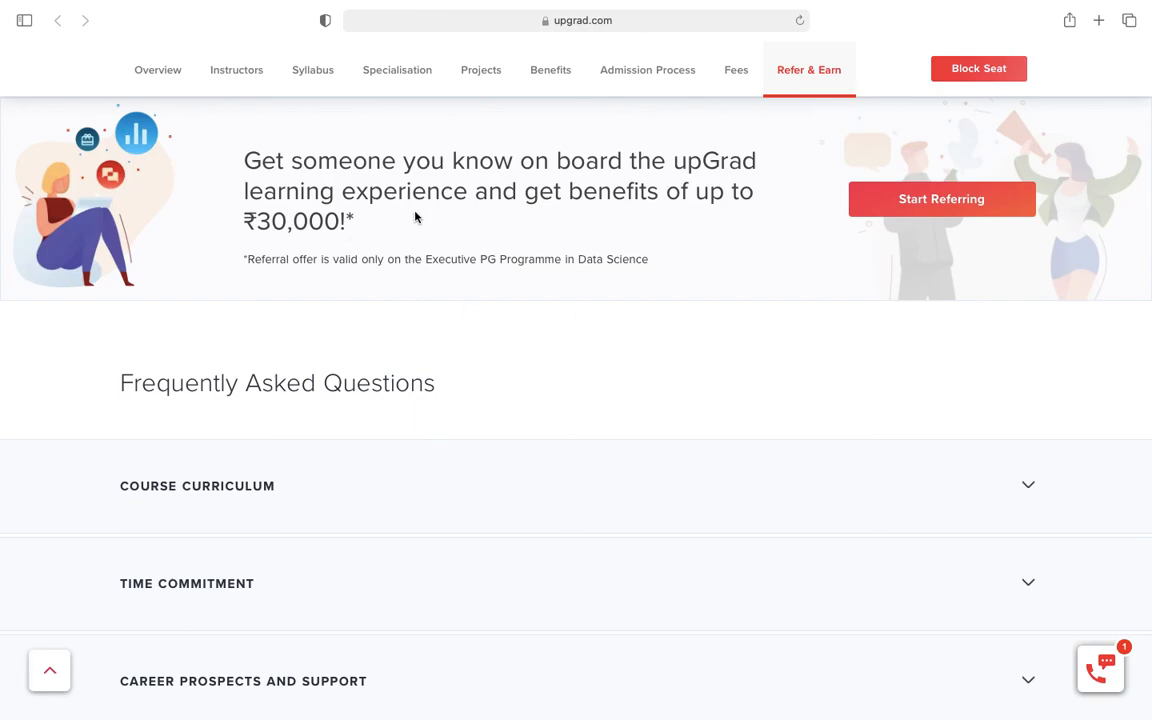
pyautogui.moveTo(474, 250)
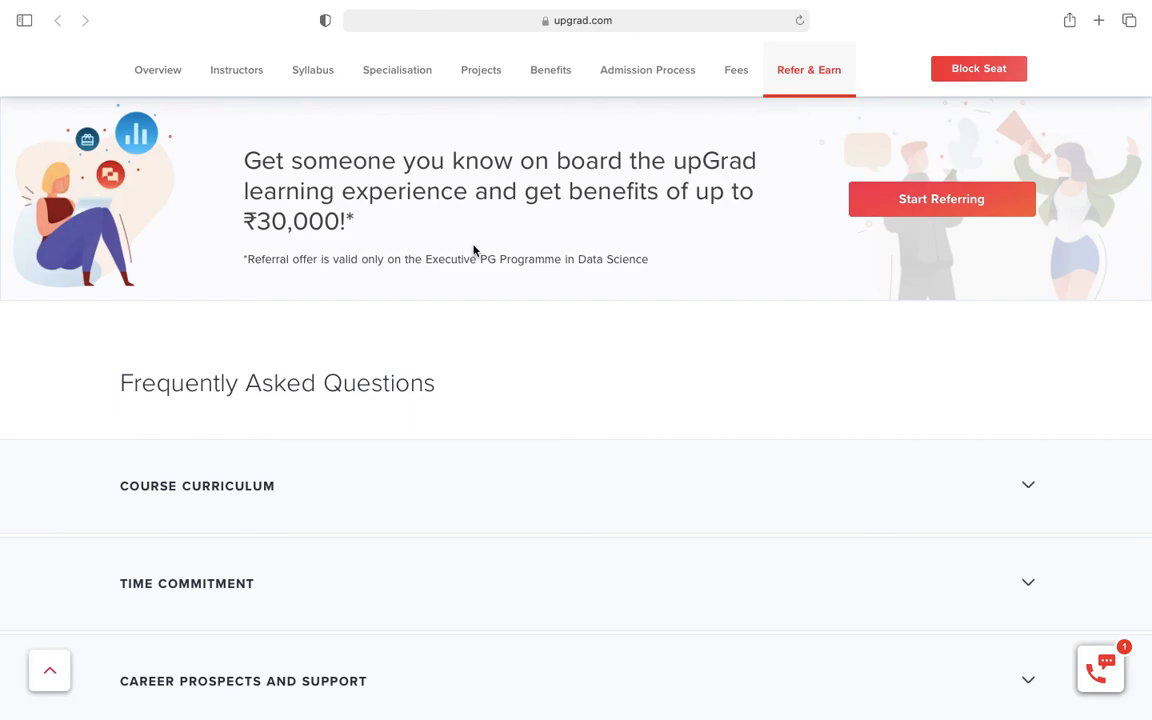
pyautogui.moveTo(1138, 62)
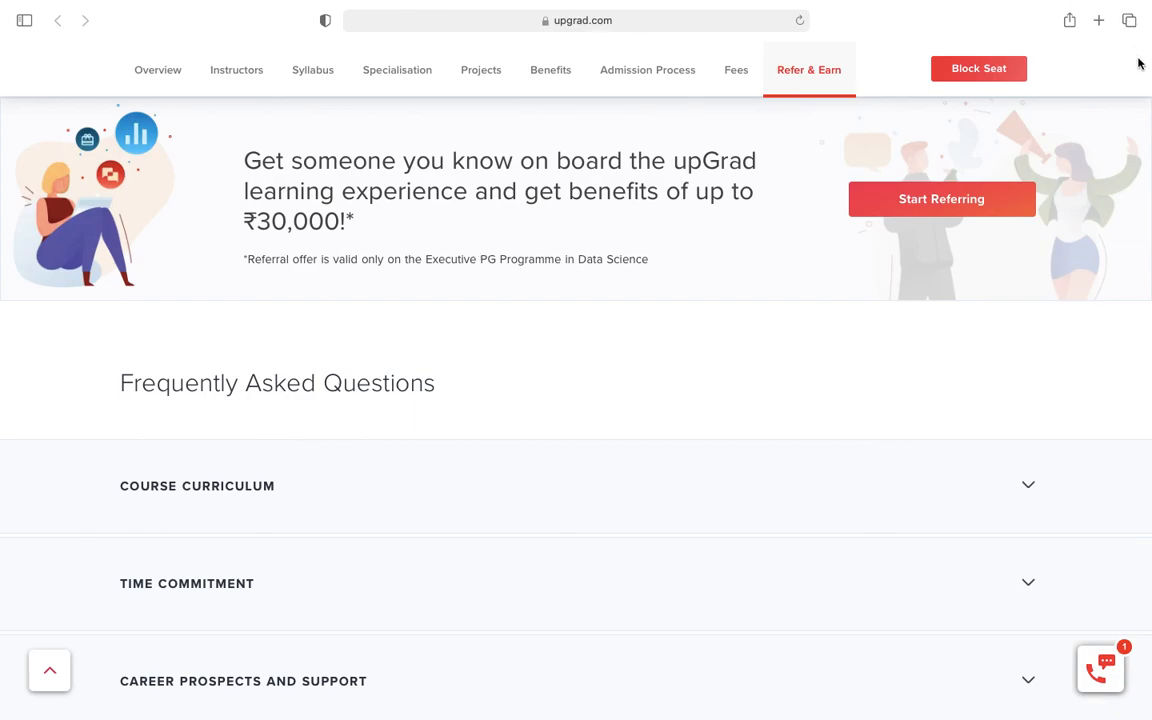
pyautogui.moveTo(528, 54)
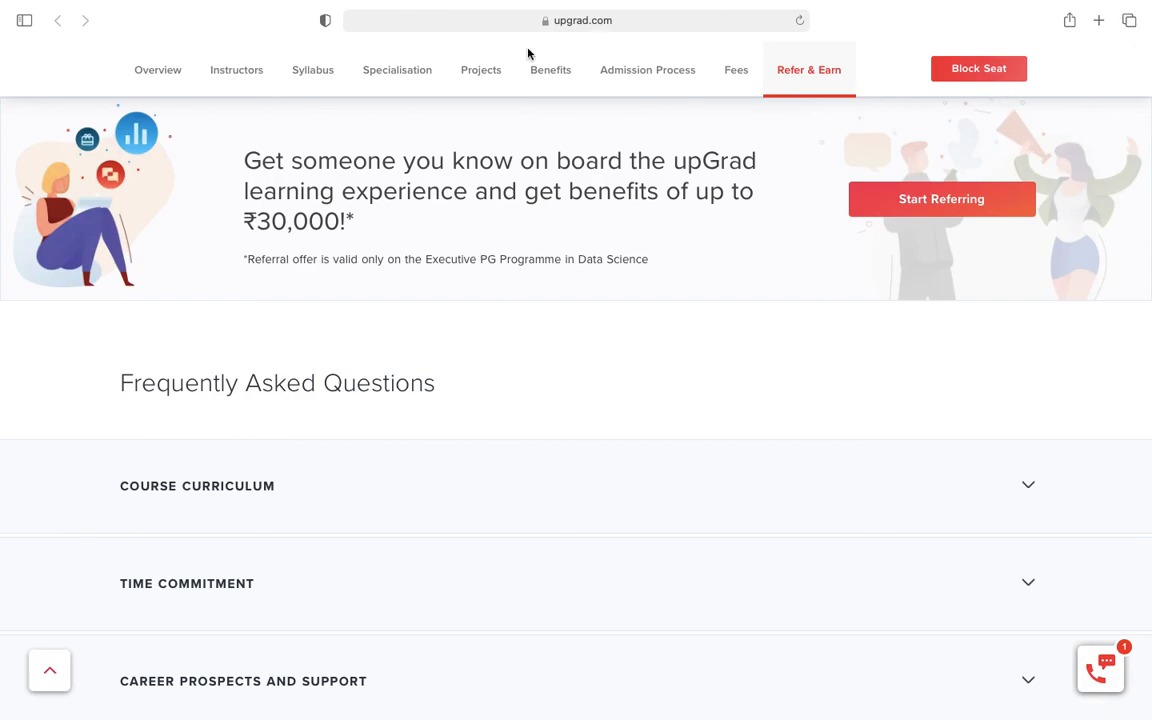
pyautogui.moveTo(496, 160)
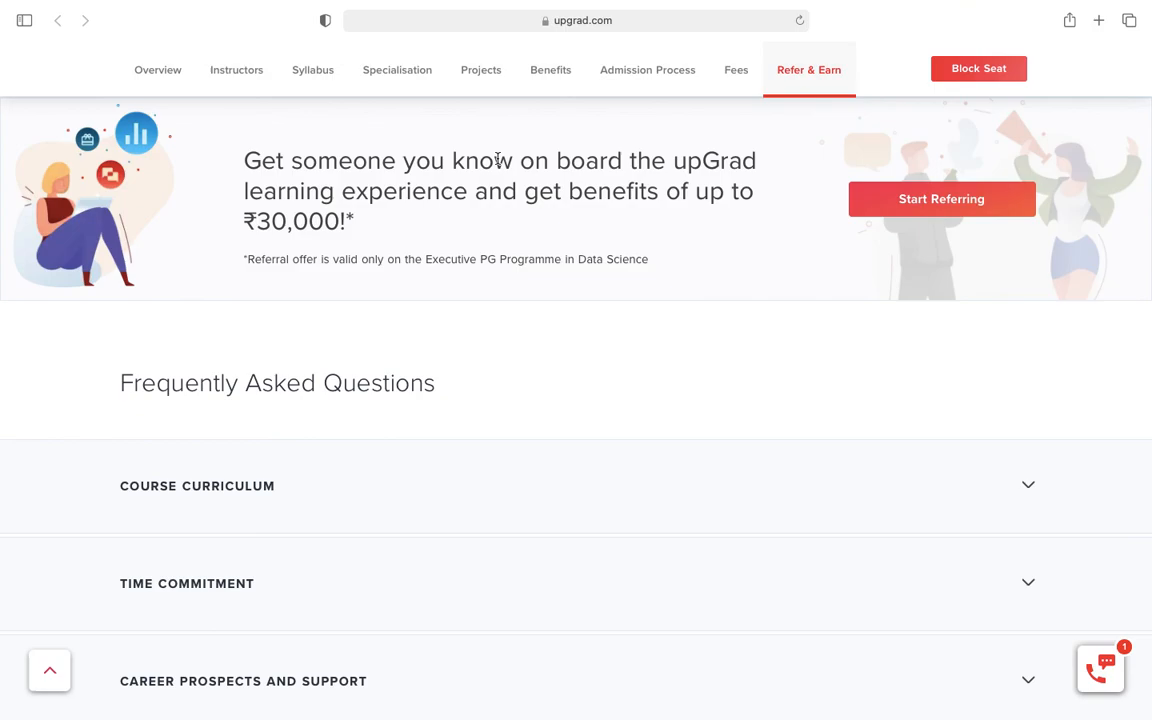
pyautogui.moveTo(488, 152)
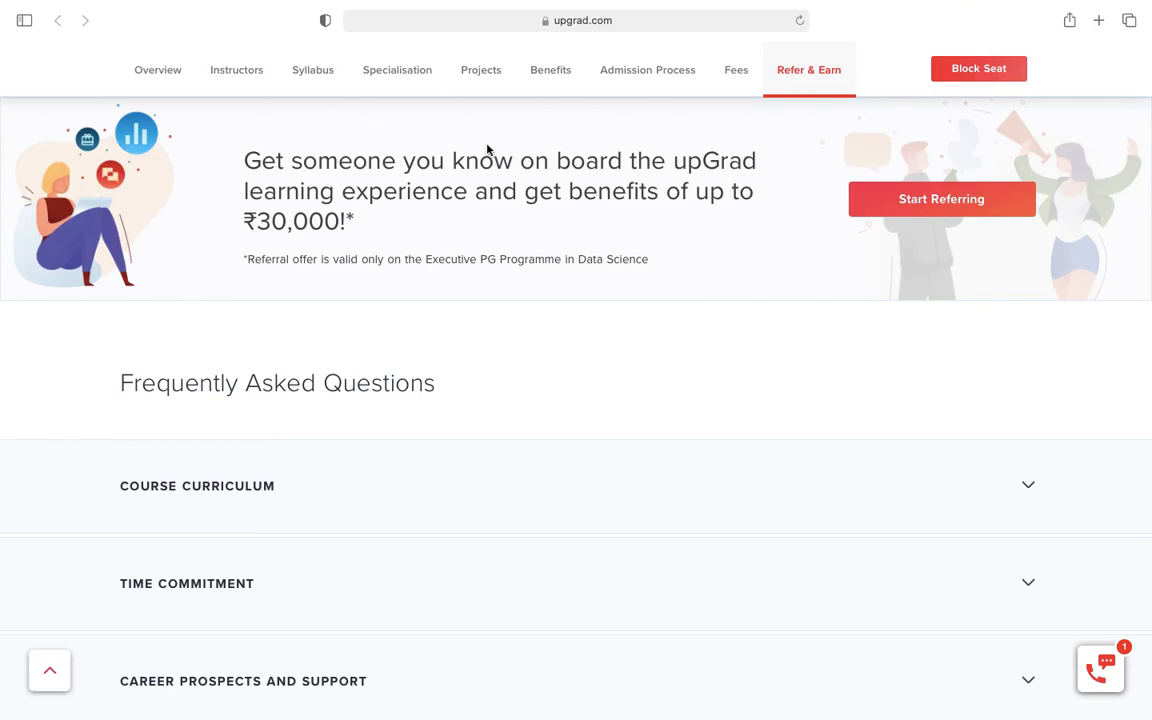